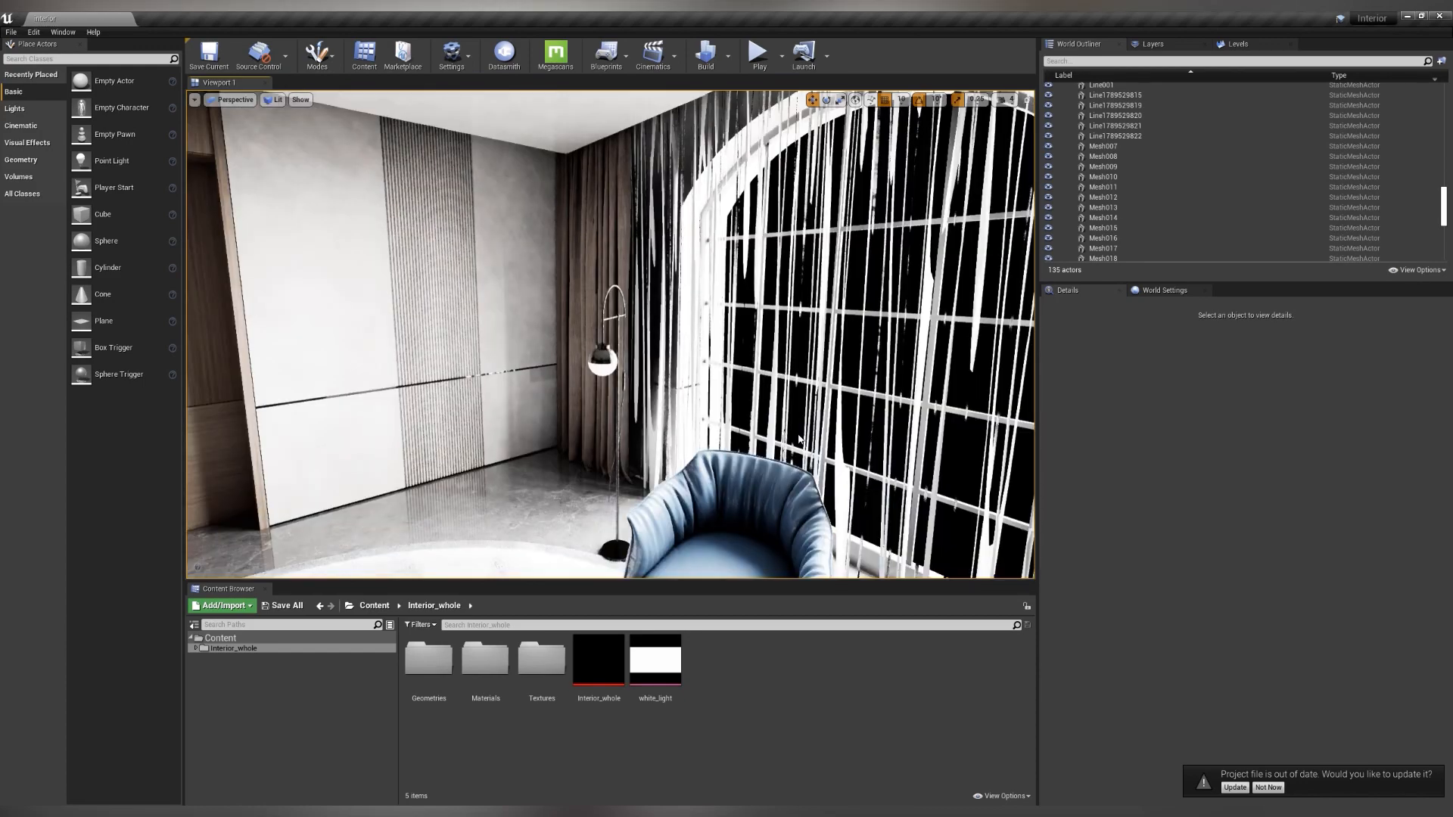
Open the finished living-room reference render JPG in the Photos app
{"action": "left_click", "coordinate": [277, 99]}
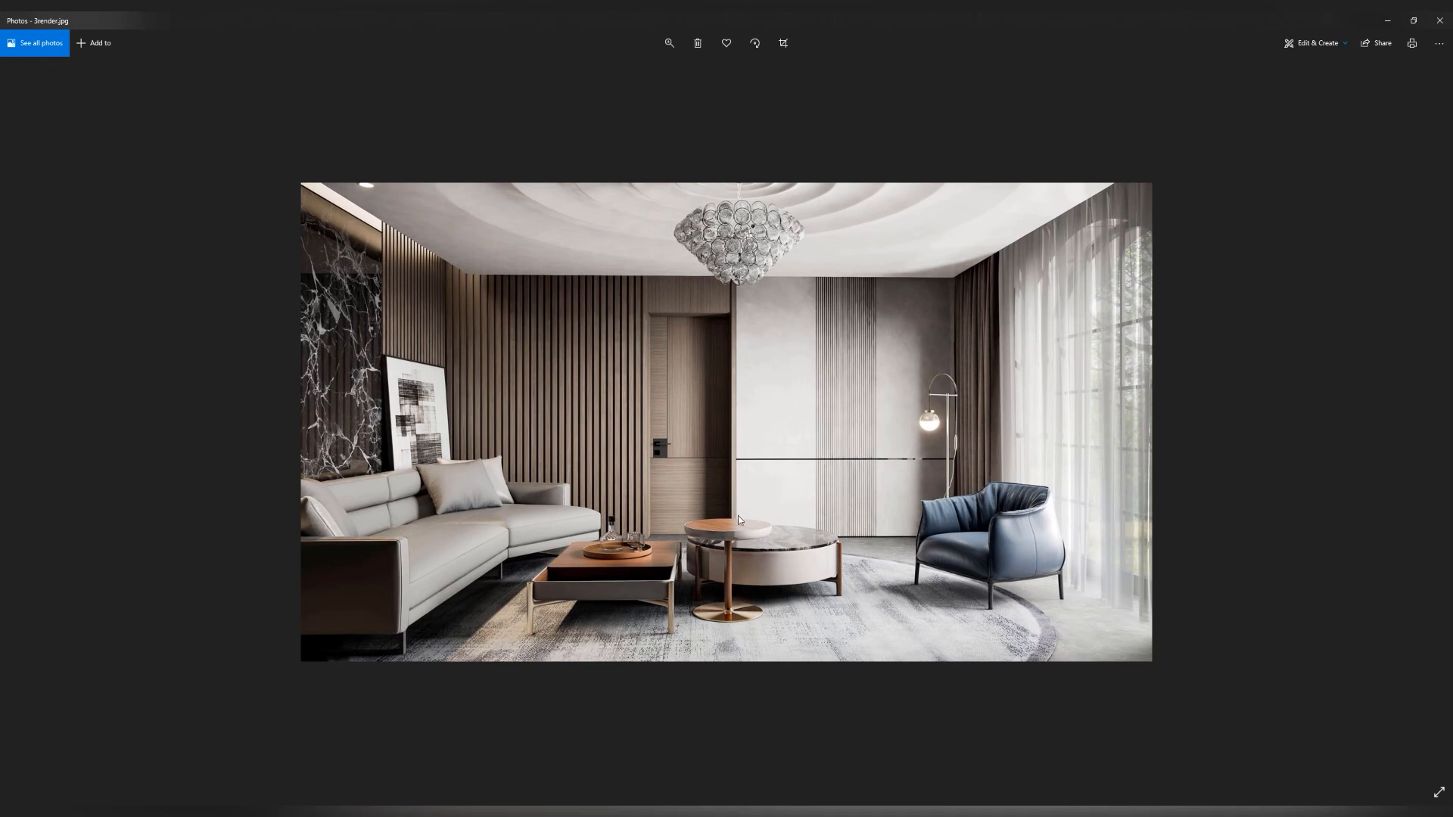
{"action": "mouse_move", "coordinate": [887, 672]}
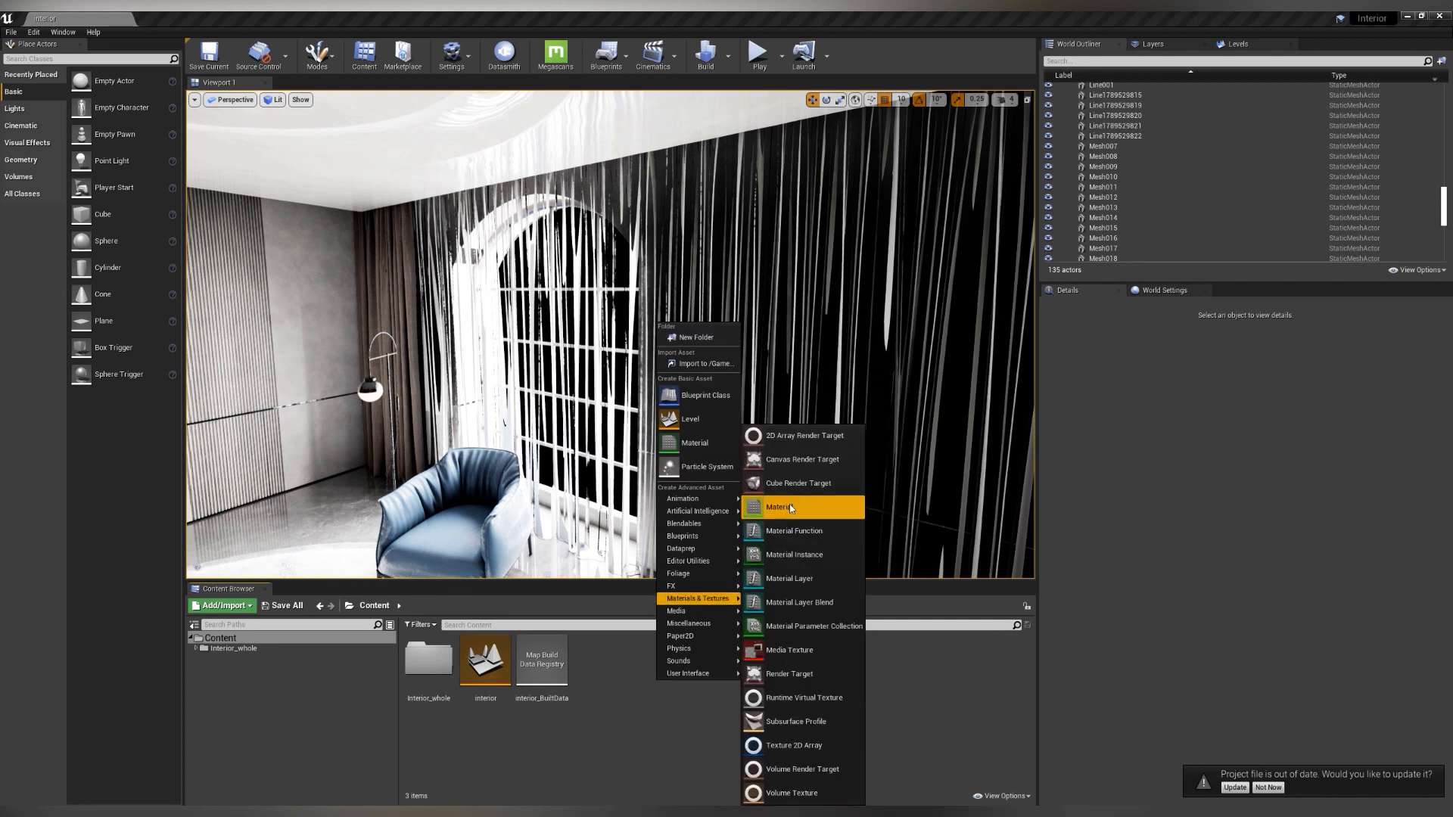
Create a new material asset named M_tulle in the project's Content folder
{"action": "left_click", "coordinate": [780, 507]}
{"action": "type", "text": "M_tulle"}
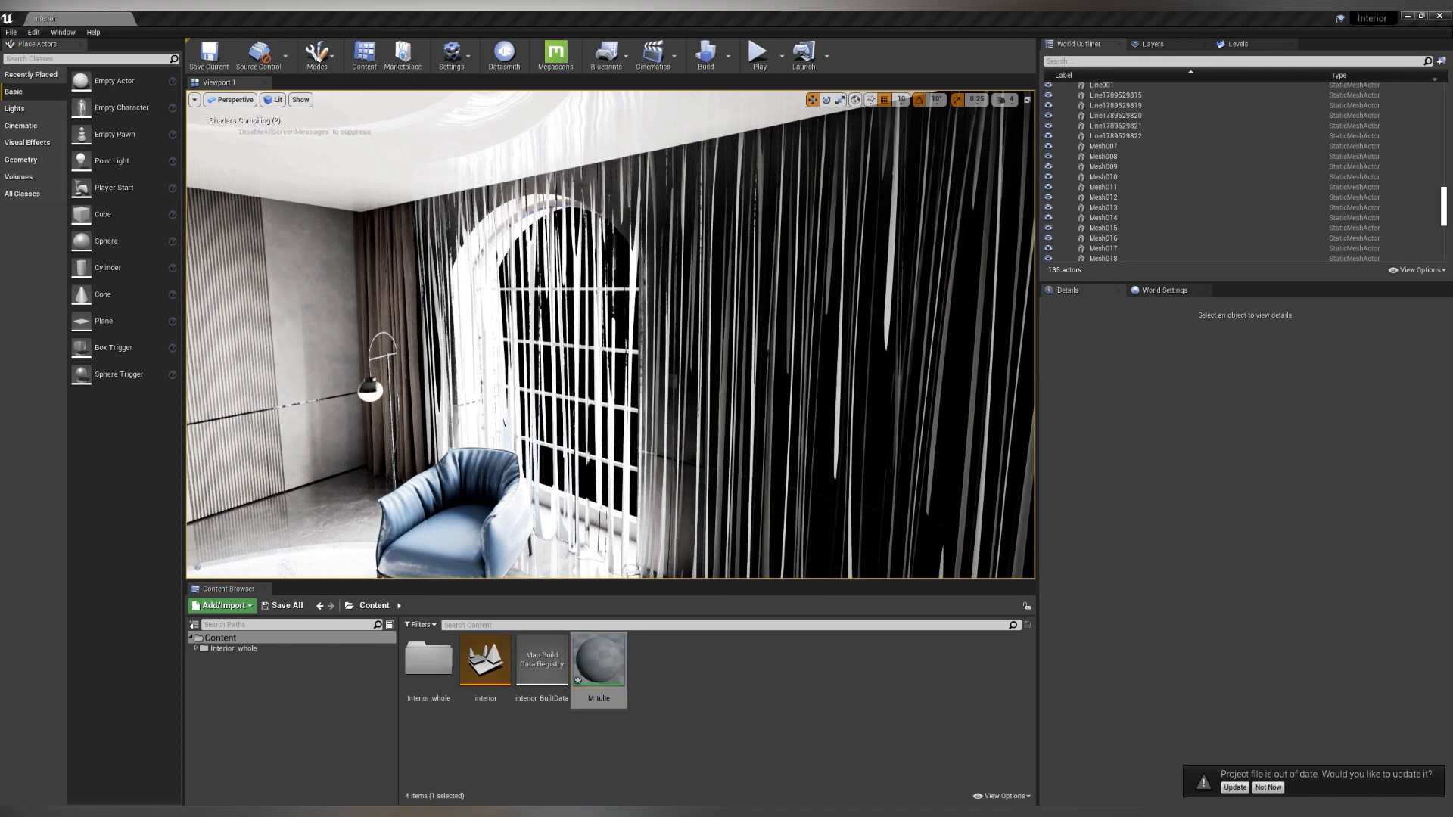
In M_tulle, add a Diffuse_color parameter and Follow_color_A/B colour parameters feeding a Lerp
{"action": "double_click", "coordinate": [597, 660]}
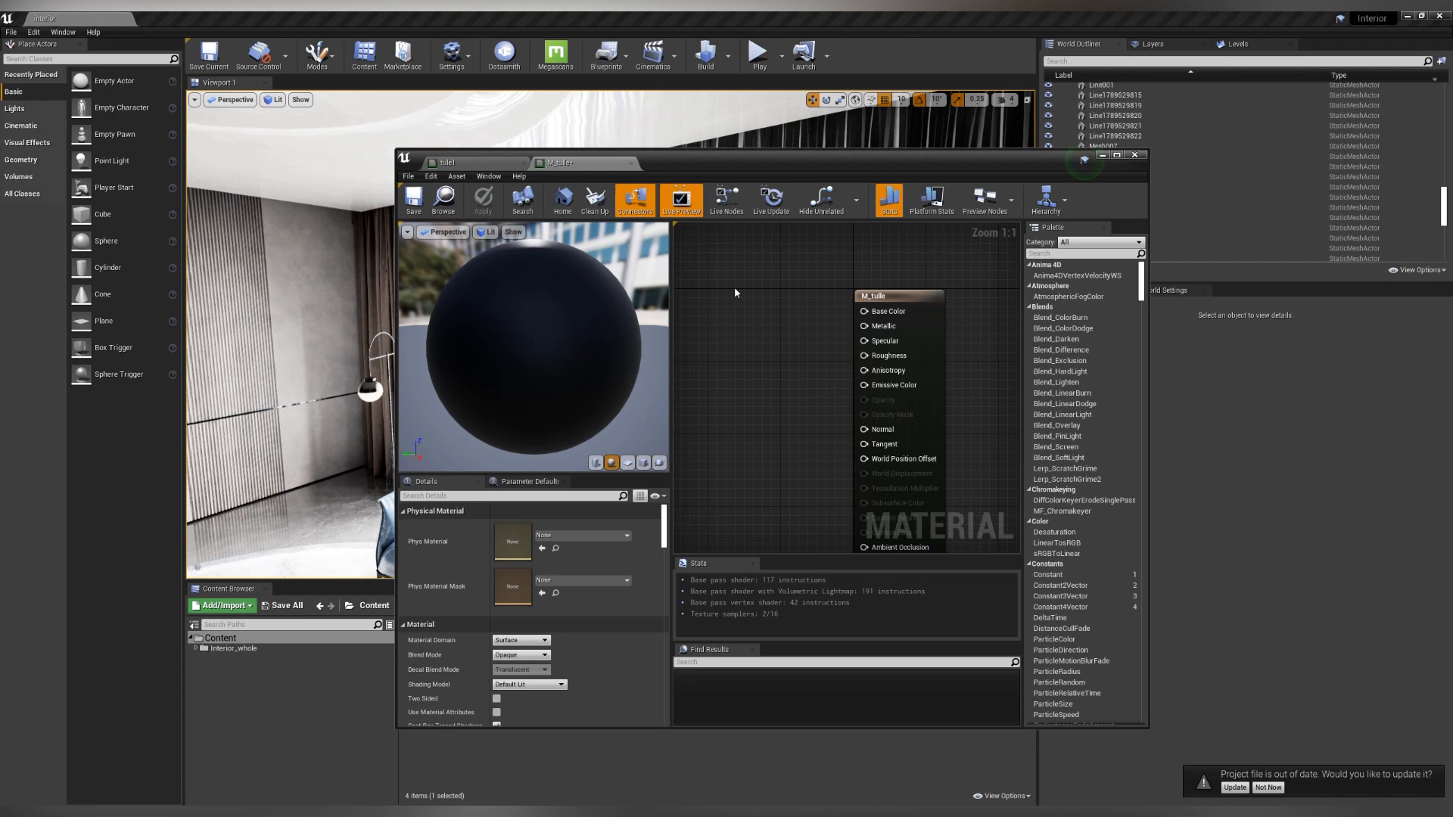
{"action": "mouse_move", "coordinate": [747, 306]}
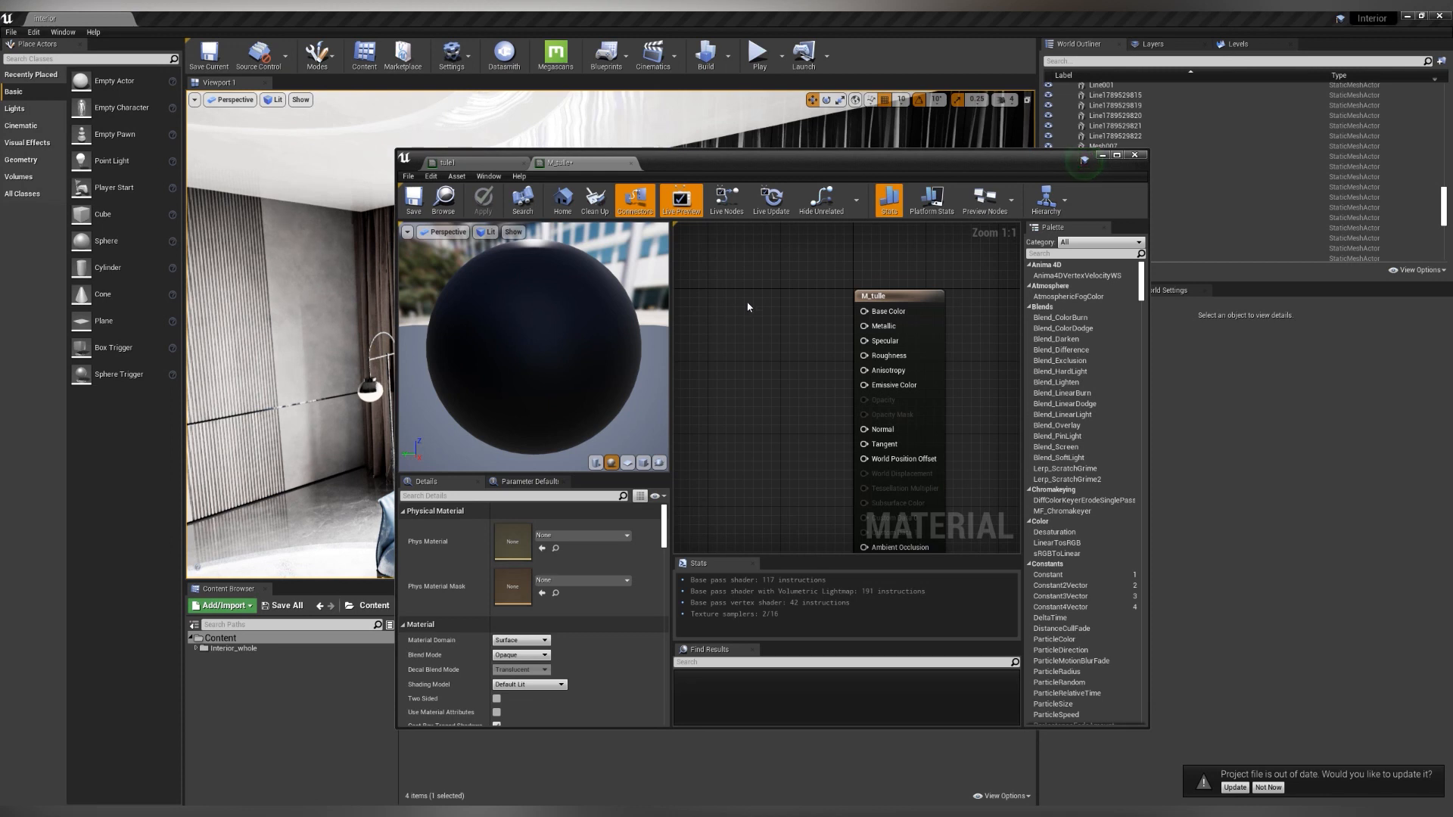
{"action": "mouse_move", "coordinate": [754, 323]}
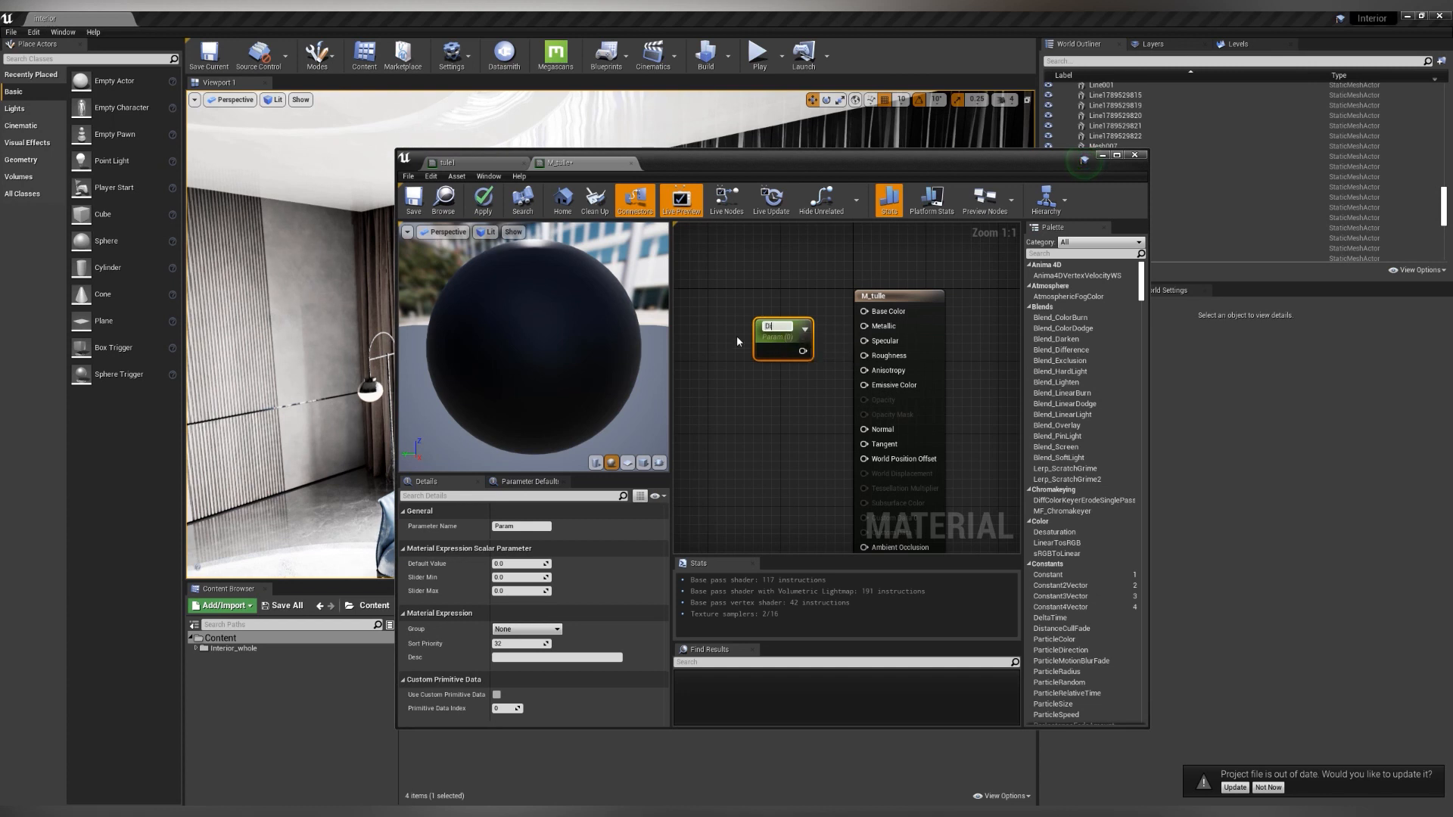
{"action": "type", "text": "Diffuse_color"}
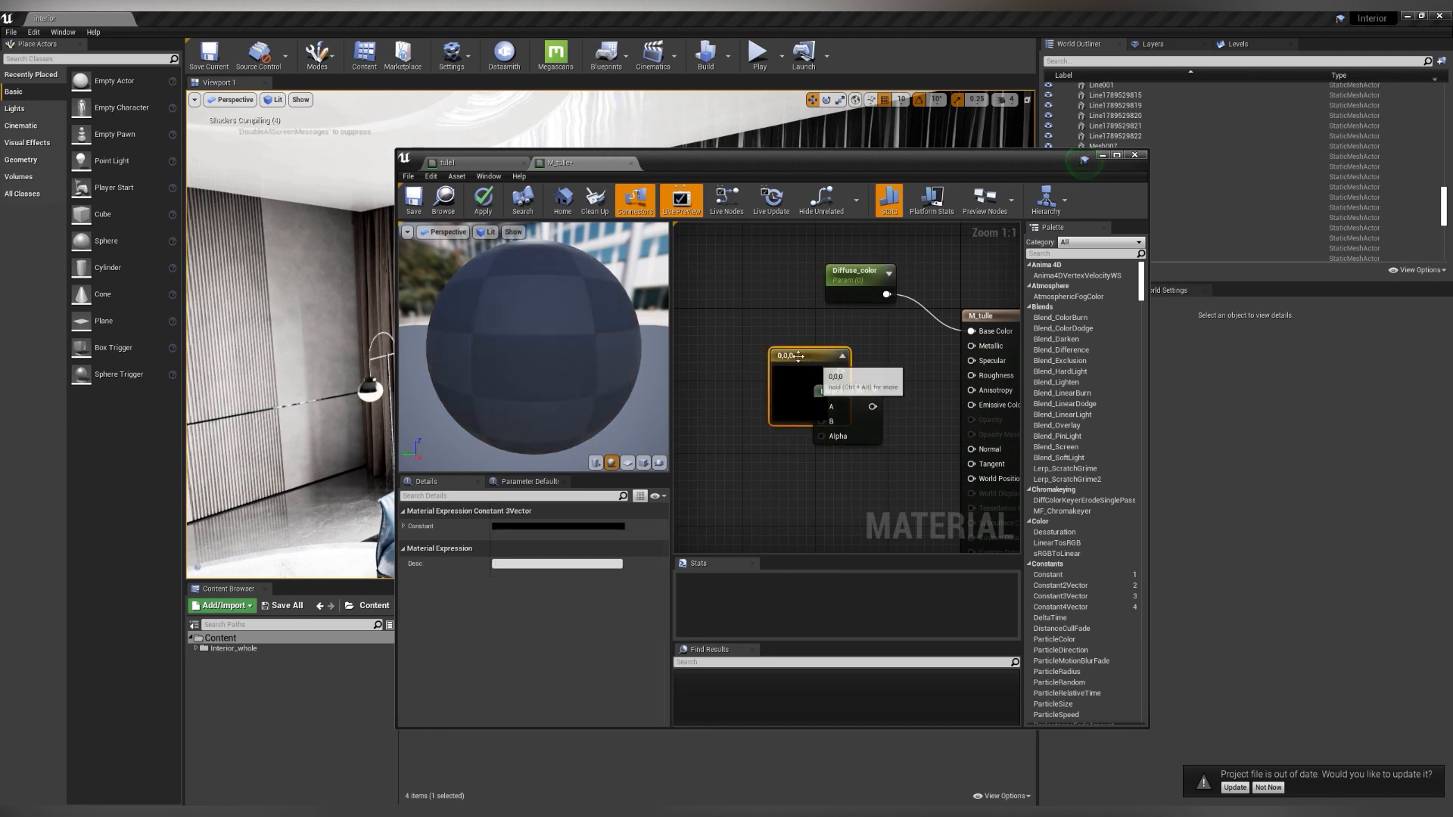
{"action": "right_click", "coordinate": [806, 355]}
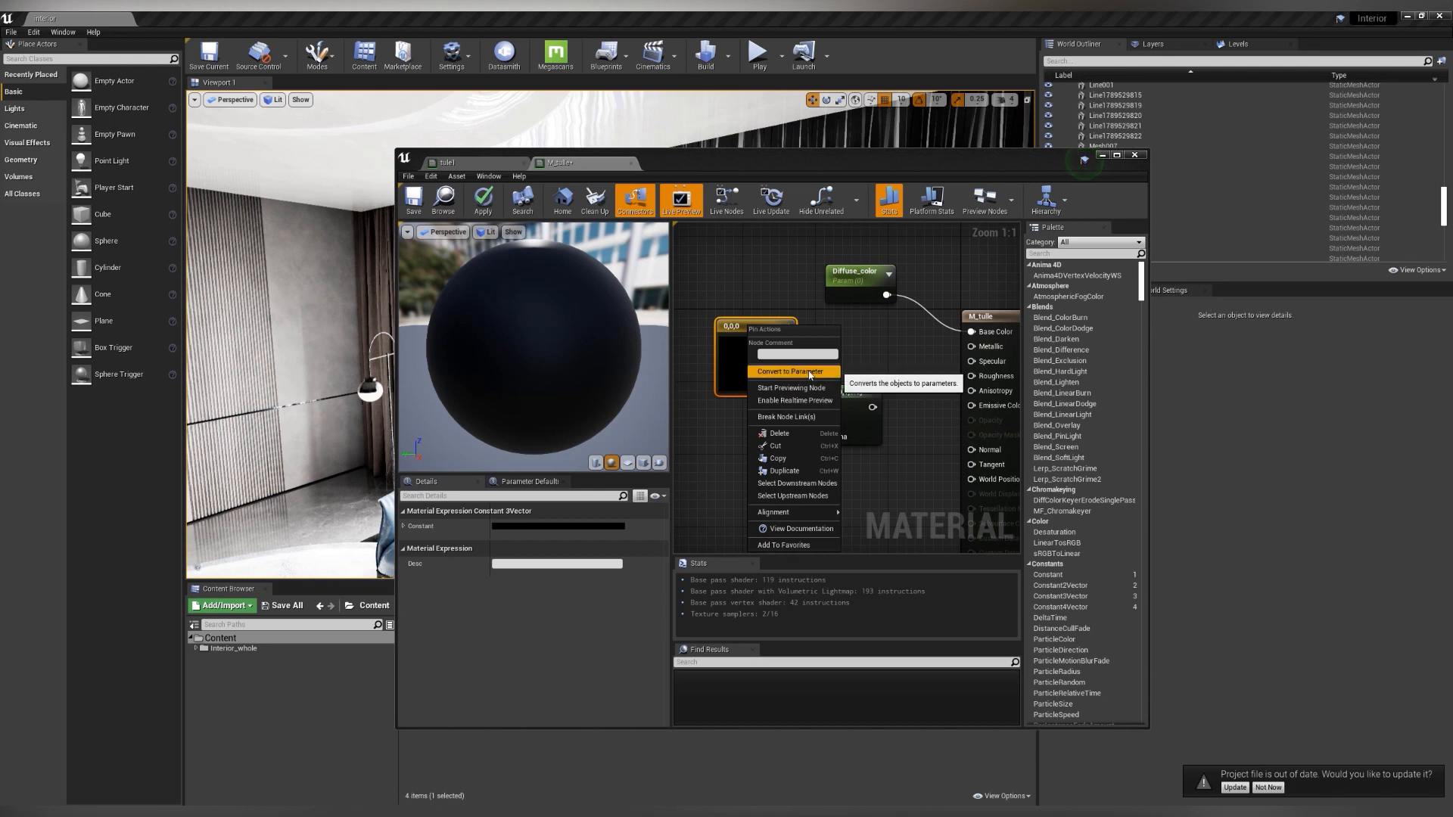
{"action": "left_click", "coordinate": [789, 371]}
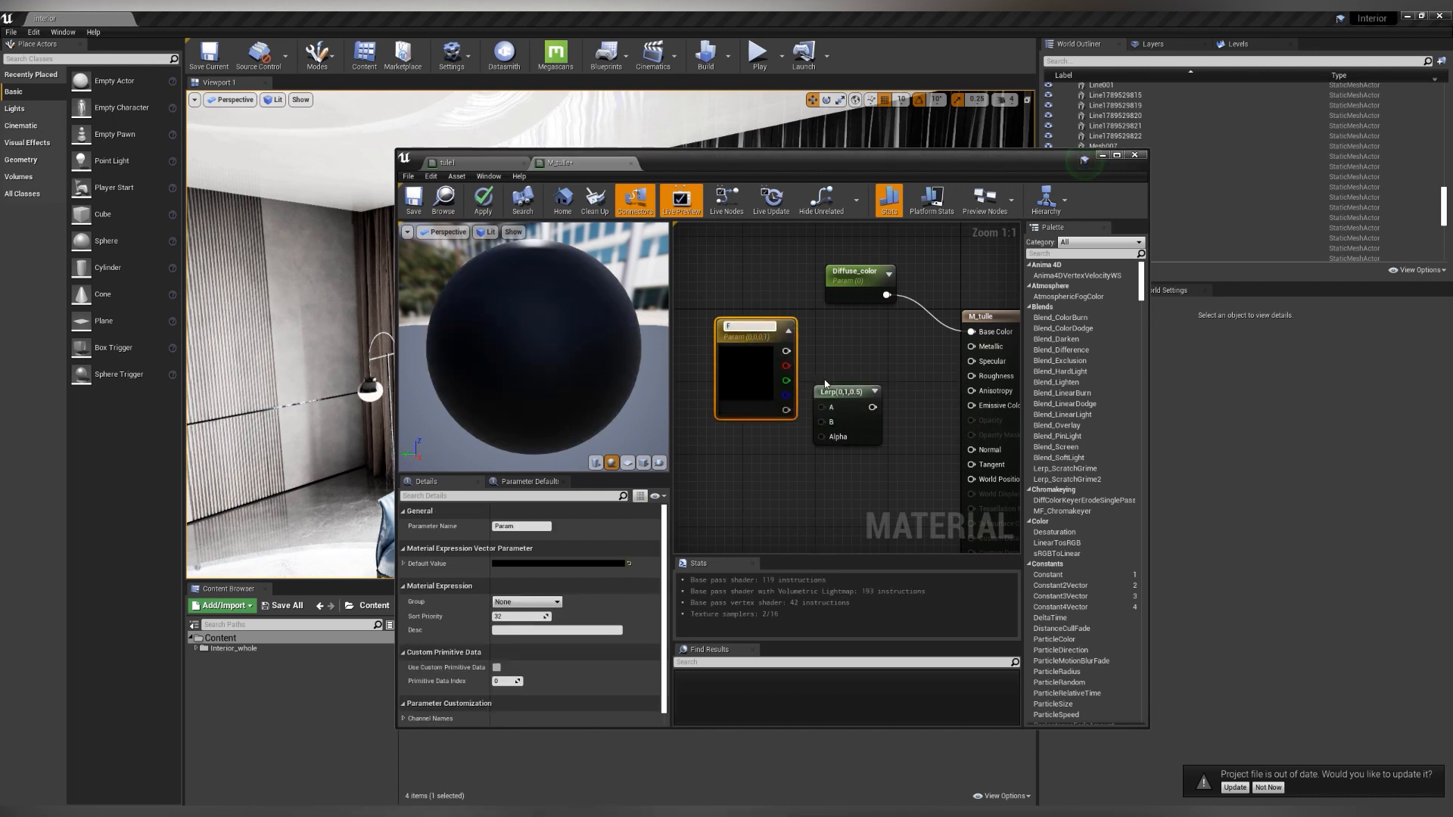
{"action": "type", "text": "Follow_color_A"}
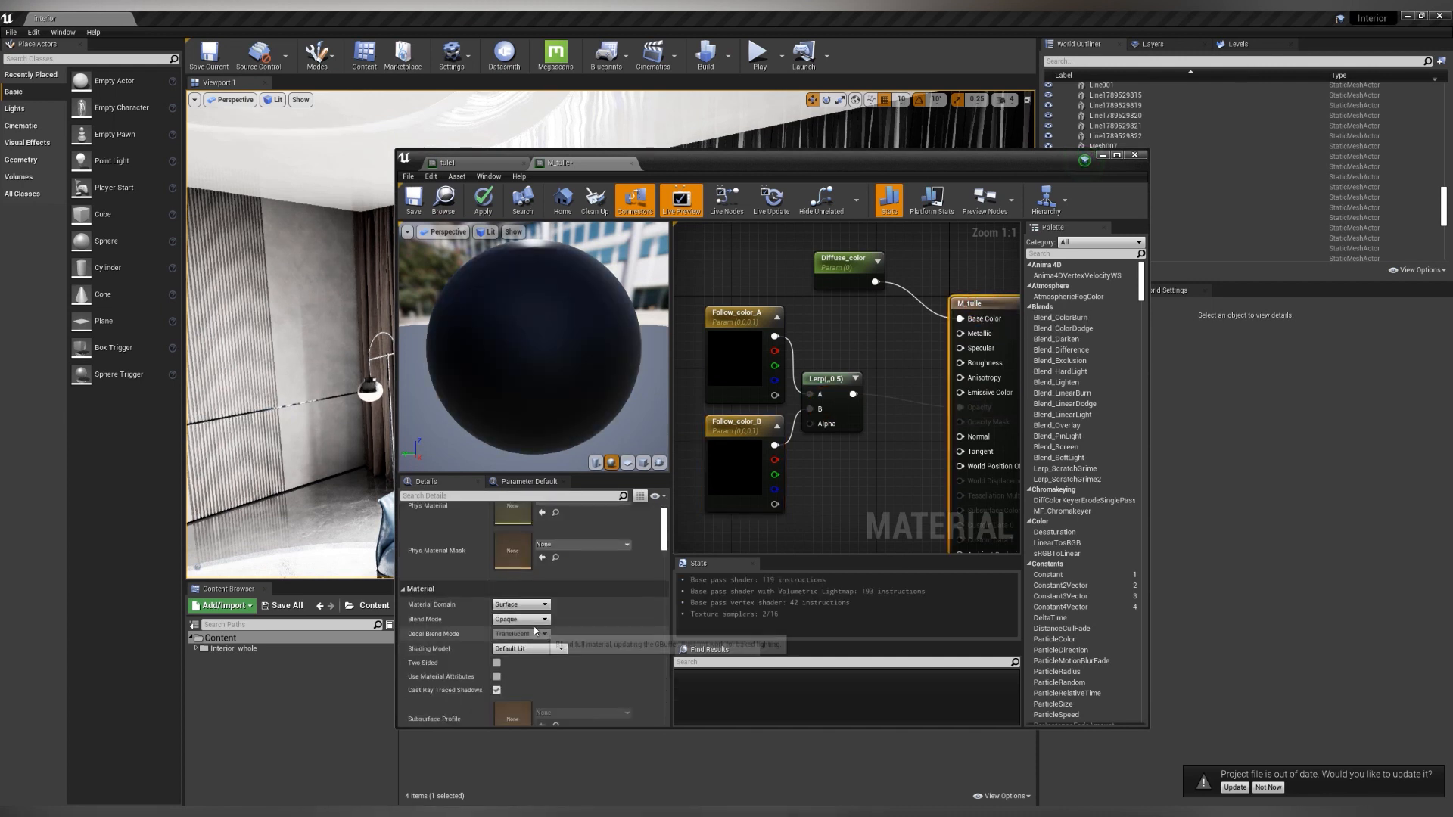
{"action": "left_click", "coordinate": [519, 618]}
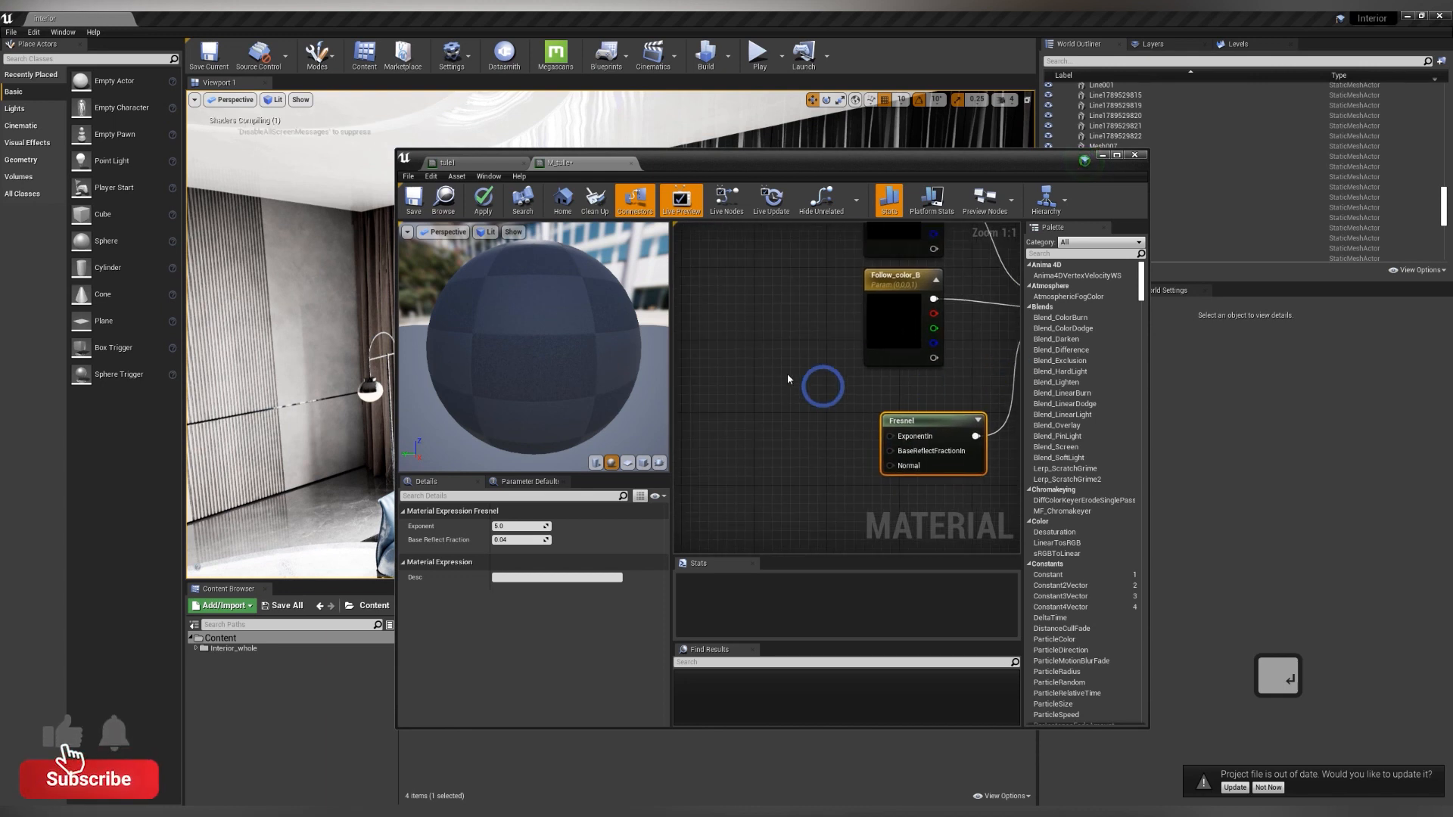
Feed Exponenth_in (5) and BaseReflectFrac parameters into a Fresnel that drives the Lerp alpha
{"action": "left_click", "coordinate": [800, 421]}
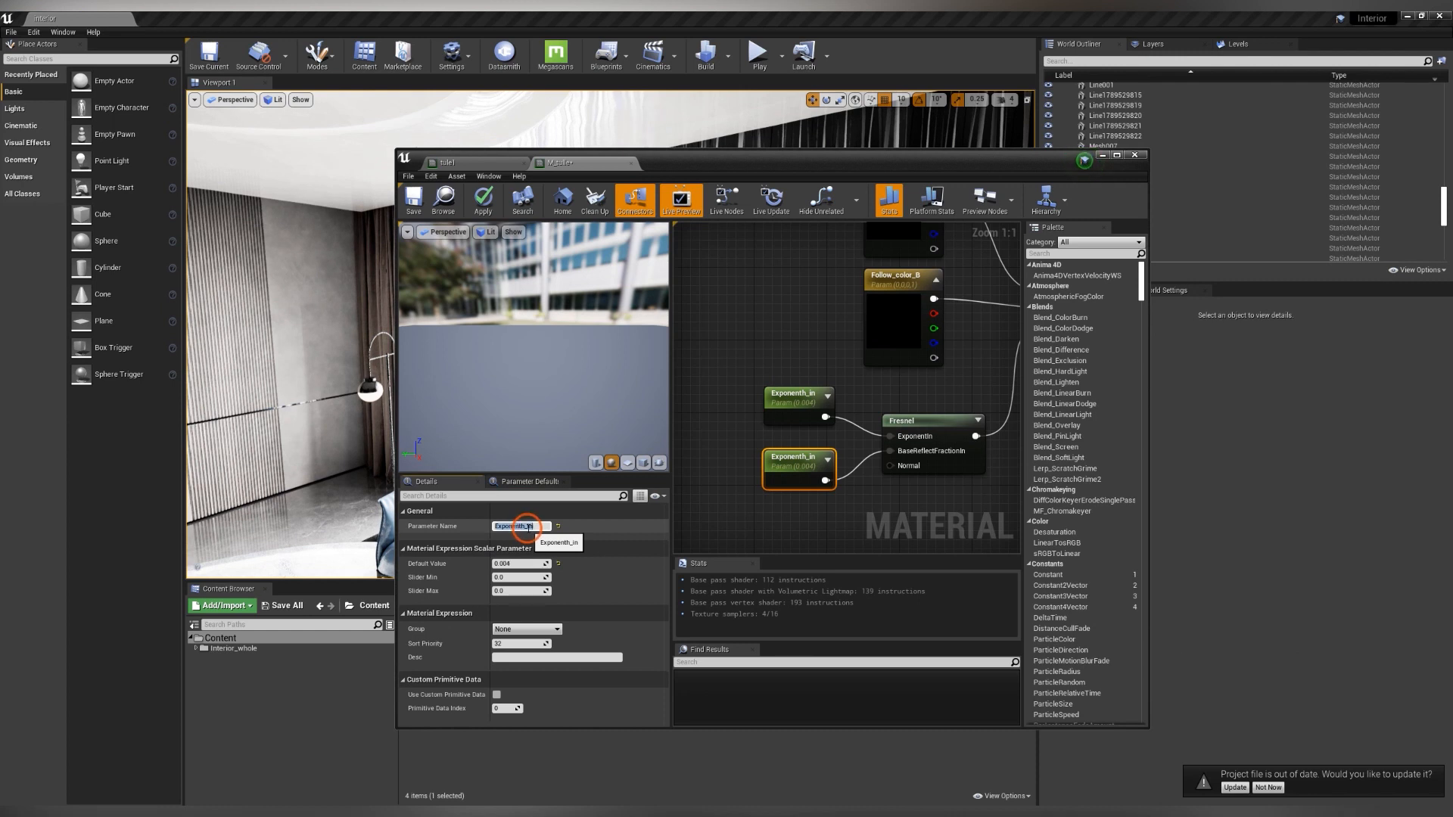
{"action": "key", "text": "shift"}
{"action": "type", "text": "BaseReflectFra"}
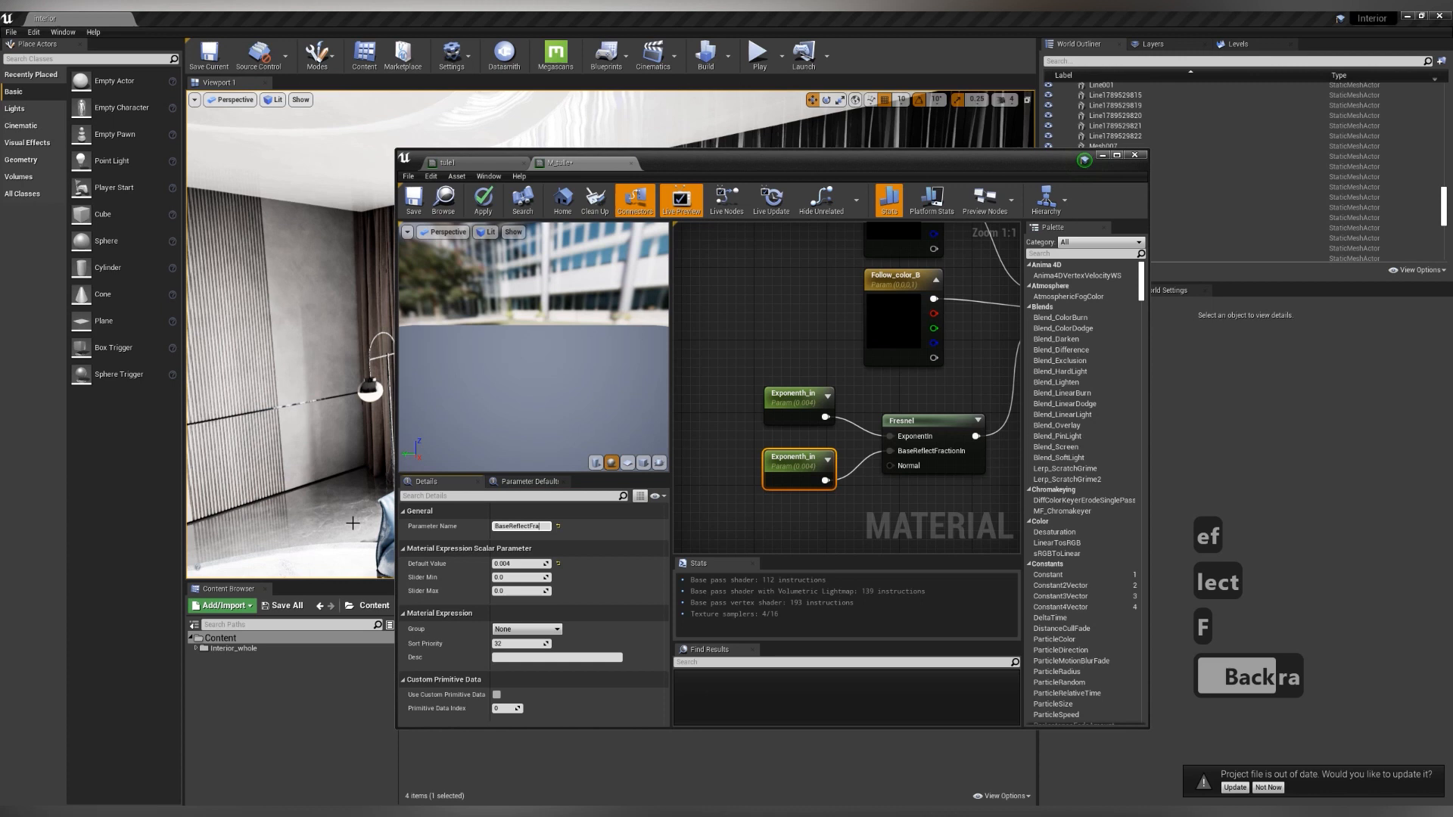
{"action": "left_click", "coordinate": [792, 393]}
{"action": "type", "text": "5"}
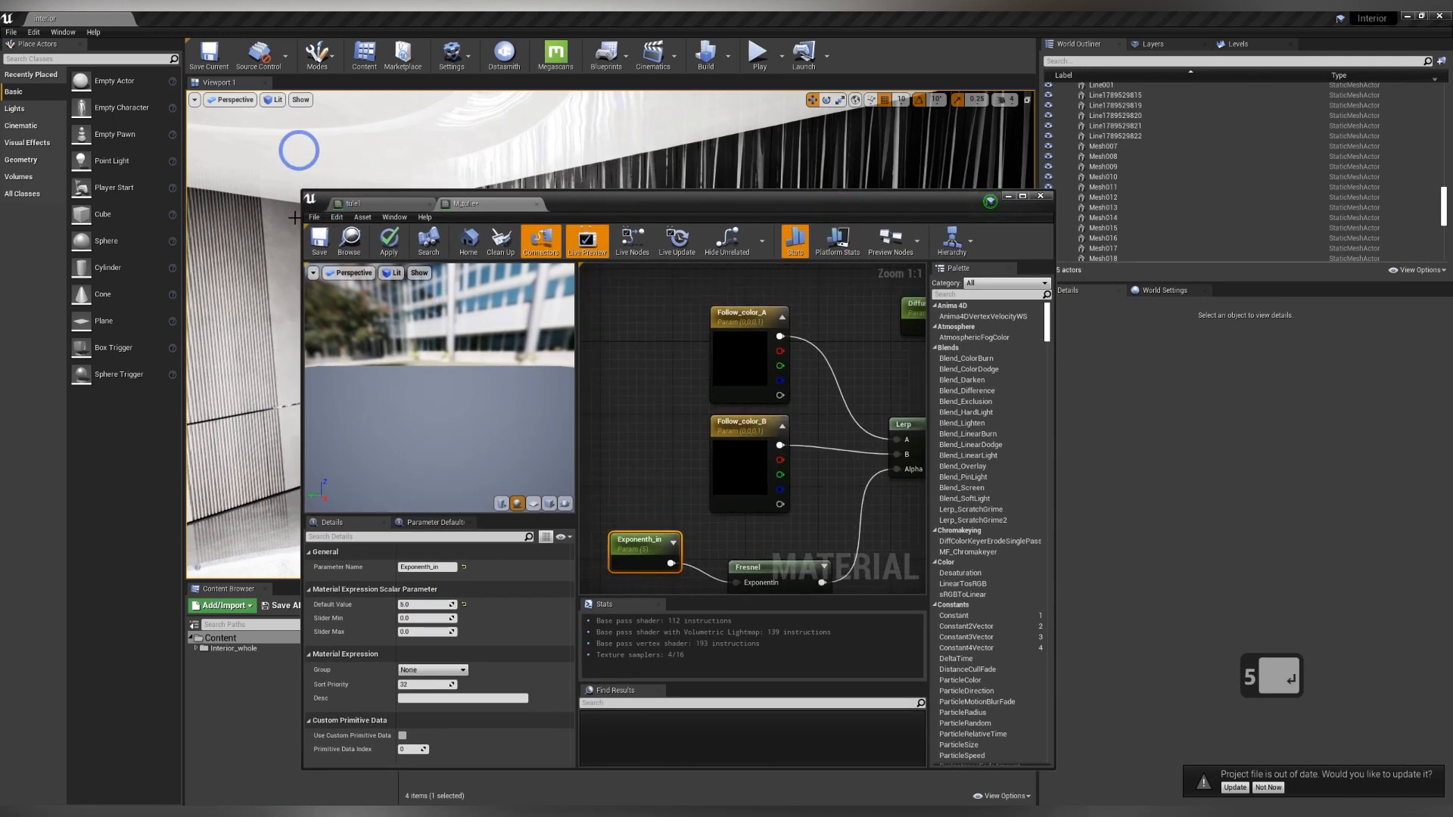
Create the M_tulle_Inst instance from M_tulle and select the curtain meshes to receive it
{"action": "left_click", "coordinate": [318, 243]}
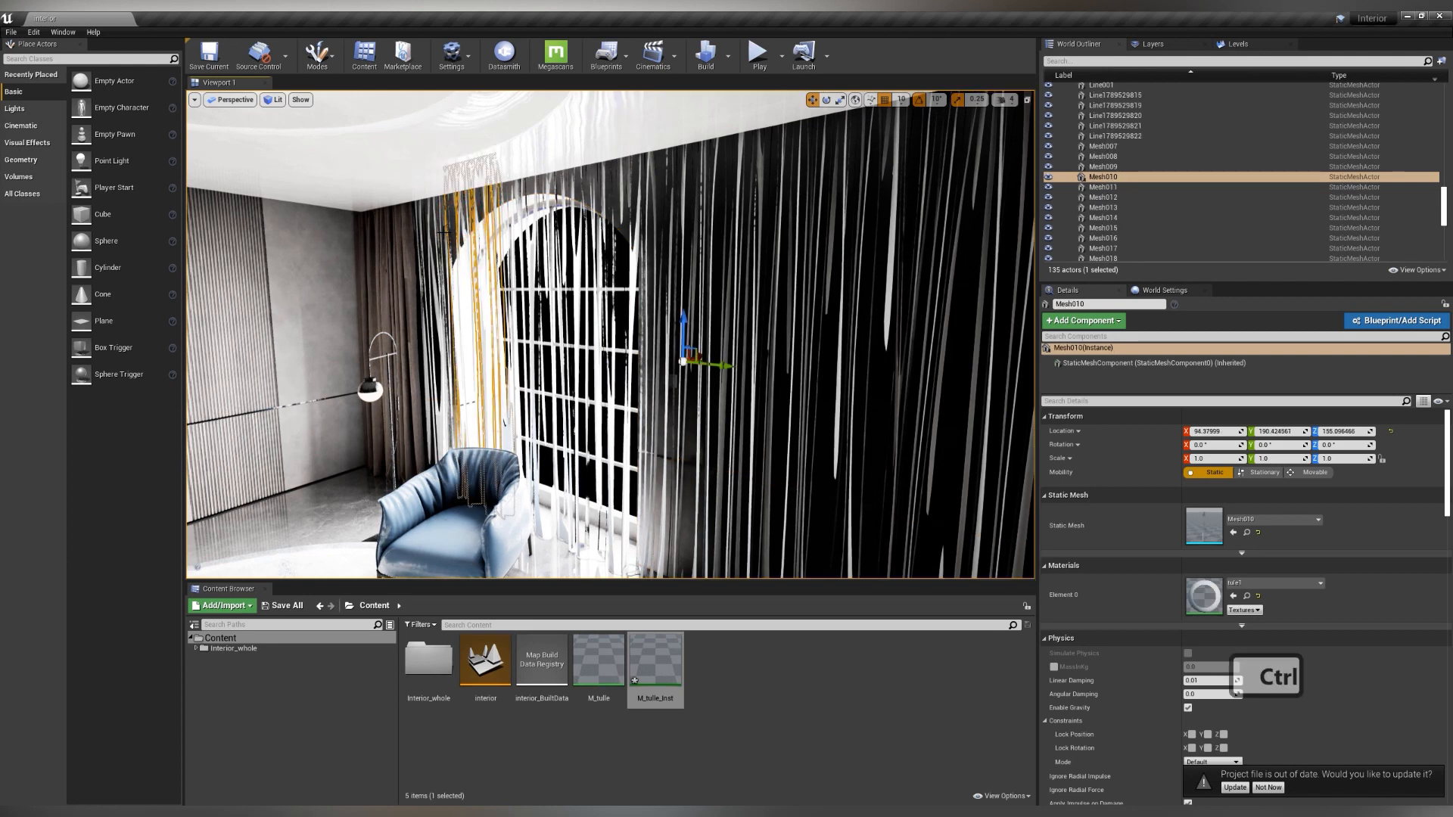
{"action": "left_click", "coordinate": [496, 218]}
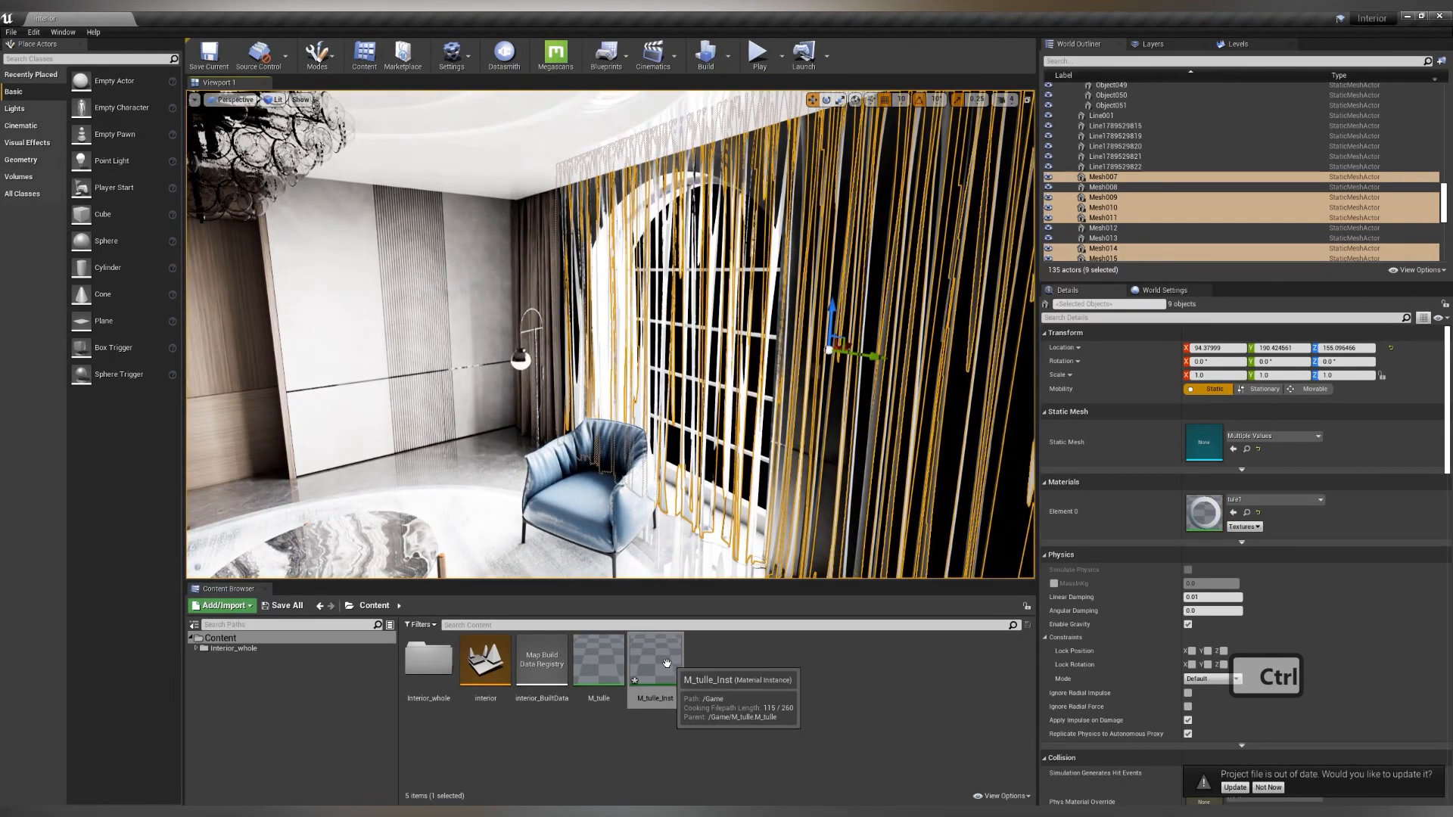
{"action": "key", "text": "Escape"}
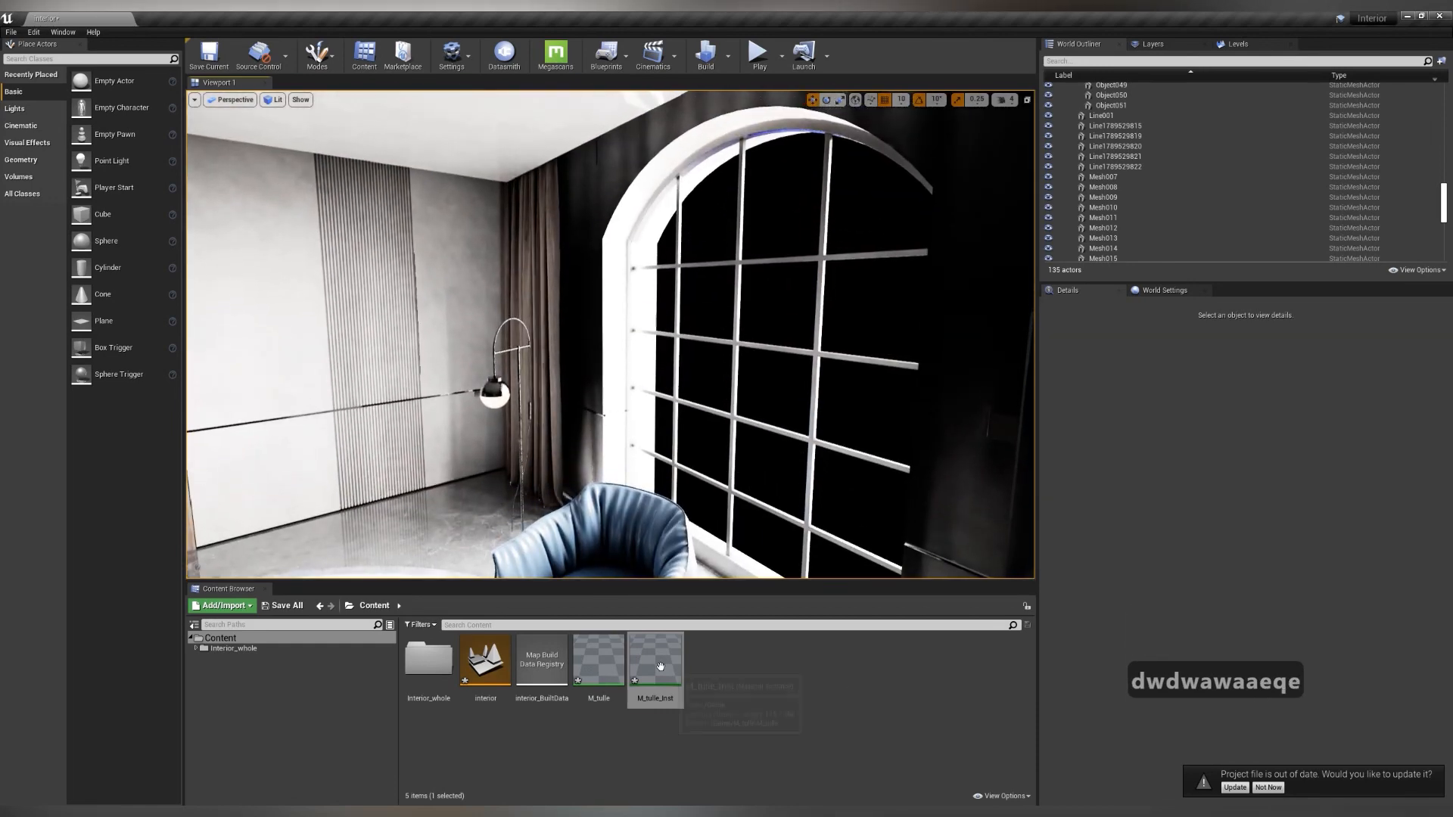
Override M_tulle_Inst with BaseReflectFrac 0.1, Diffuse_color 1.0 and Exponenth_in 1.0, then close it
{"action": "double_click", "coordinate": [654, 659]}
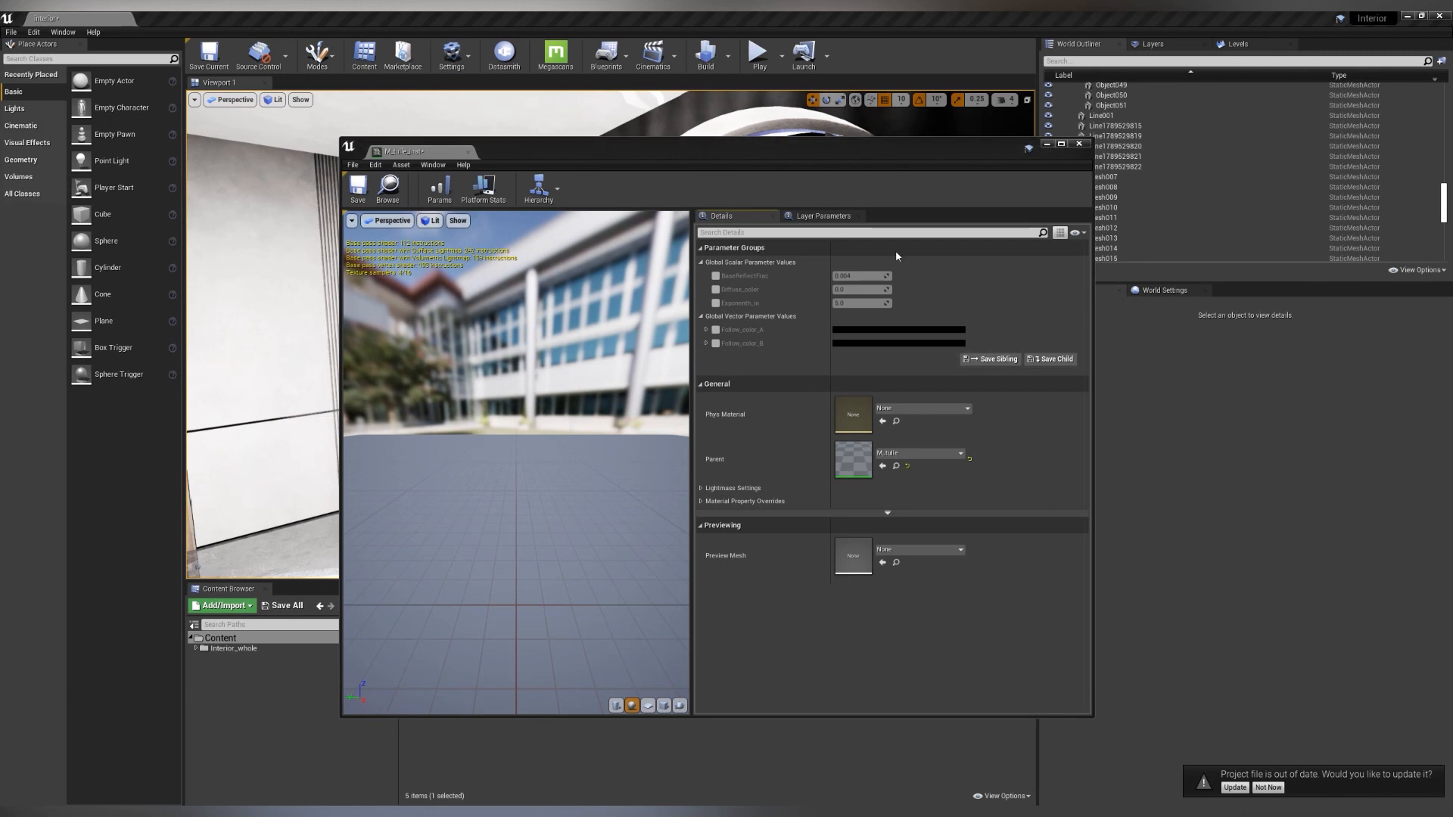
{"action": "left_click", "coordinate": [714, 276]}
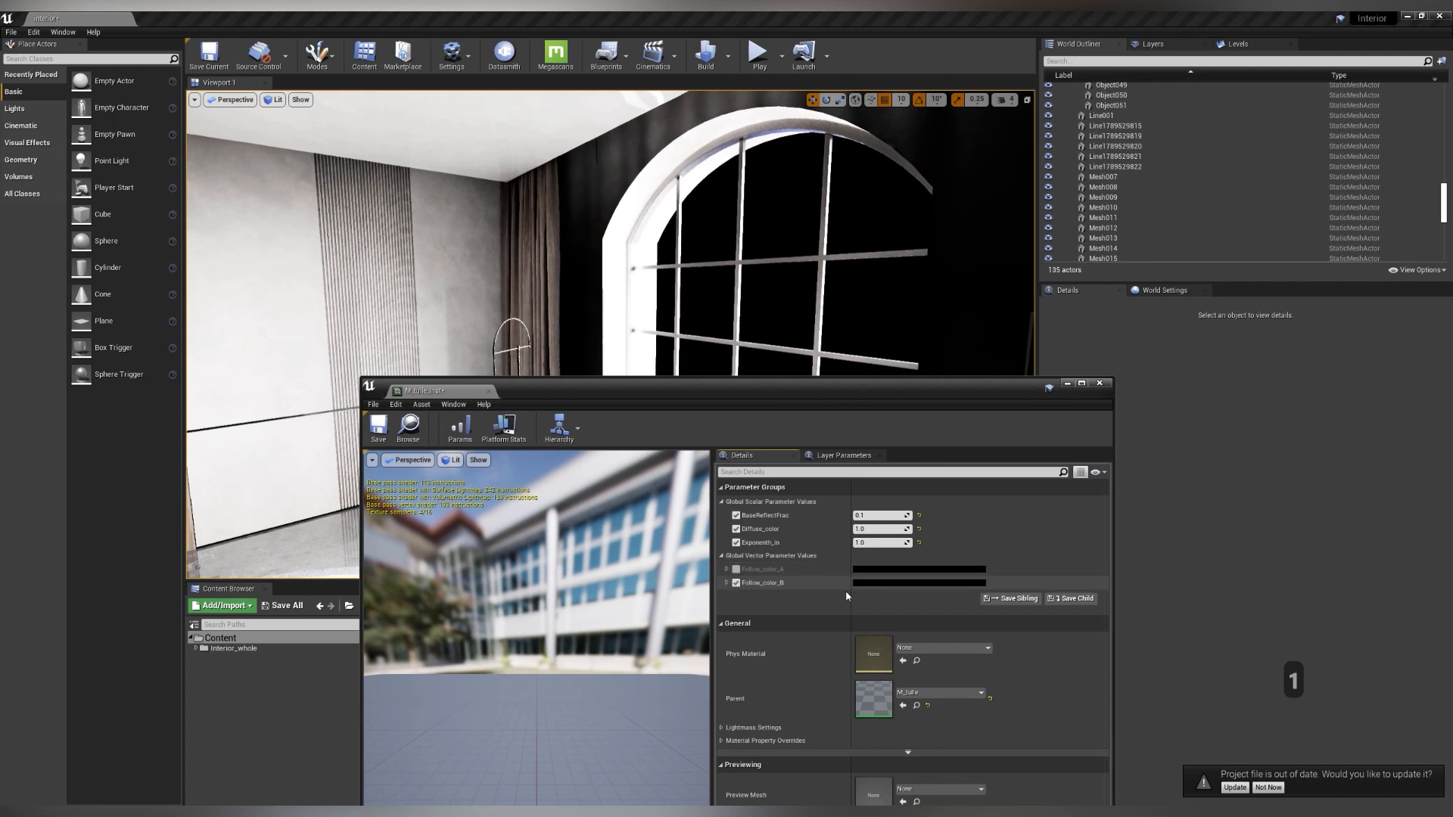
{"action": "left_click", "coordinate": [918, 582]}
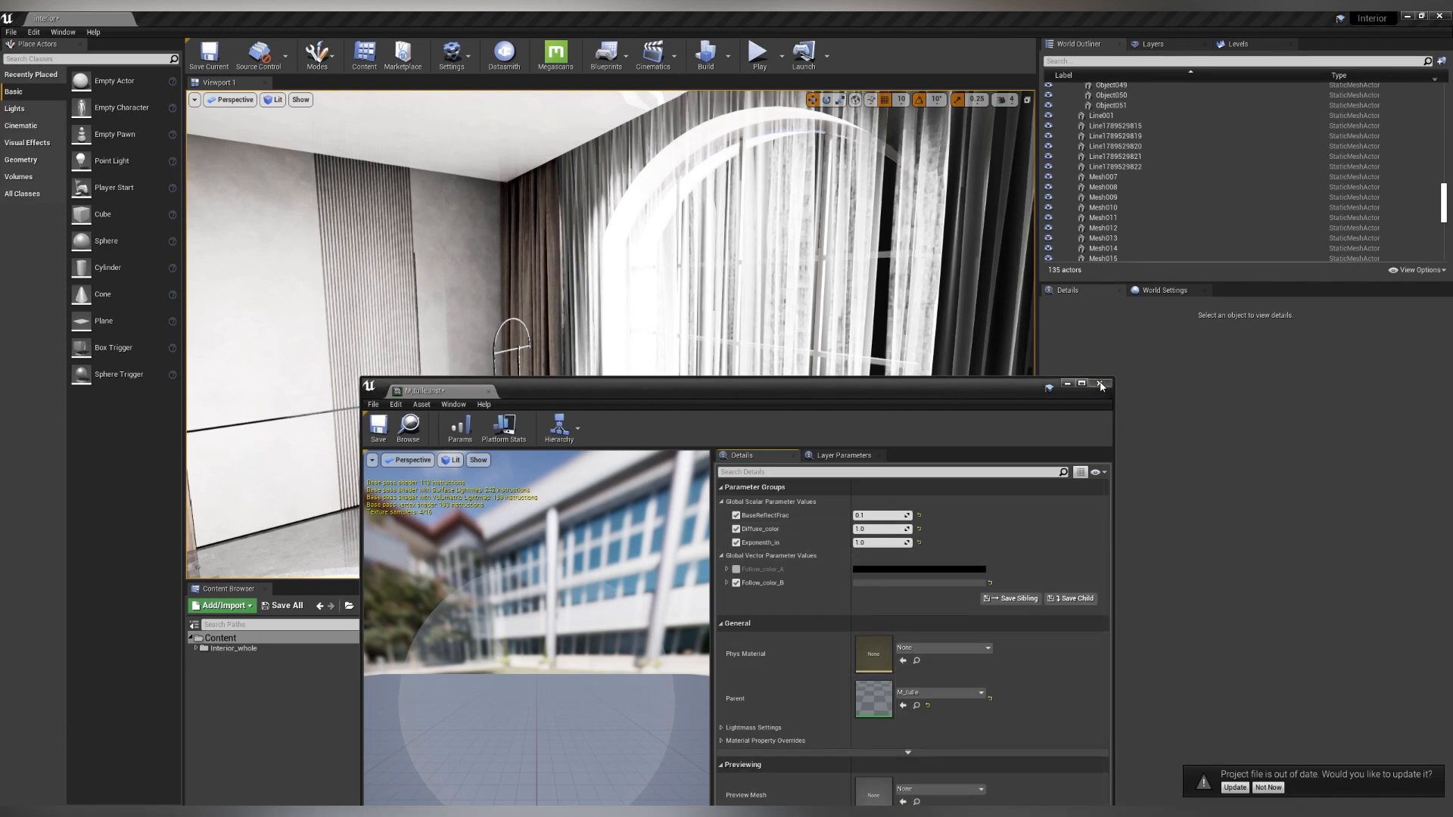
{"action": "left_click", "coordinate": [1099, 384]}
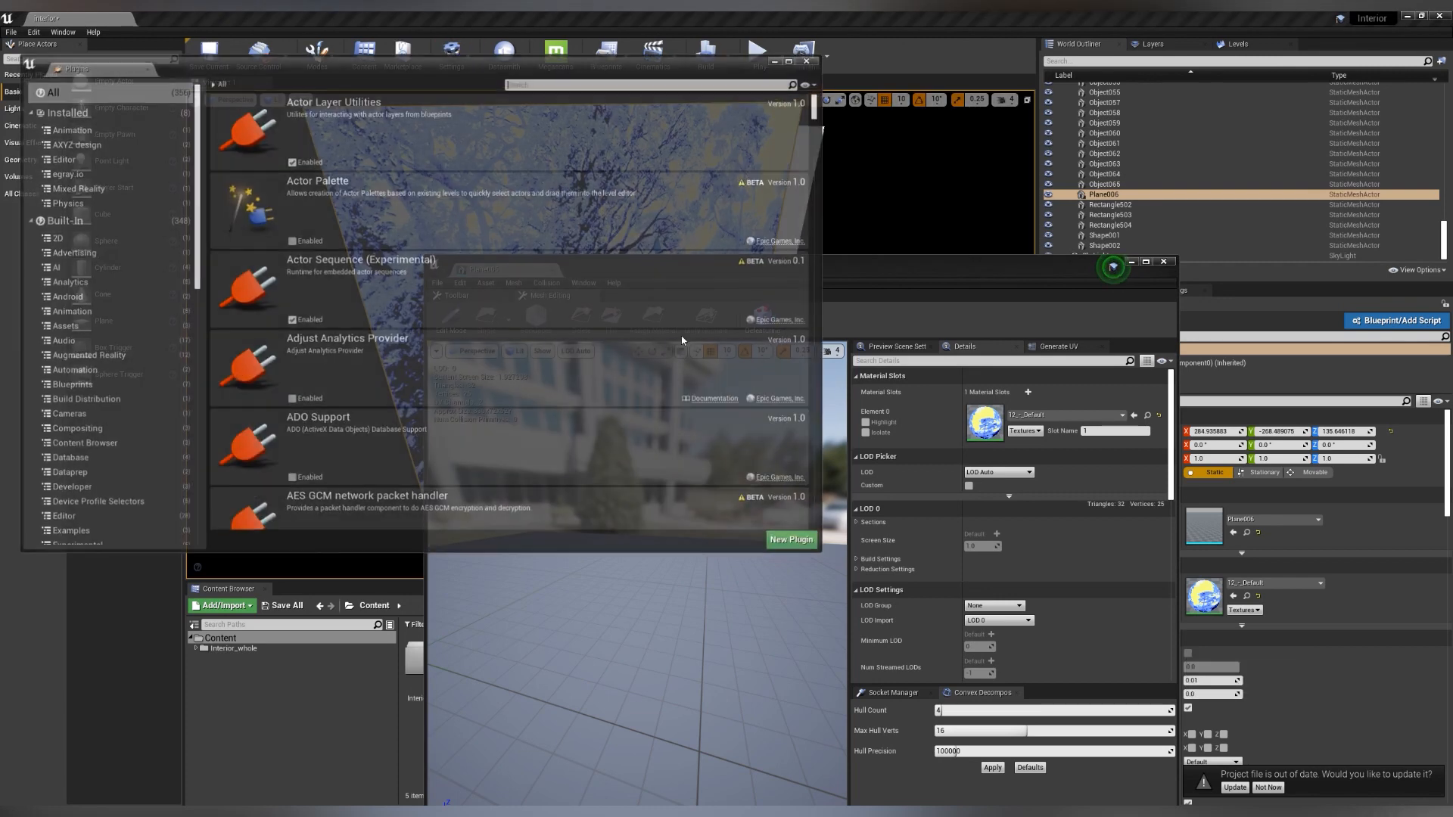
Enable the Mesh Editing plugin found by searching 'mesh edi', then open the backdrop plane's material
{"action": "type", "text": "mesh"}
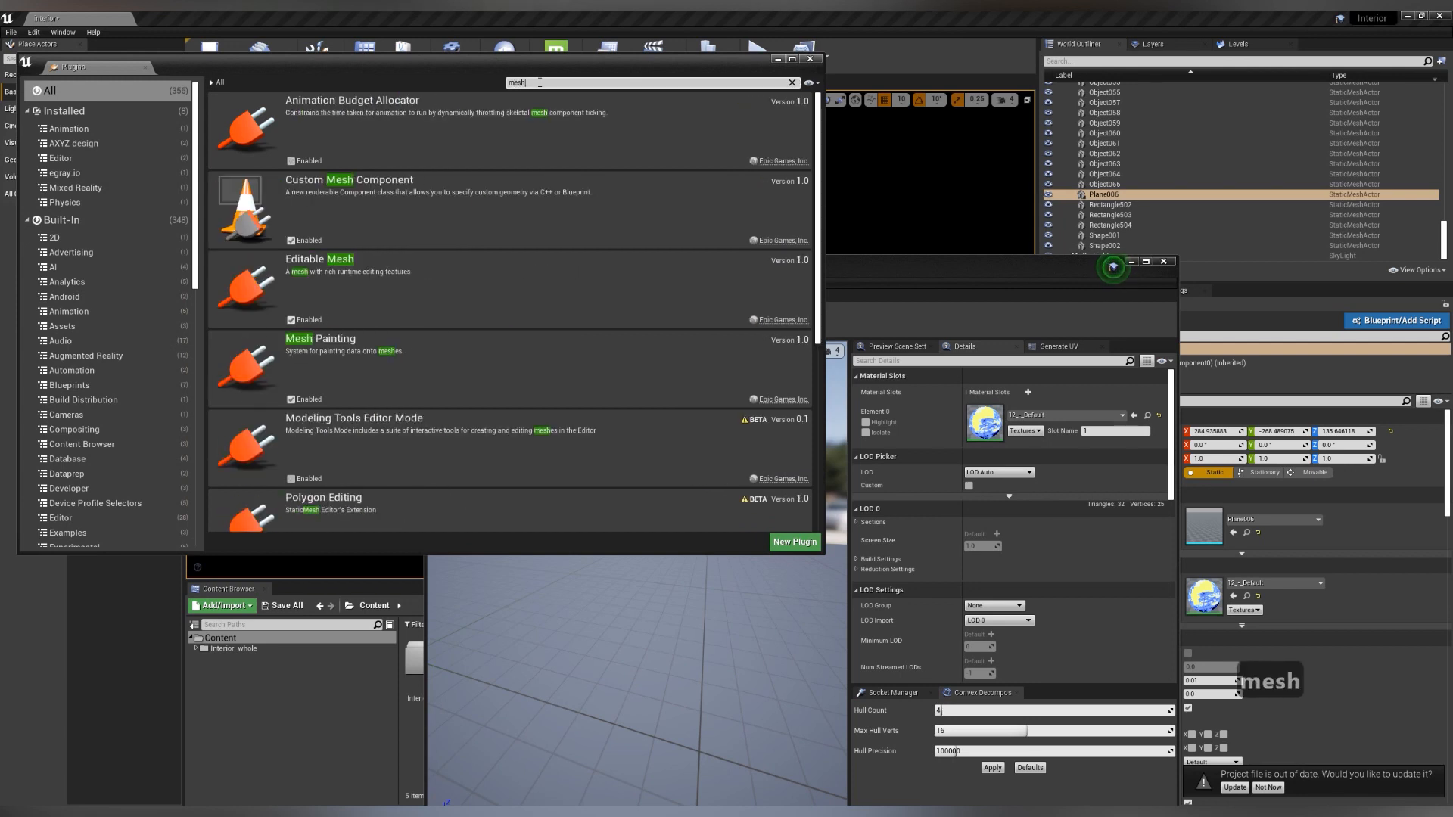
{"action": "type", "text": "edi"}
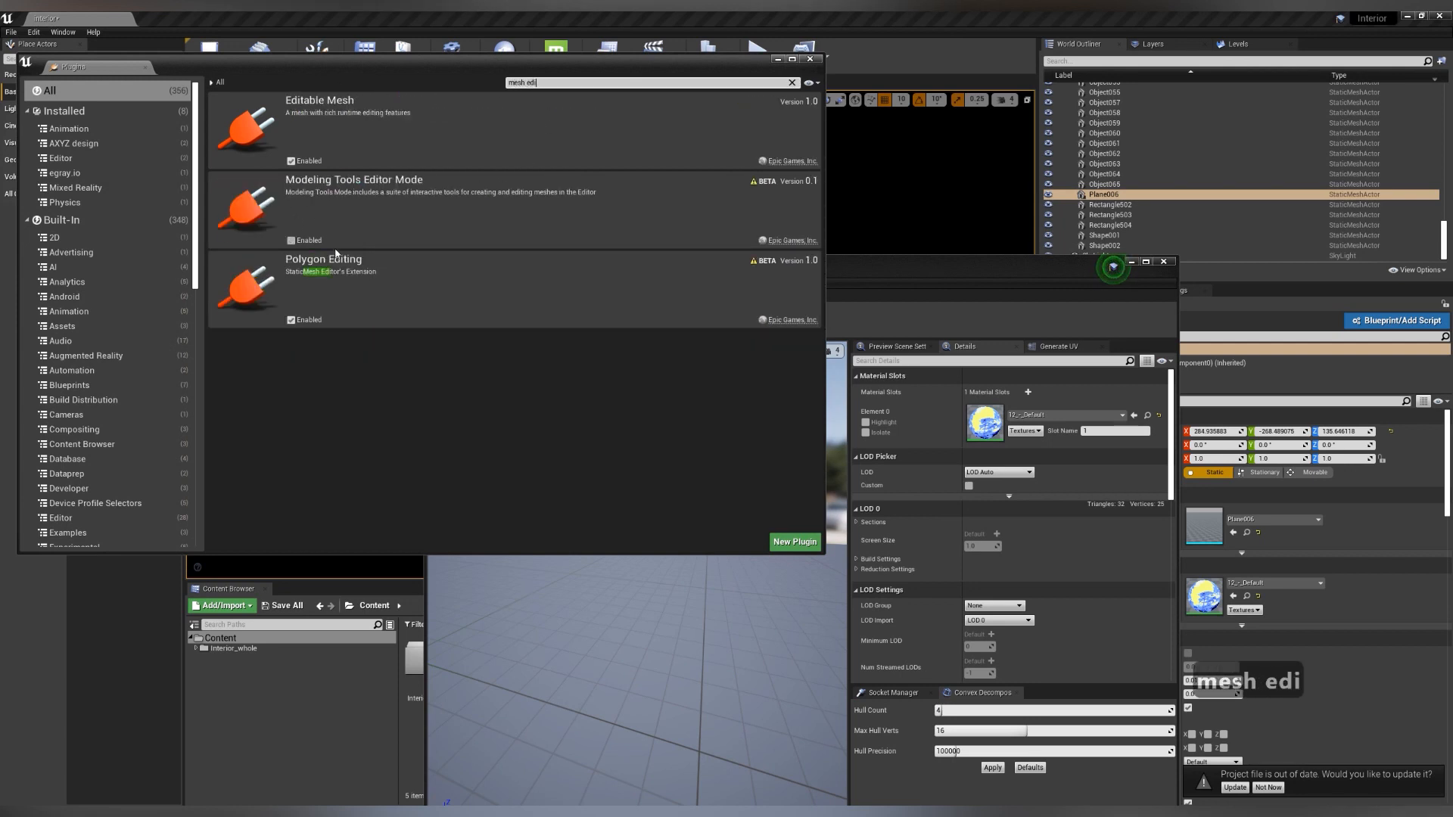
{"action": "mouse_move", "coordinate": [747, 548]}
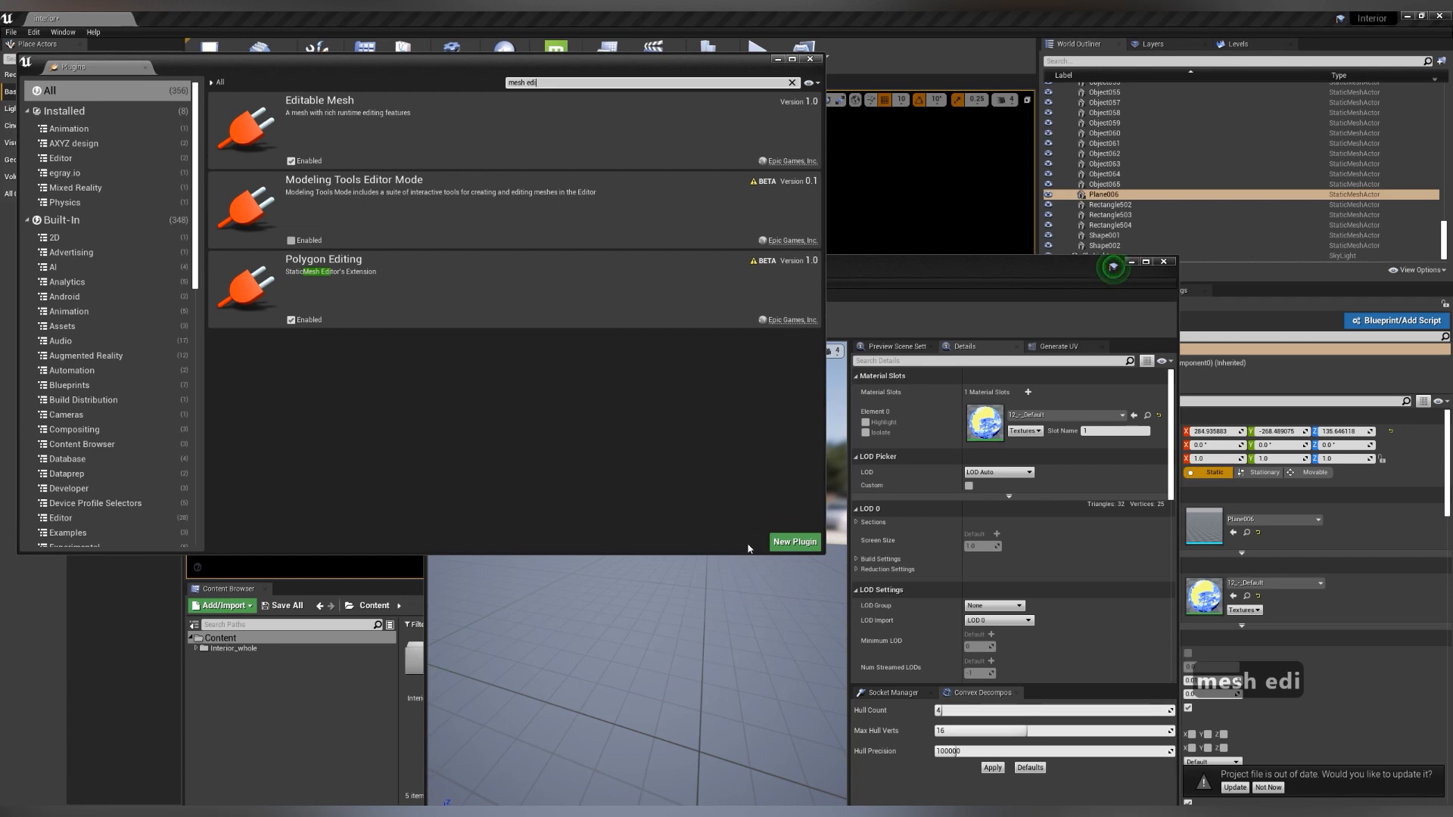
{"action": "left_click", "coordinate": [810, 59]}
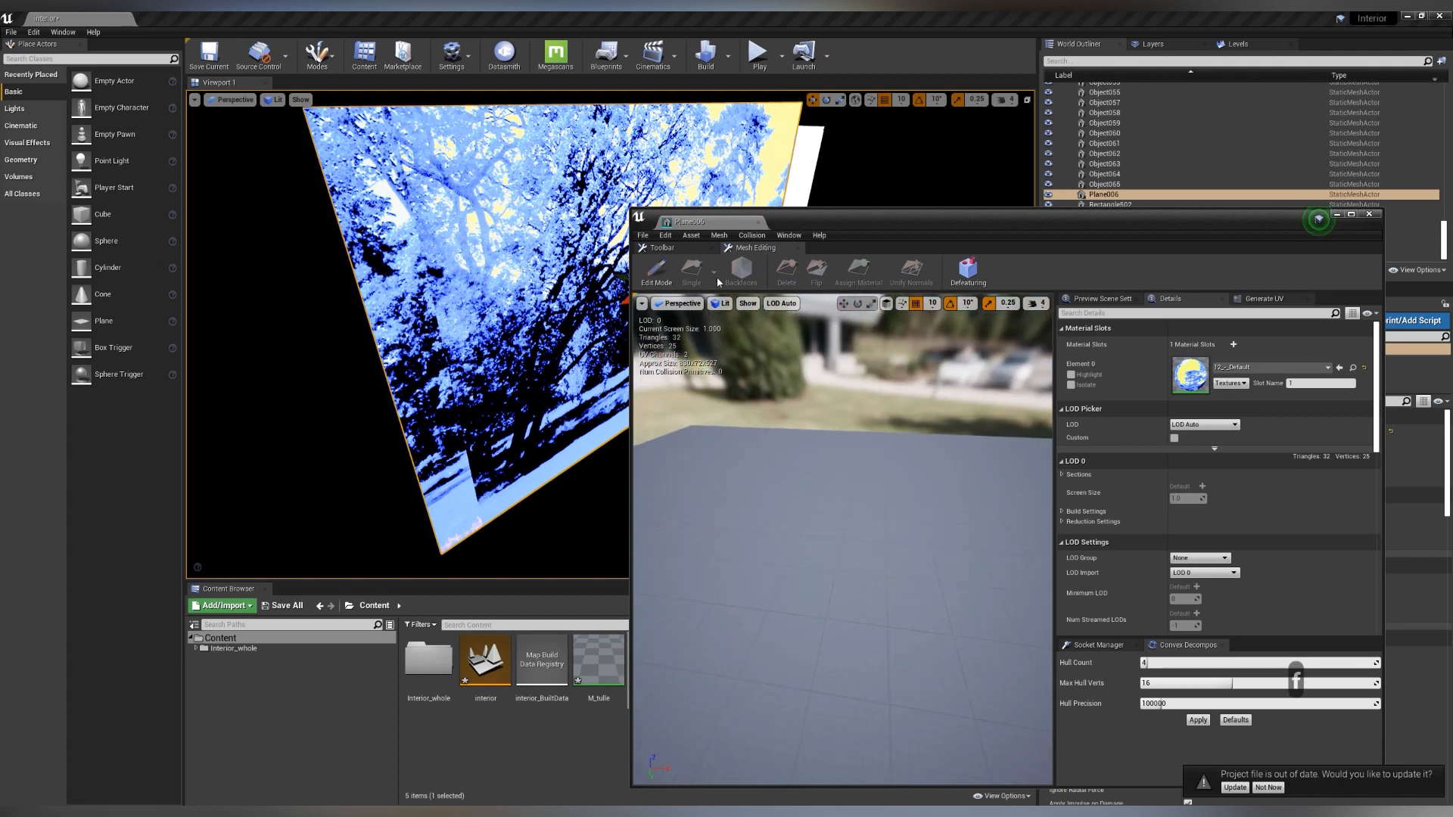
{"action": "left_click", "coordinate": [656, 273]}
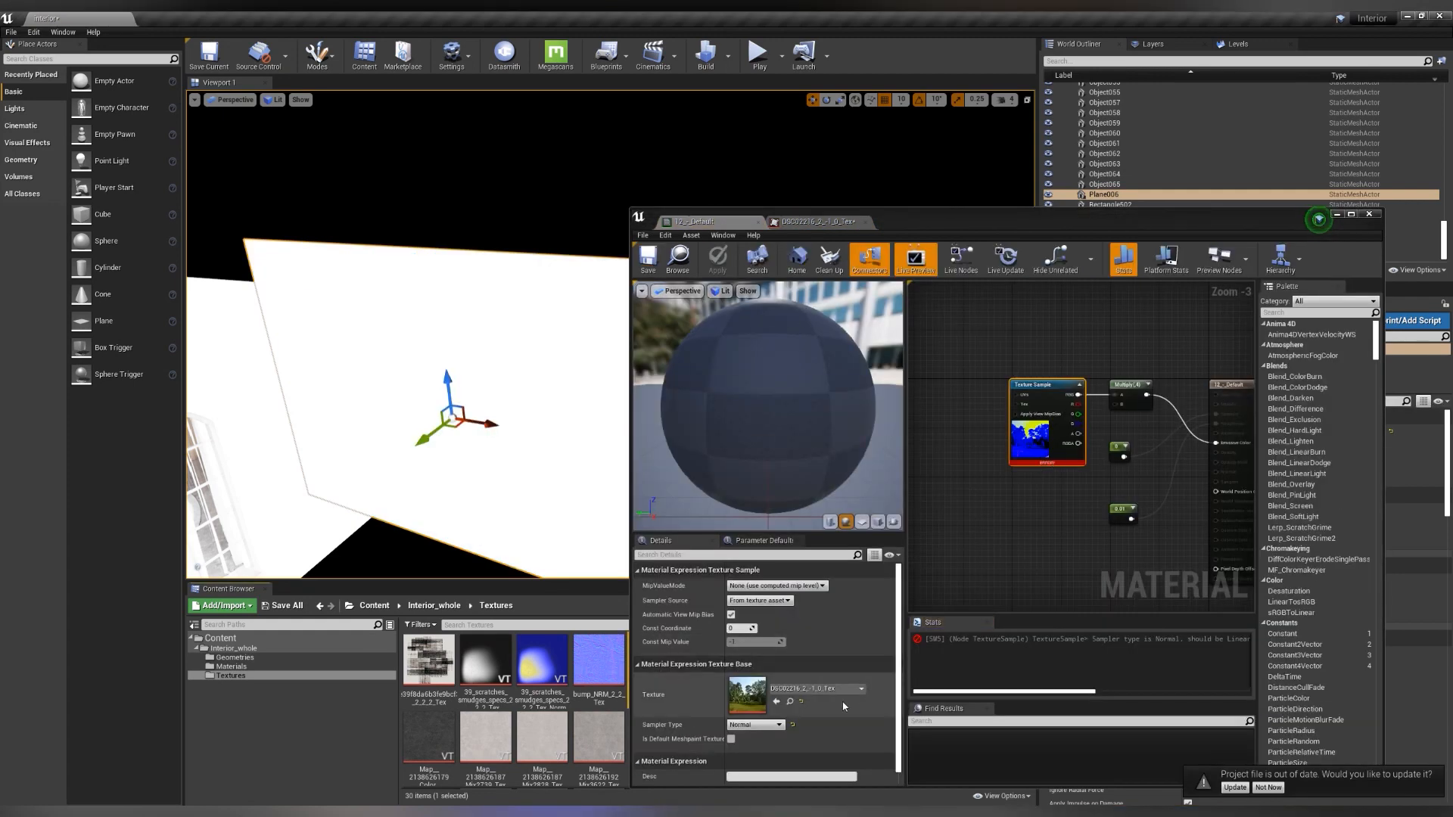
{"action": "mouse_move", "coordinate": [789, 701]}
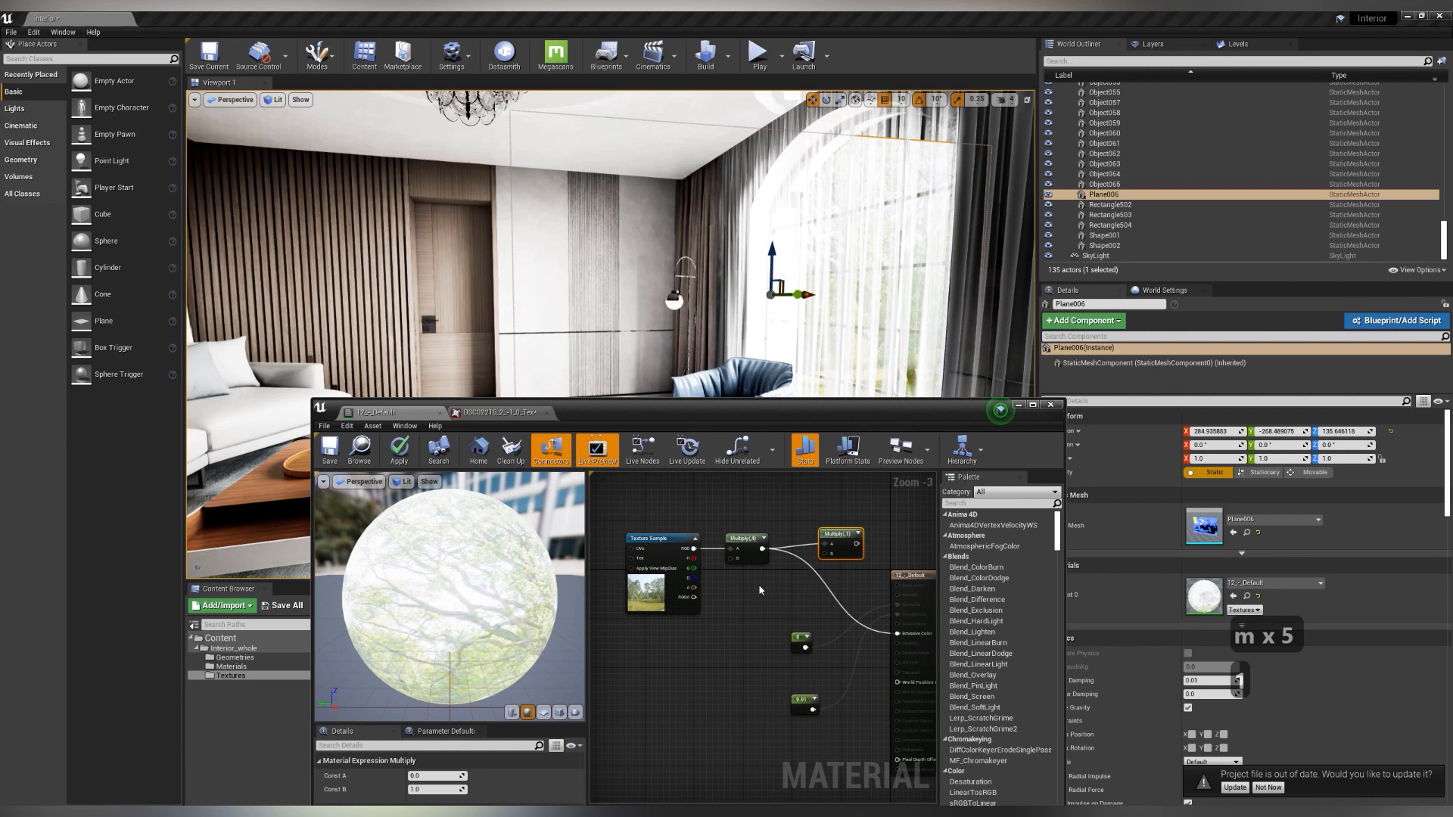
Add a multiply node, change the window brightness constant from 11 to 0.5, and apply
{"action": "left_click", "coordinate": [769, 595]}
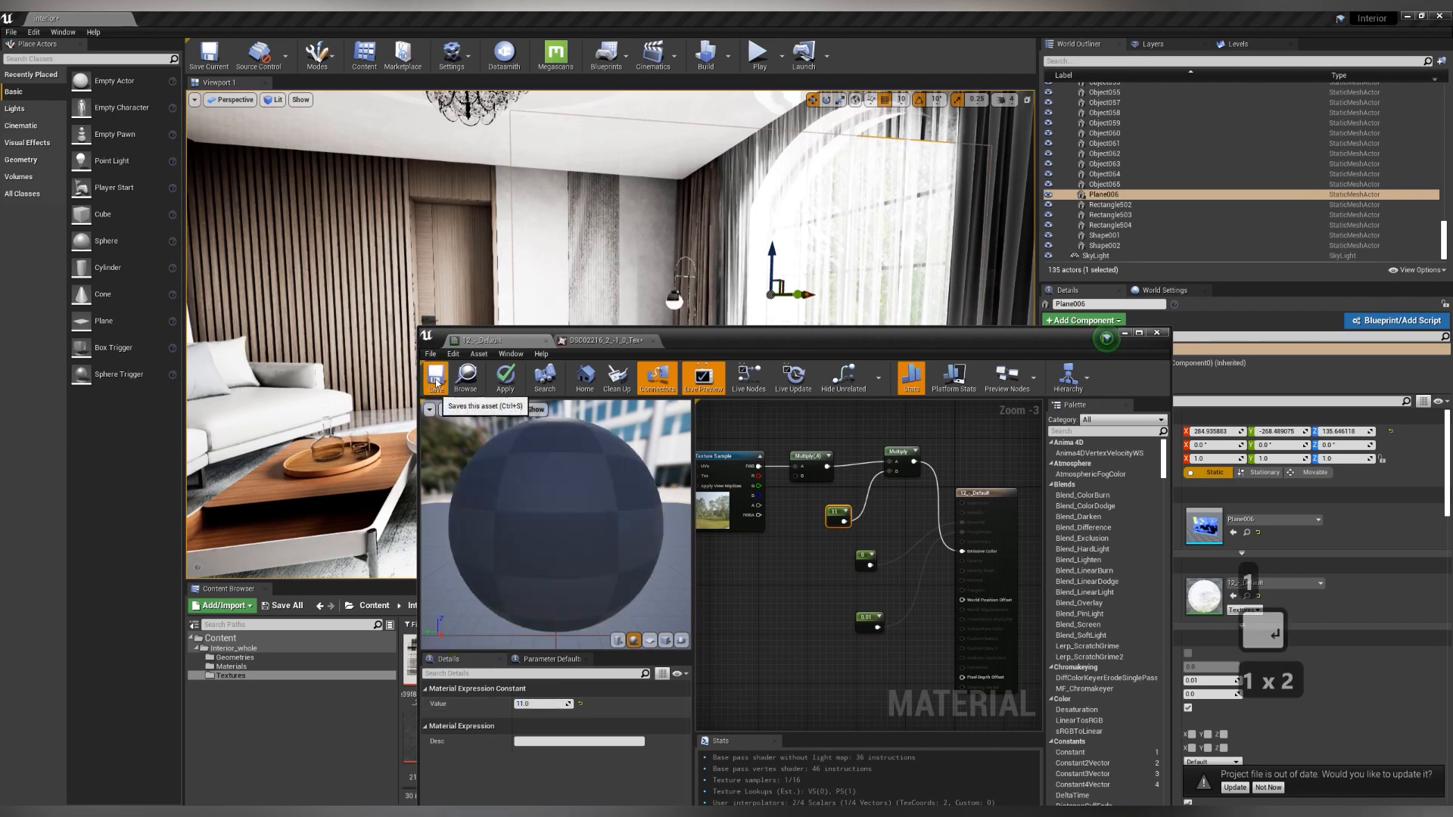
{"action": "left_click", "coordinate": [434, 377]}
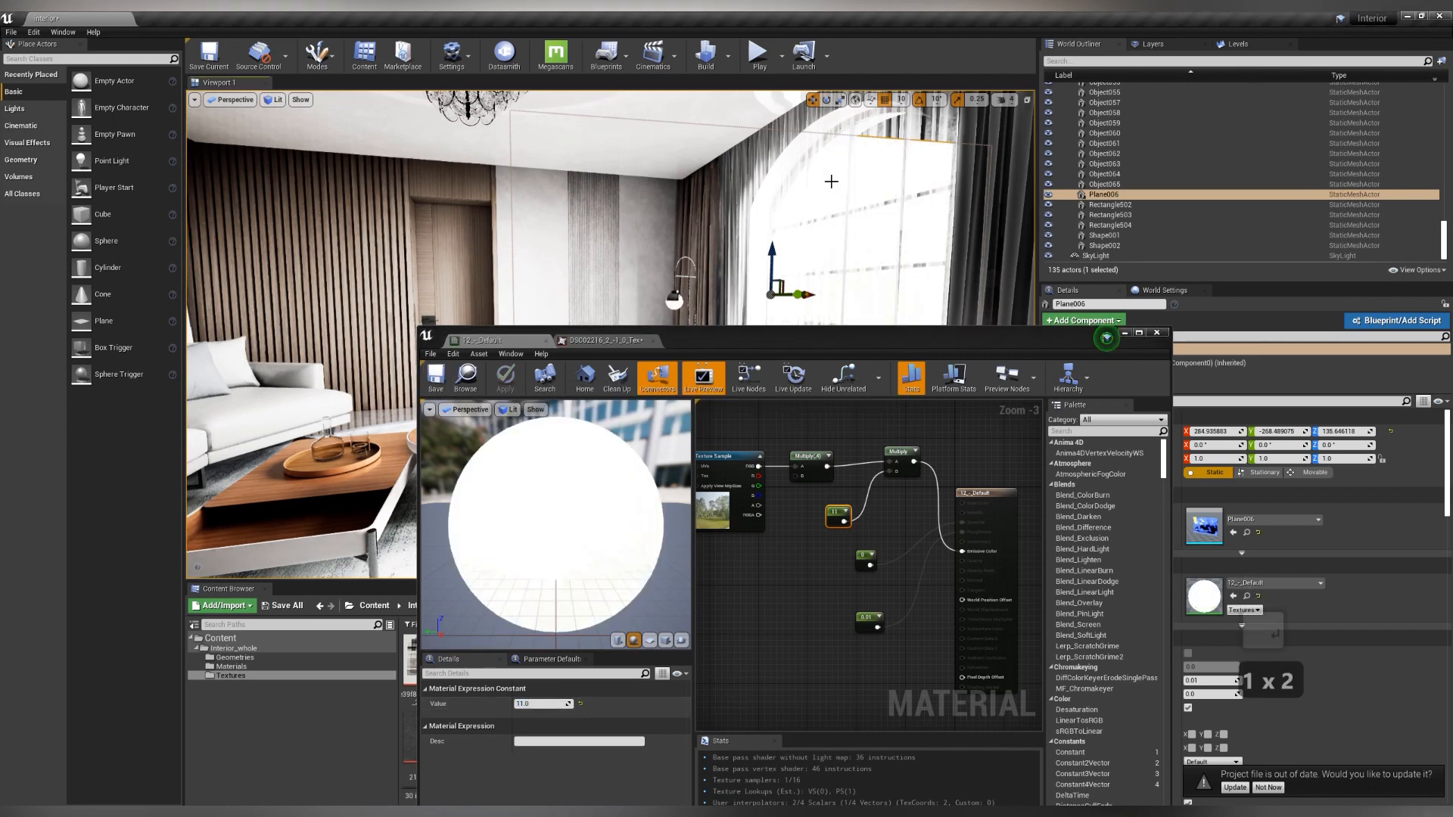
{"action": "triple_click", "coordinate": [540, 703]}
{"action": "type", "text": "0.5"}
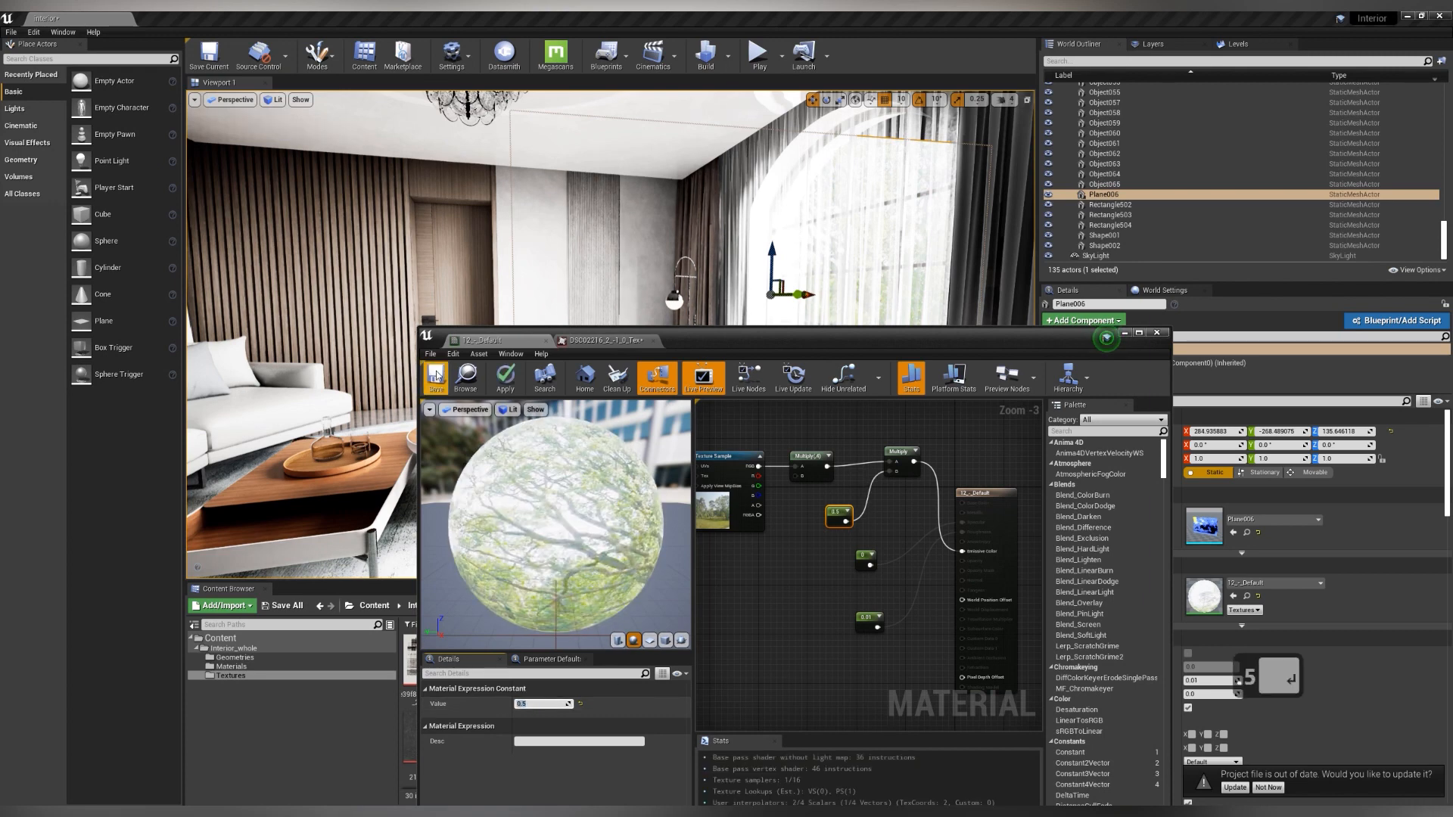
{"action": "left_click", "coordinate": [954, 379]}
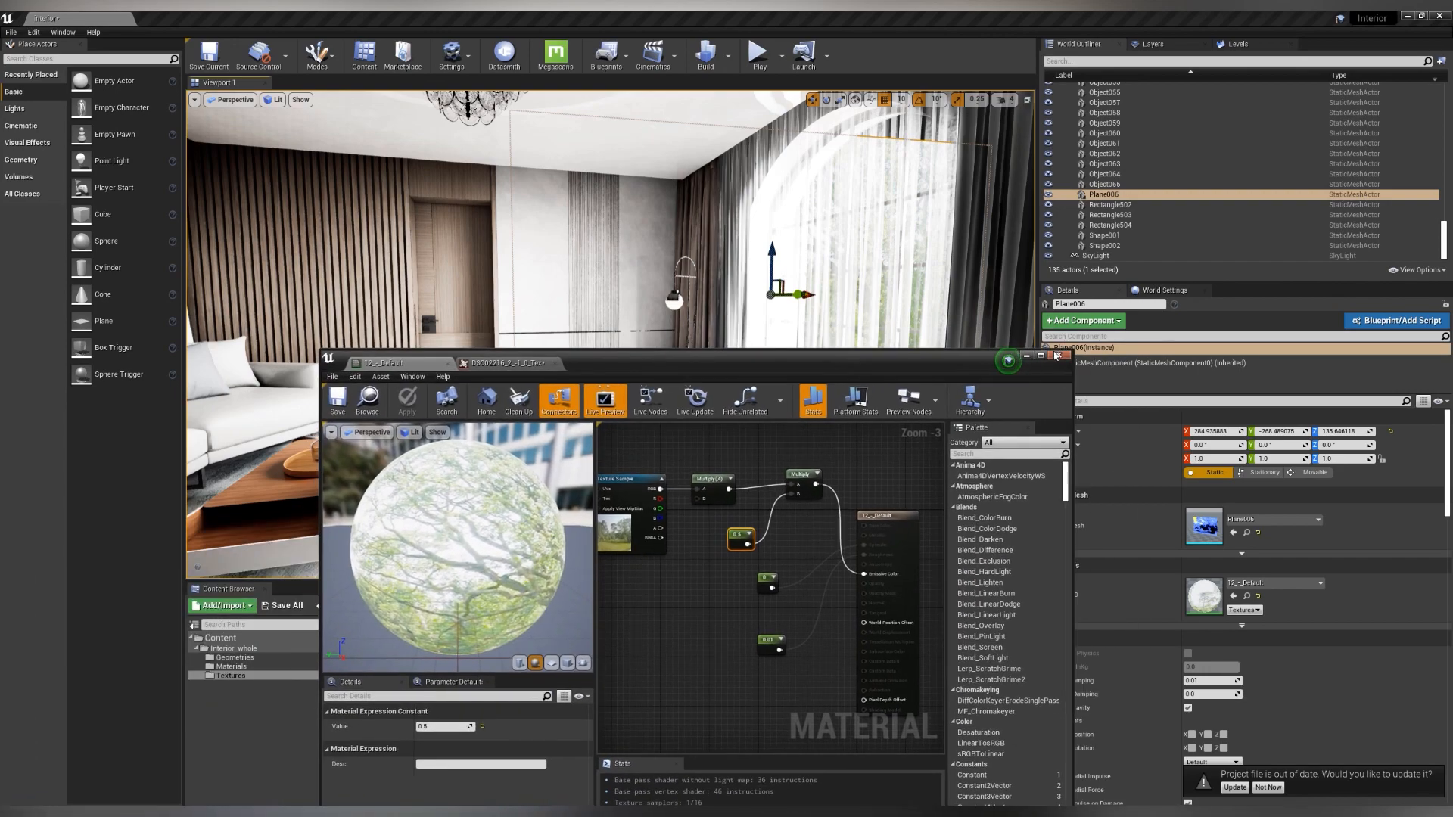
In the carpet material, multiply the Lerp output by a 0.780952 constant
{"action": "left_click", "coordinate": [1057, 357]}
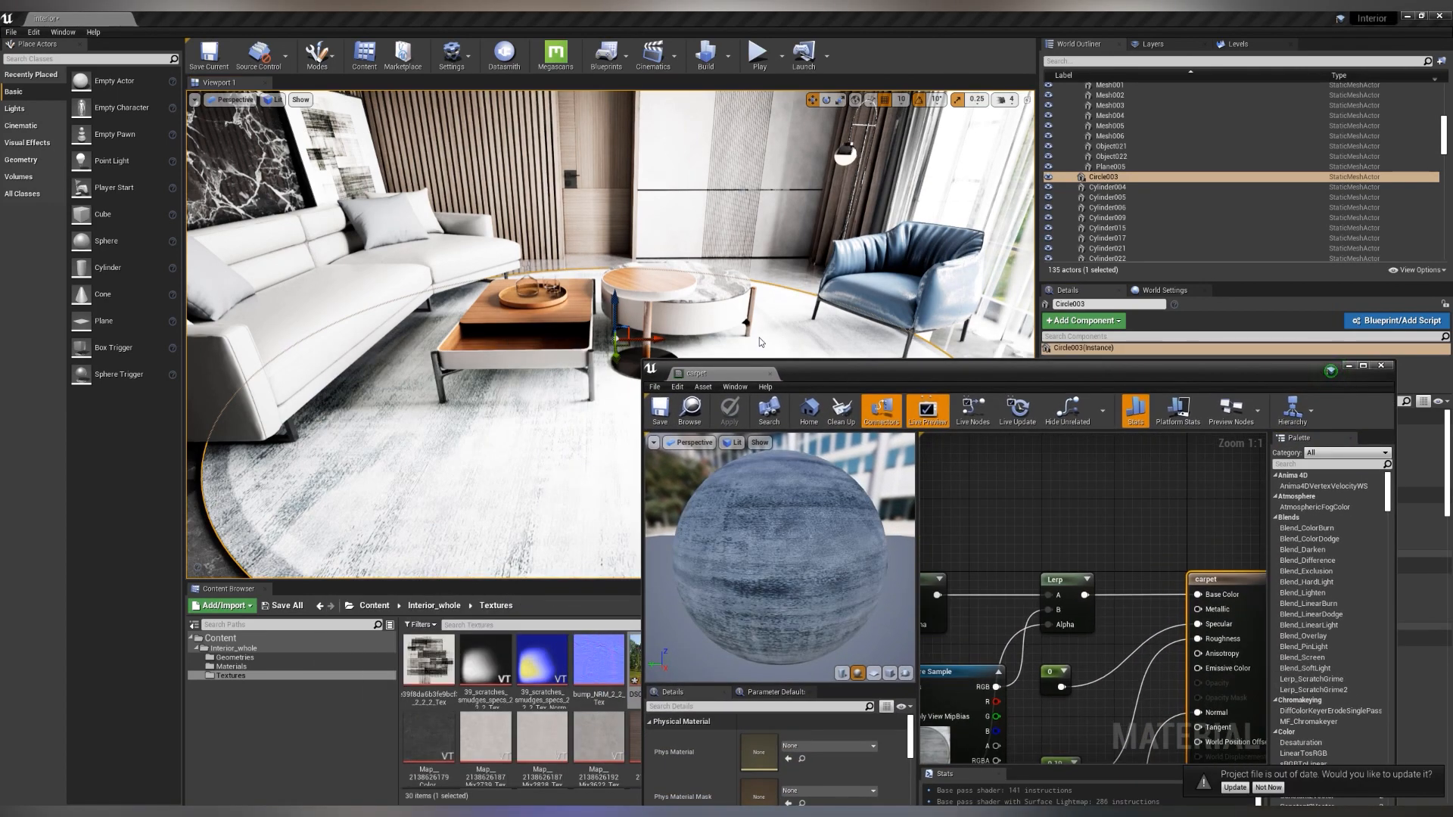
{"action": "left_click", "coordinate": [1054, 533]}
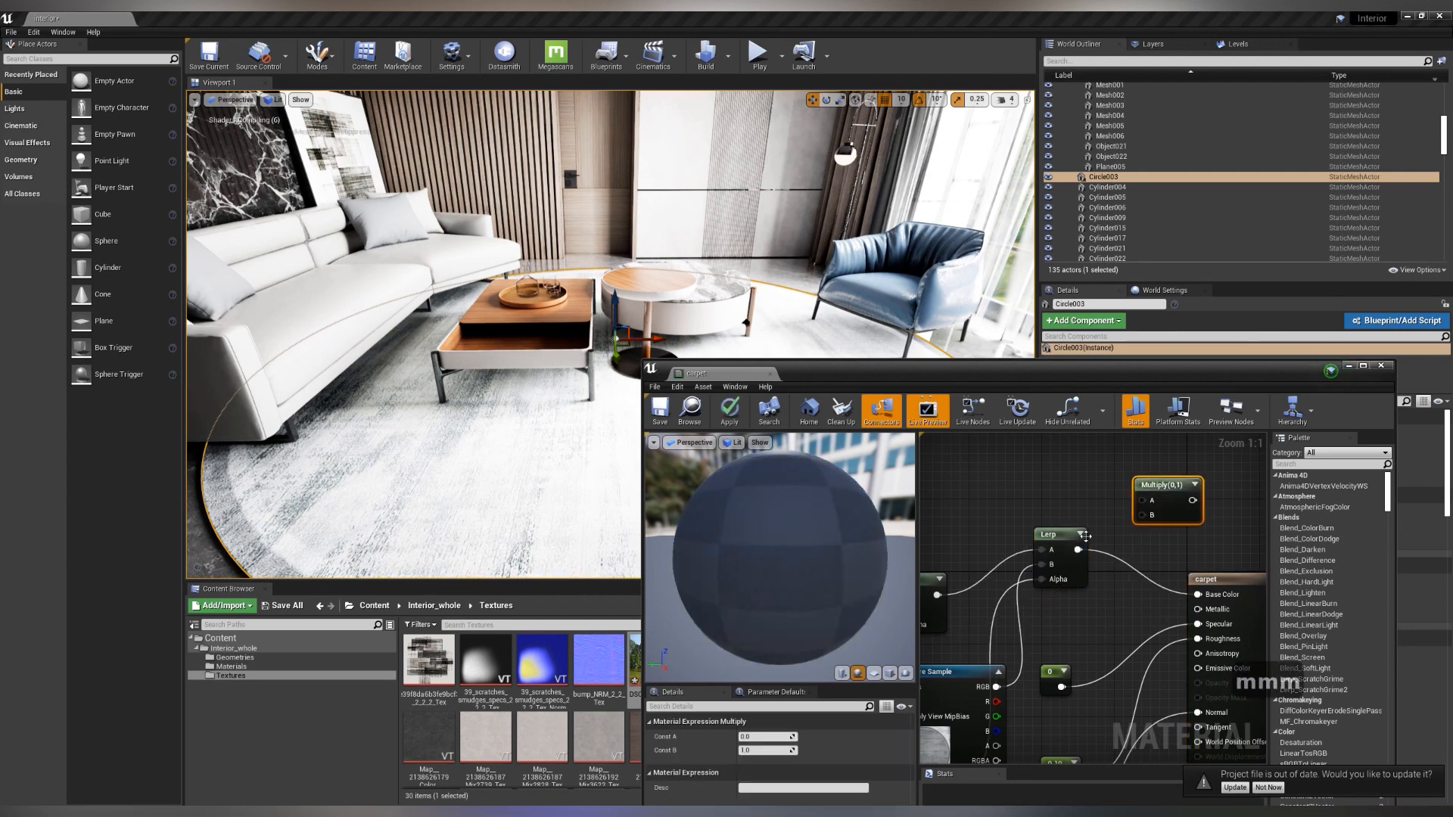
{"action": "left_click", "coordinate": [1080, 619]}
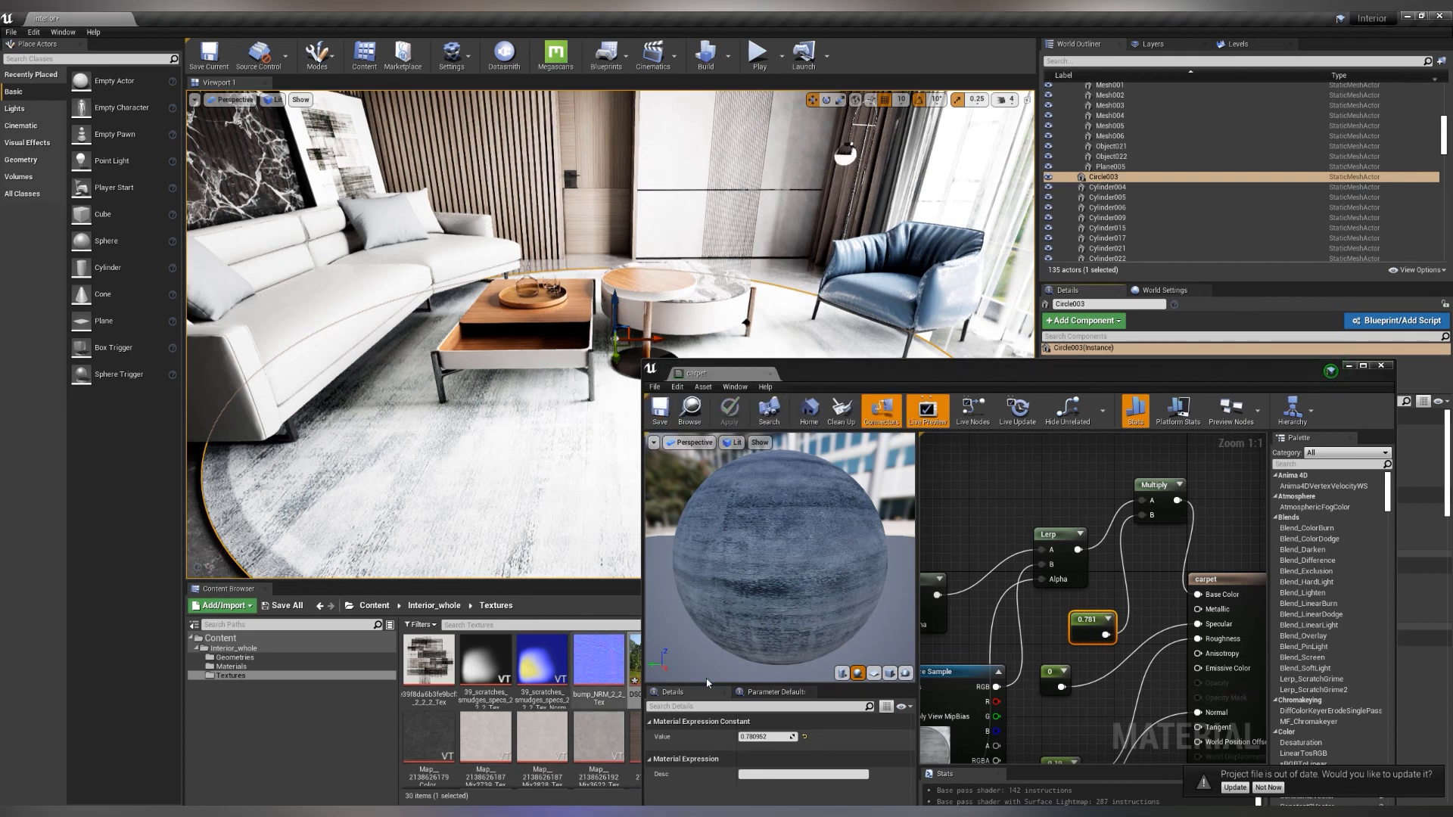
{"action": "left_click", "coordinate": [728, 408]}
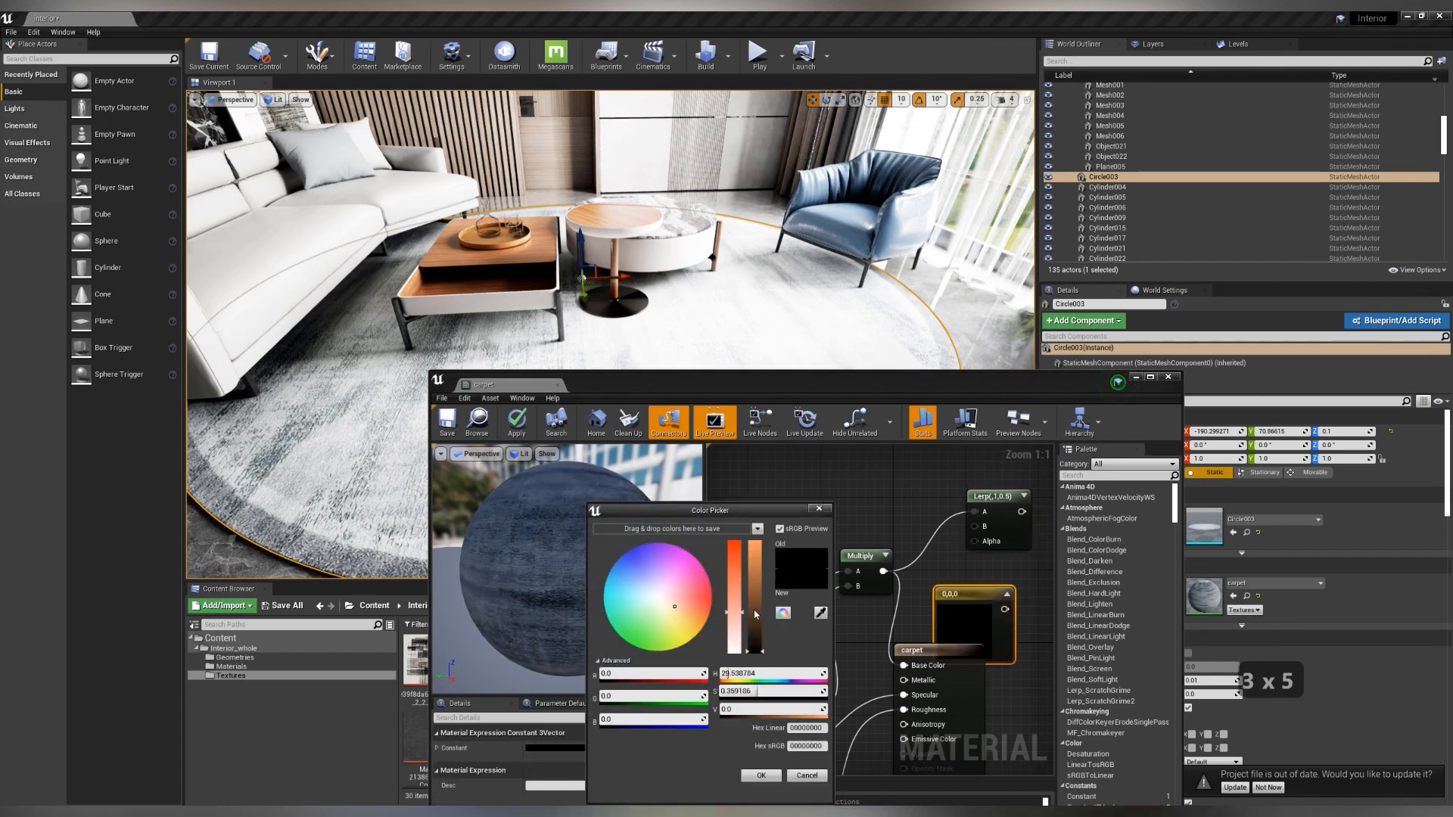
Lerp a tan Constant3Vector into the carpet colour at alpha 0.3 and apply to the rug
{"action": "left_click", "coordinate": [689, 614]}
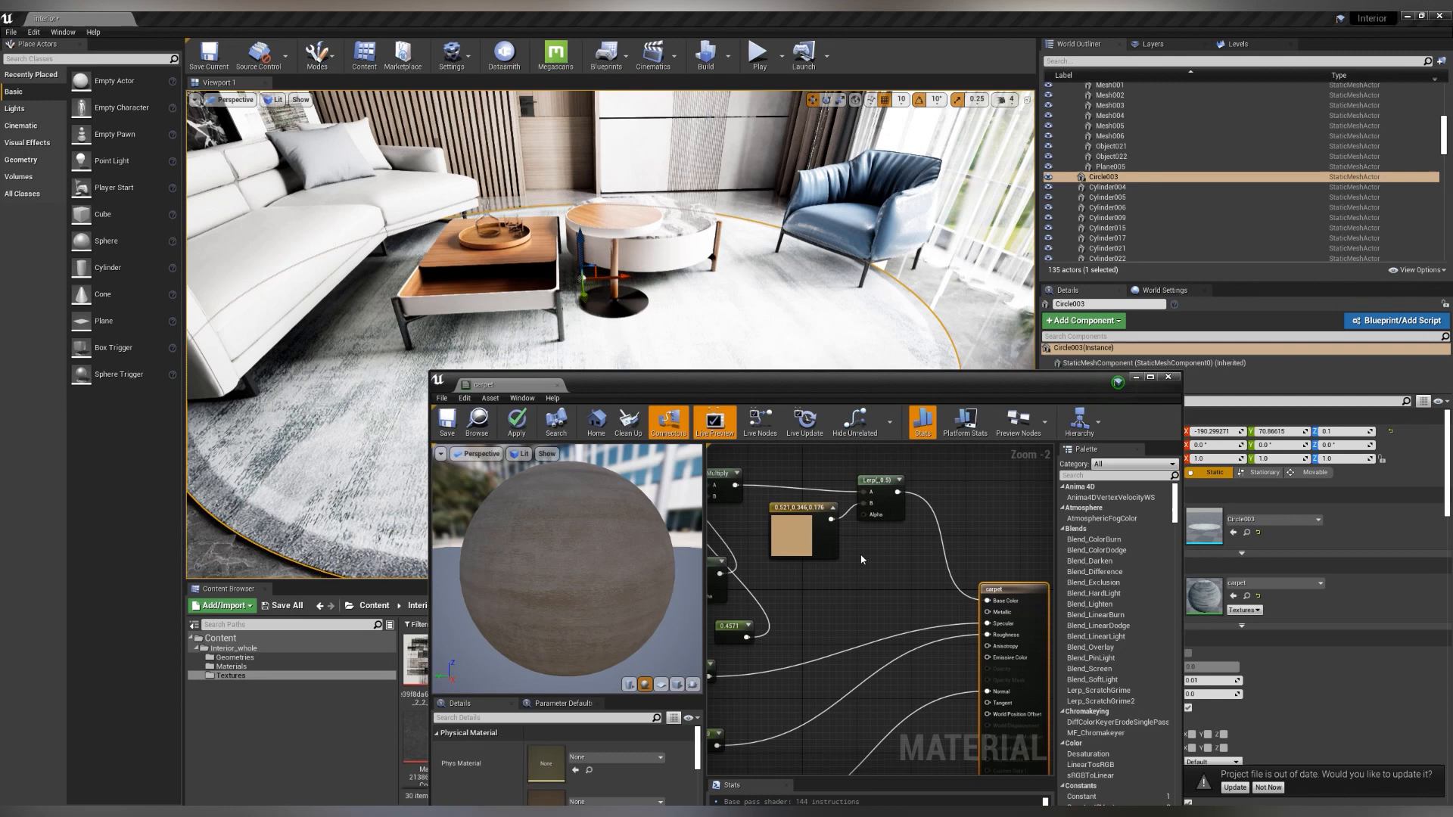
{"action": "left_click", "coordinate": [863, 575]}
{"action": "type", "text": "0.3"}
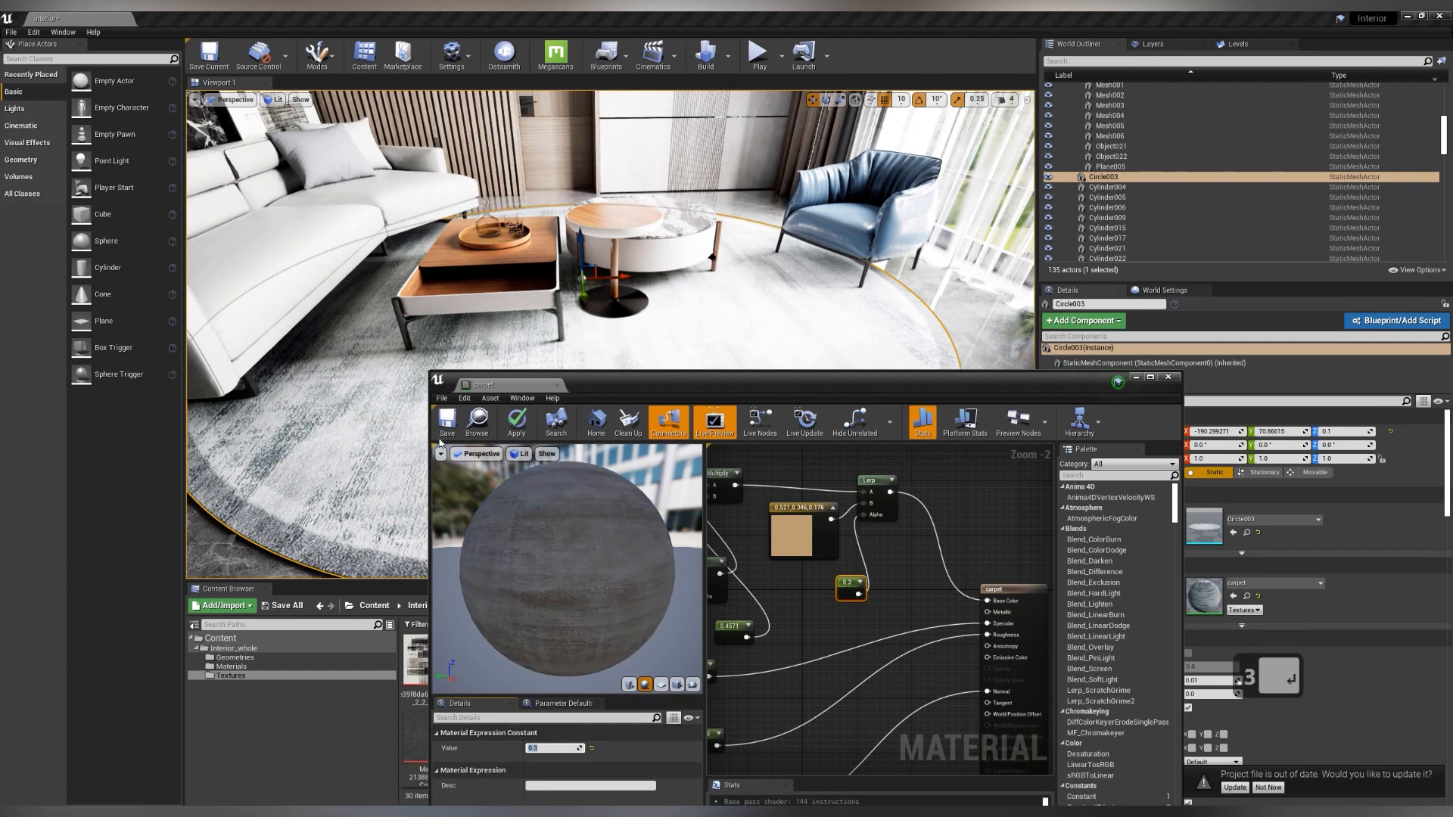
{"action": "left_click", "coordinate": [446, 422]}
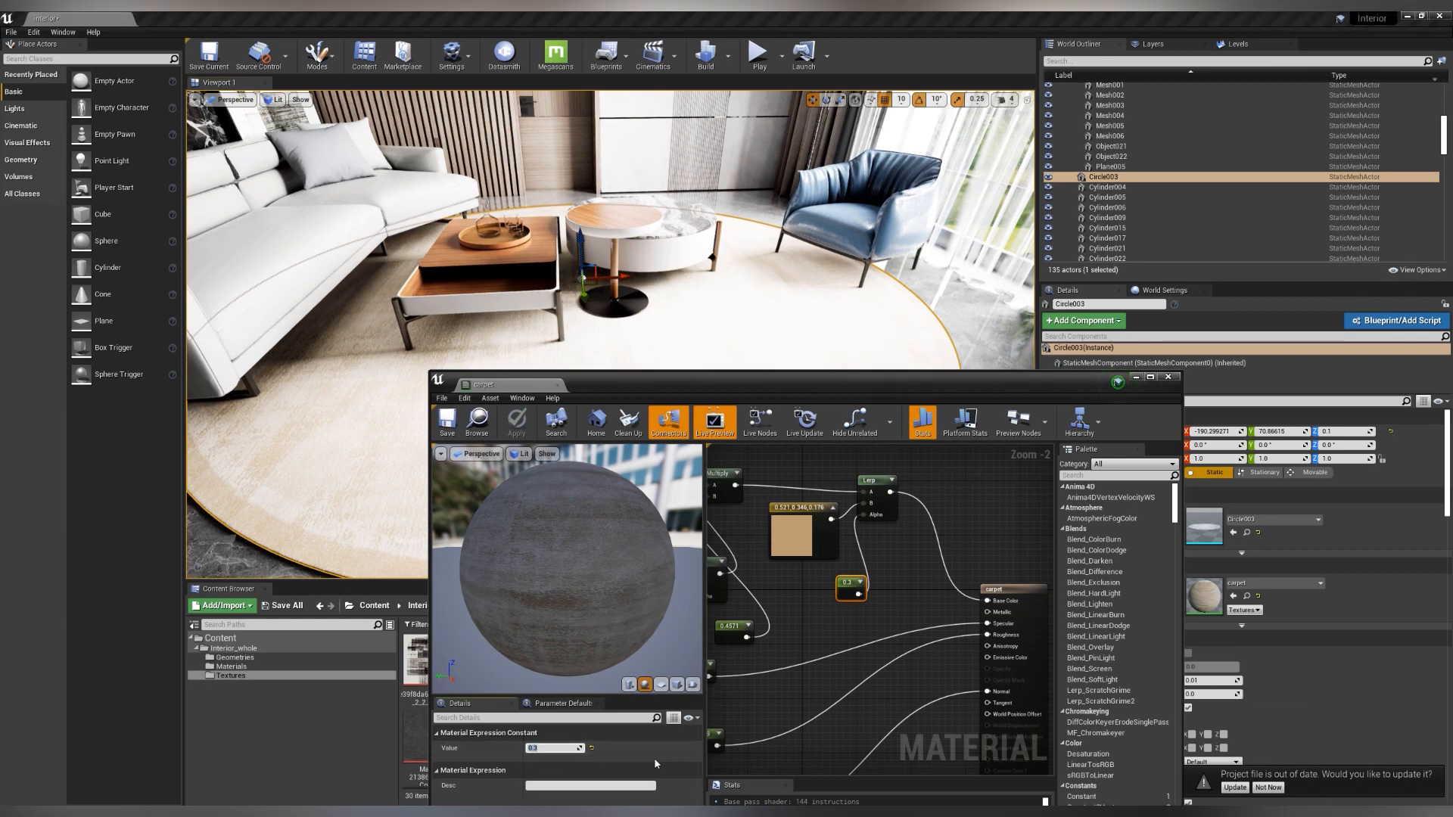
{"action": "left_click", "coordinate": [516, 422]}
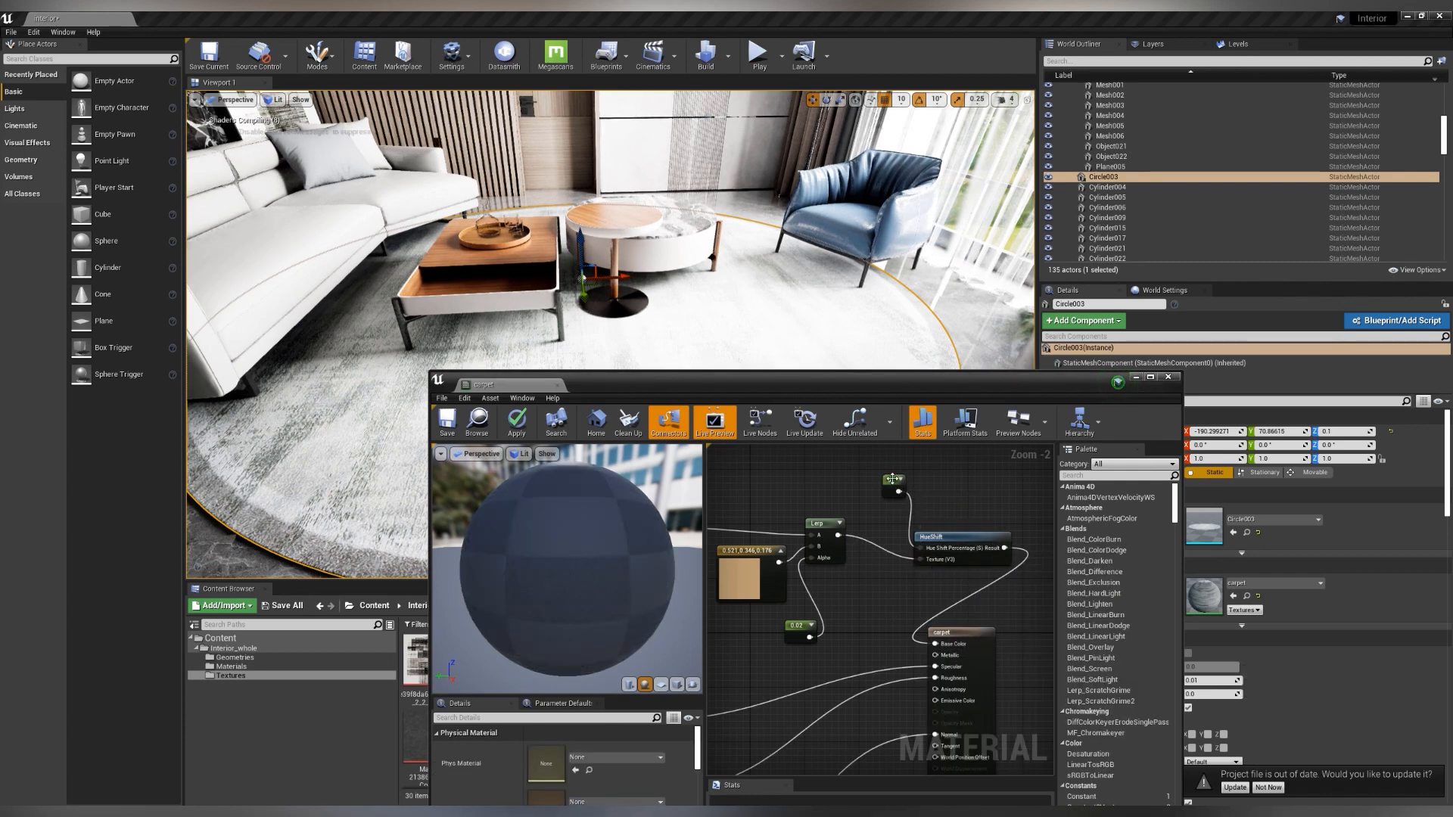
Route the carpet colour through HueShift with a 0.5 constant and apply the material
{"action": "left_click", "coordinate": [893, 489]}
{"action": "type", "text": "5"}
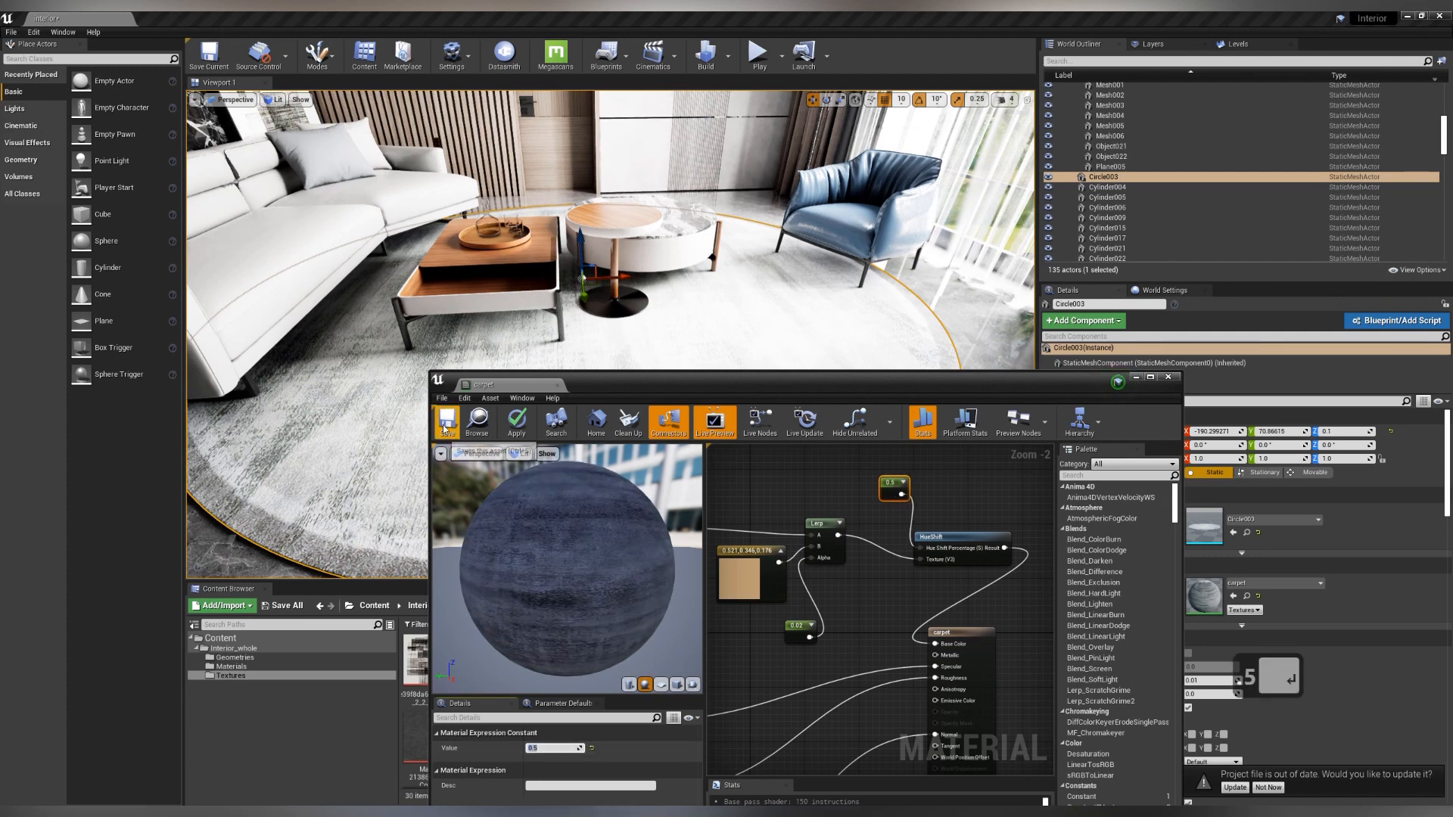
{"action": "left_click", "coordinate": [445, 422]}
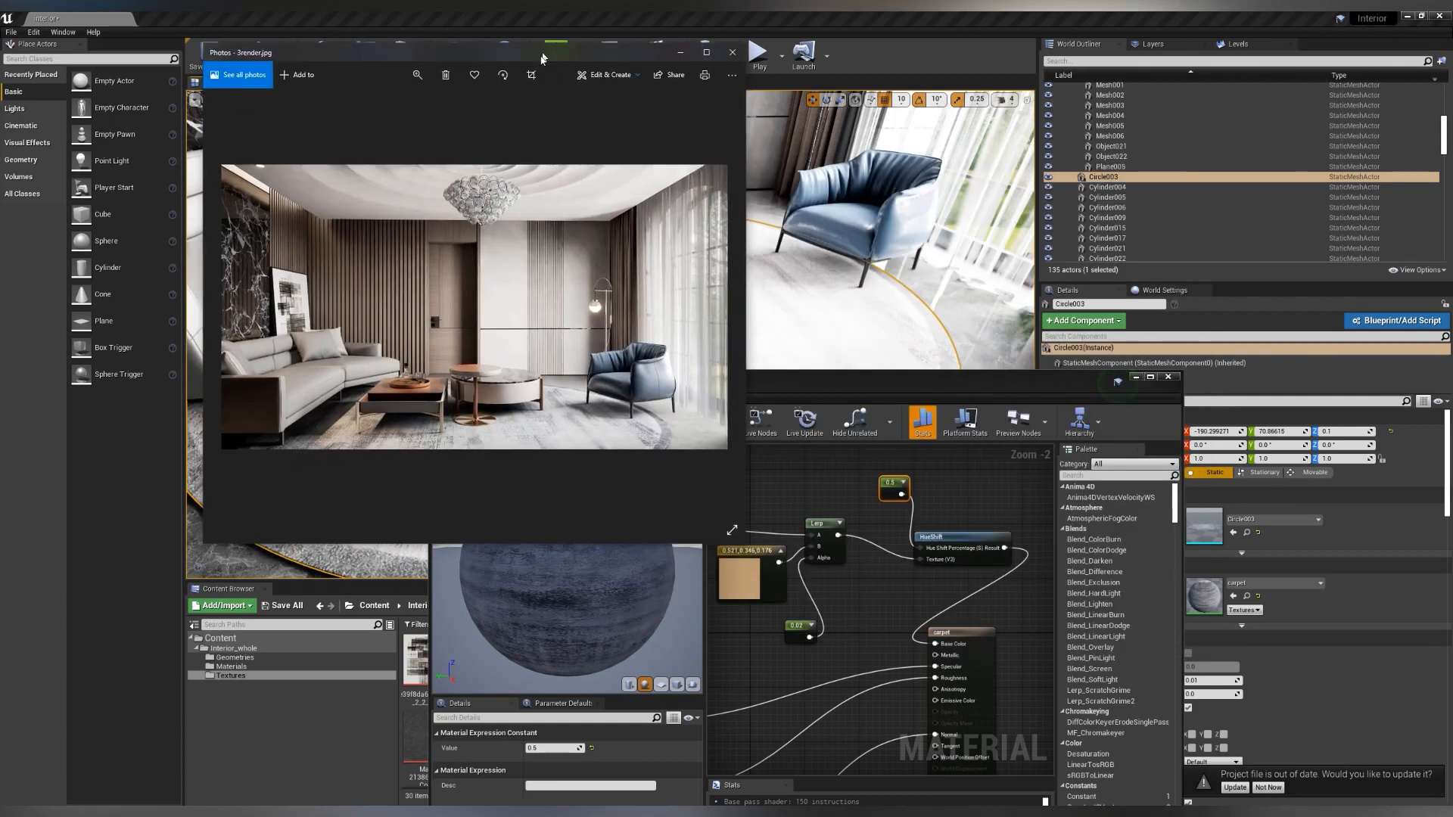
Close the 3render.jpg reference render in Photos
{"action": "left_click", "coordinate": [731, 53]}
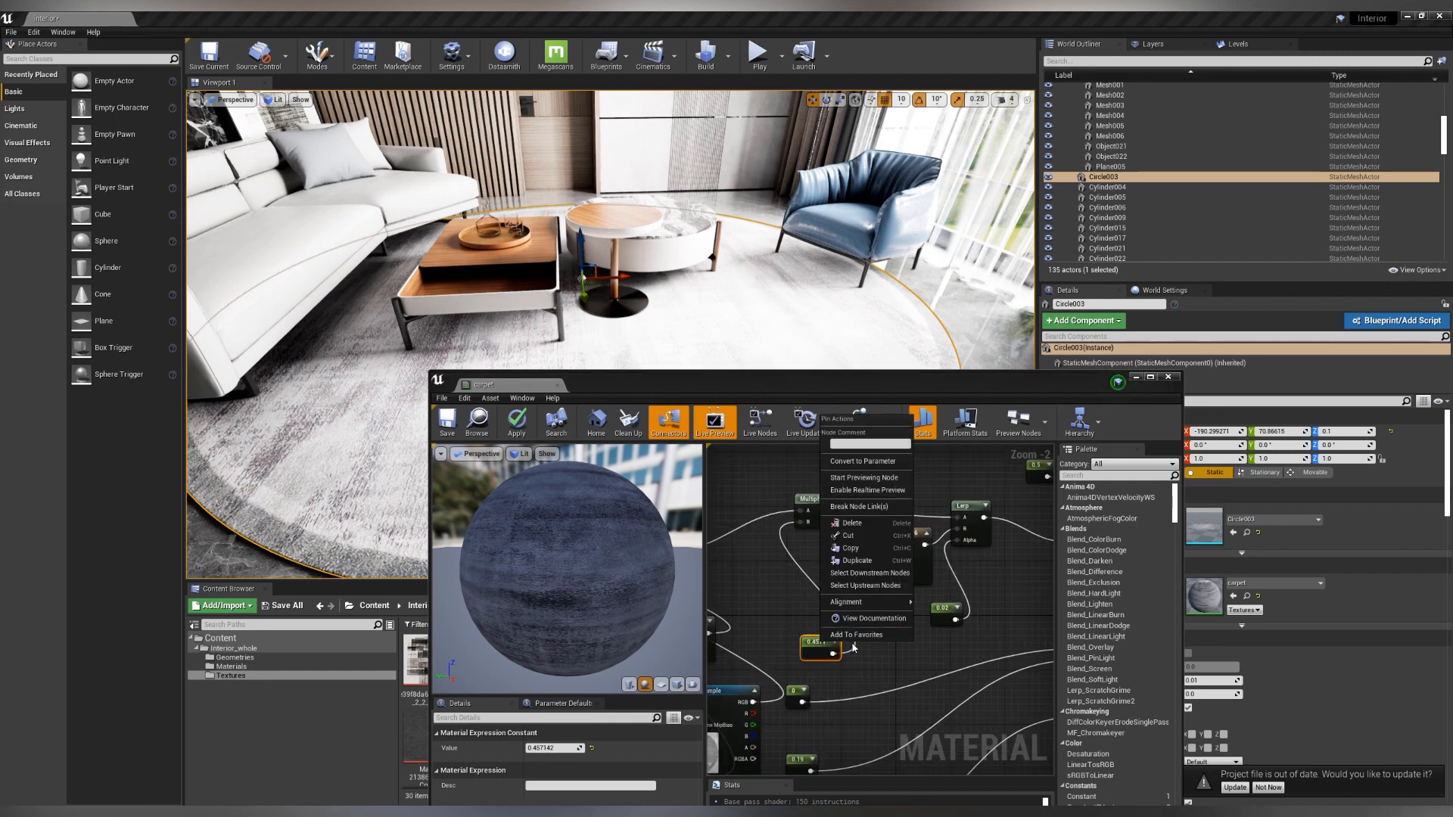
Convert the tint and hue constants into Color_tint and HUE parameters, apply, and start an instance
{"action": "left_click", "coordinate": [862, 462]}
{"action": "type", "text": "Color_tint"}
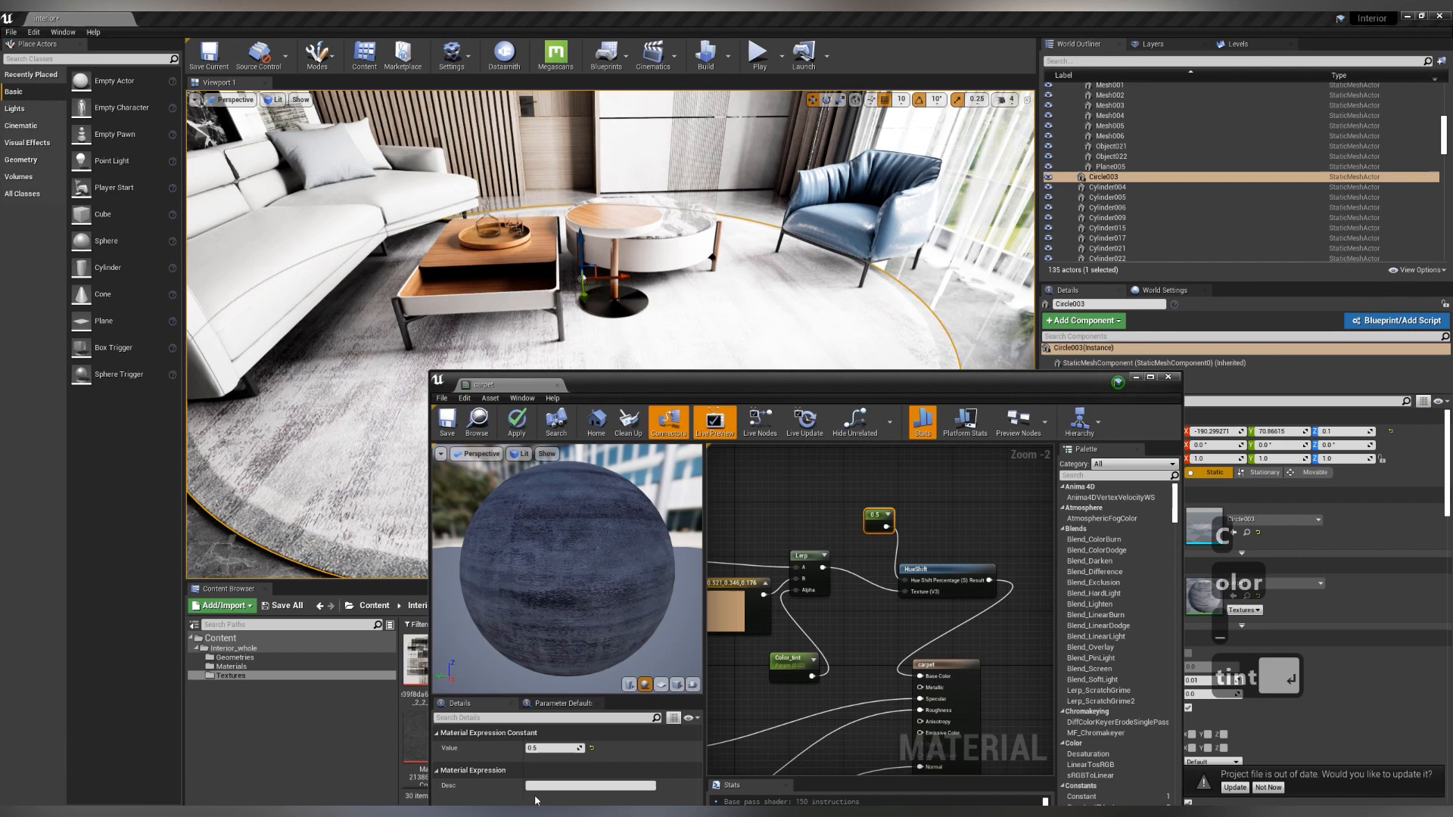
{"action": "left_click", "coordinate": [878, 517]}
{"action": "type", "text": "HUE"}
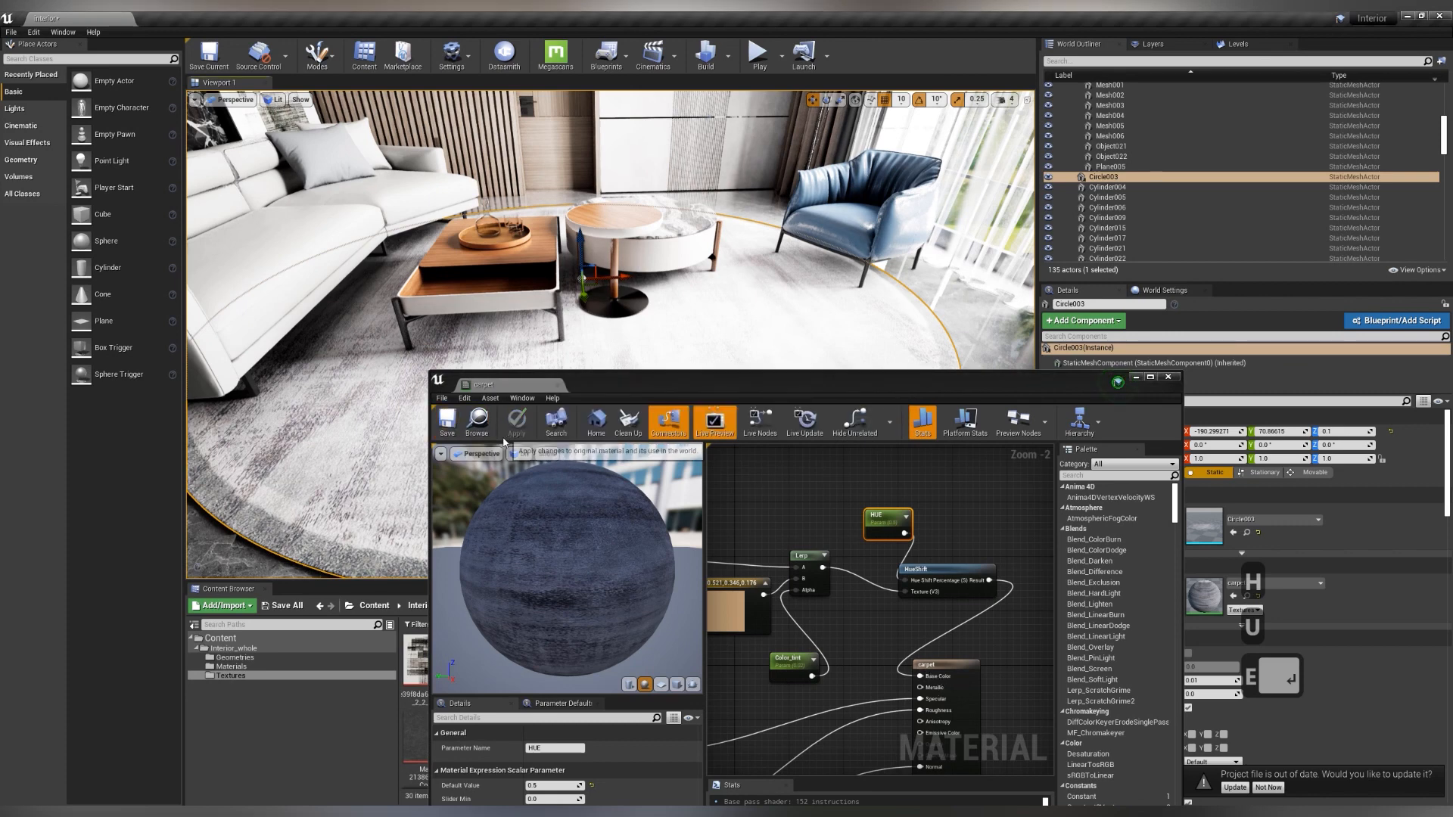
{"action": "left_click", "coordinate": [516, 422]}
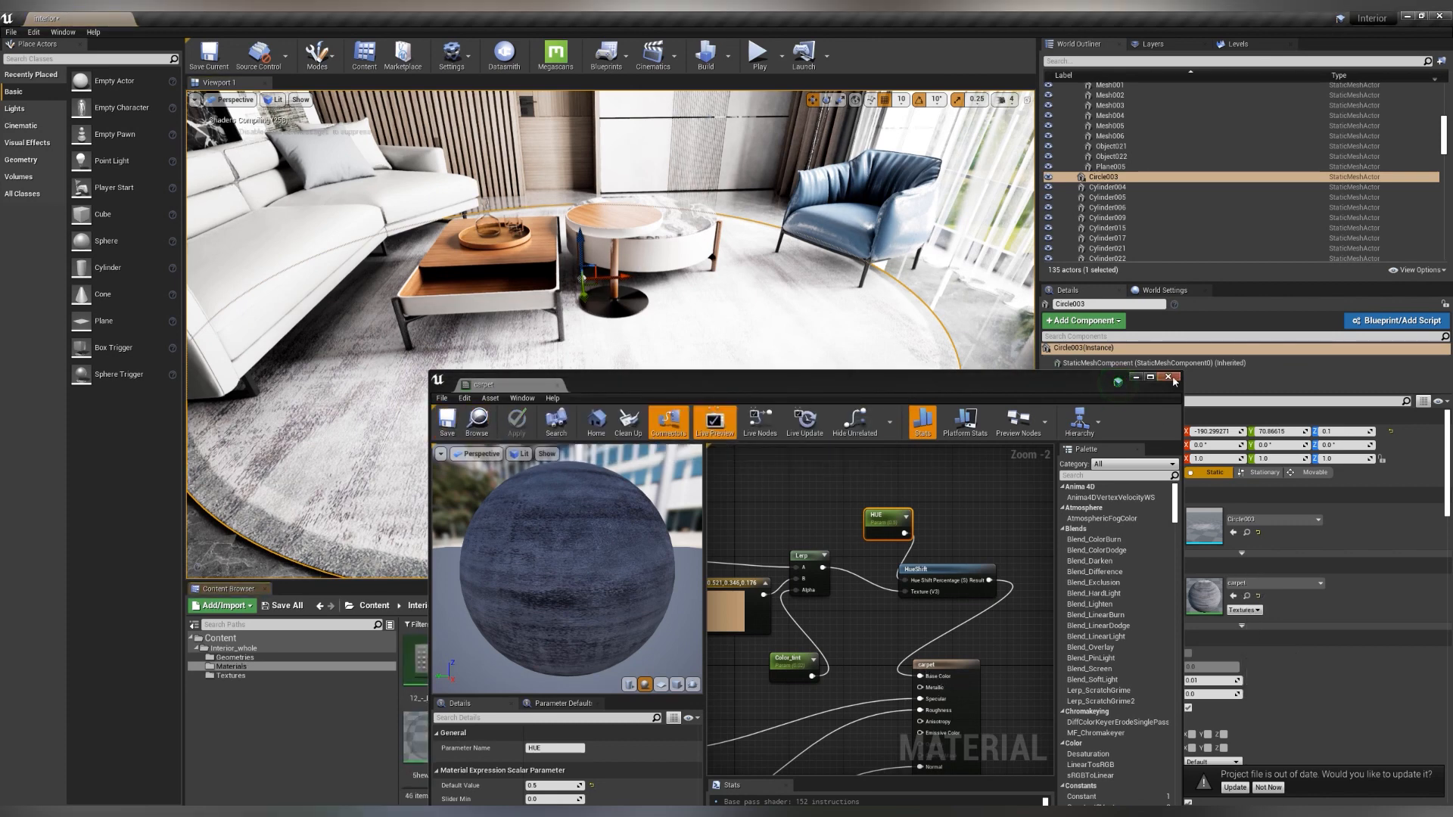
{"action": "right_click", "coordinate": [654, 775]}
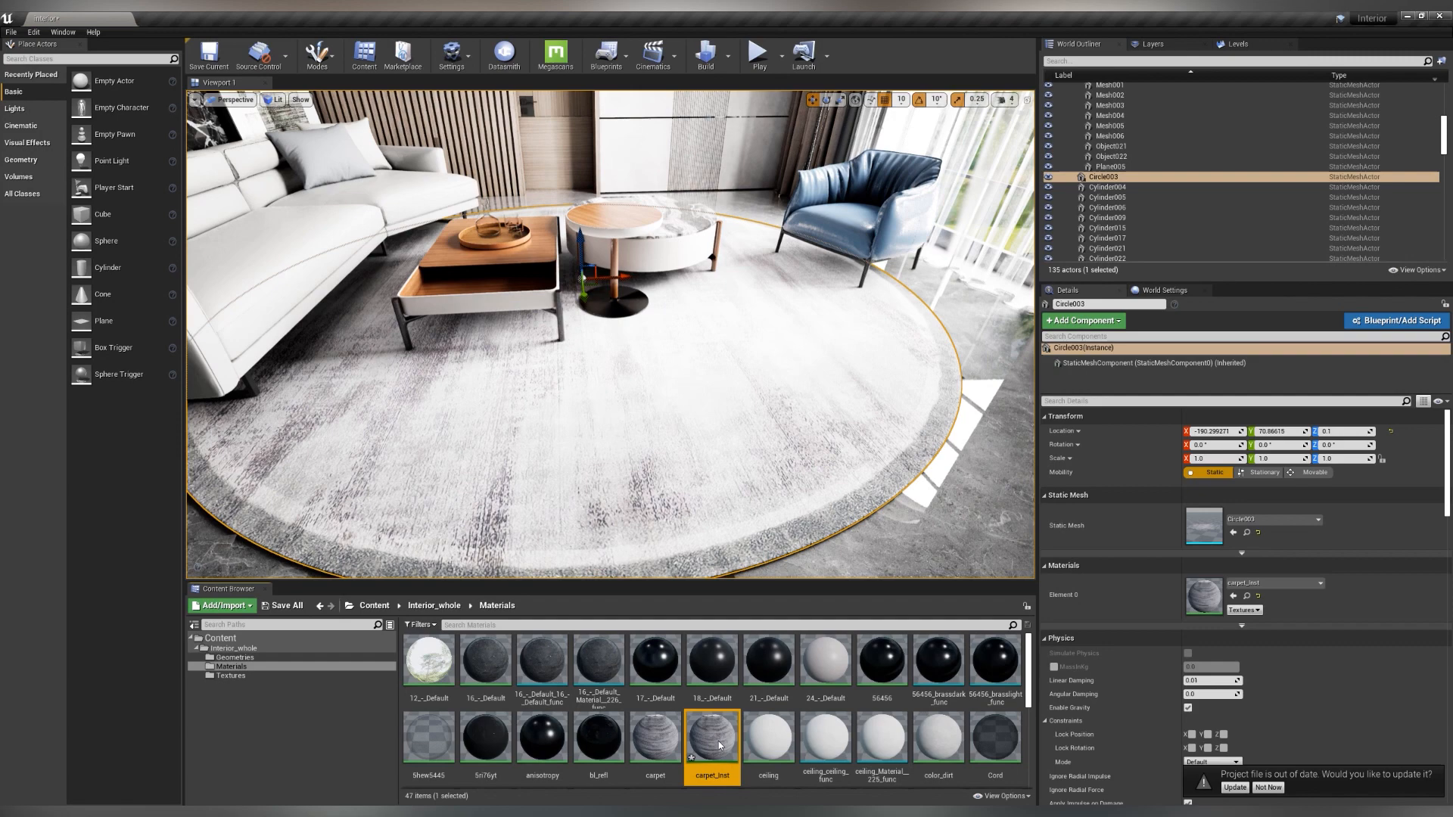
Open carpet_inst for editing and undo its last change
{"action": "double_click", "coordinate": [712, 739]}
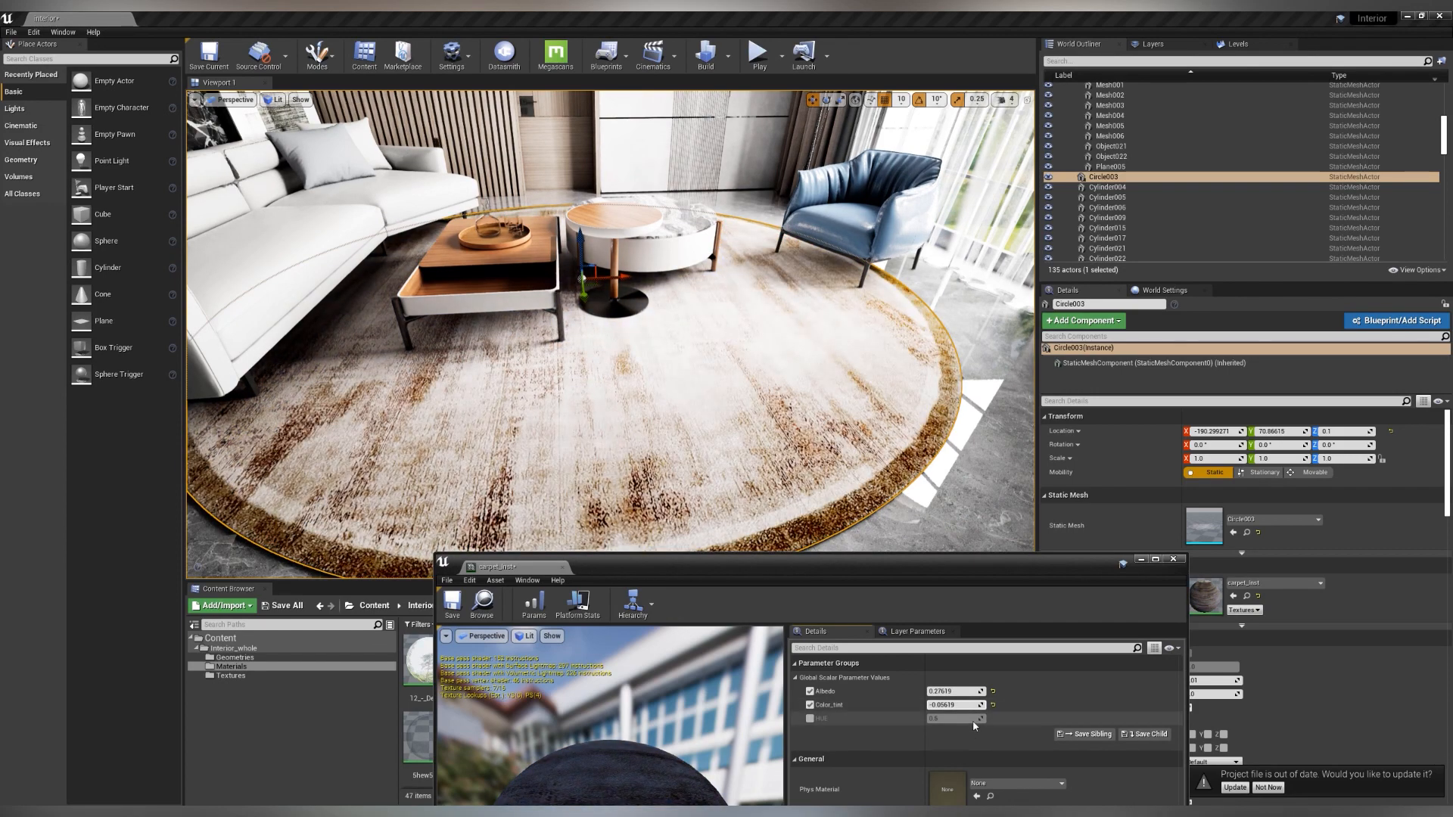
{"action": "key", "text": "ctrl+z"}
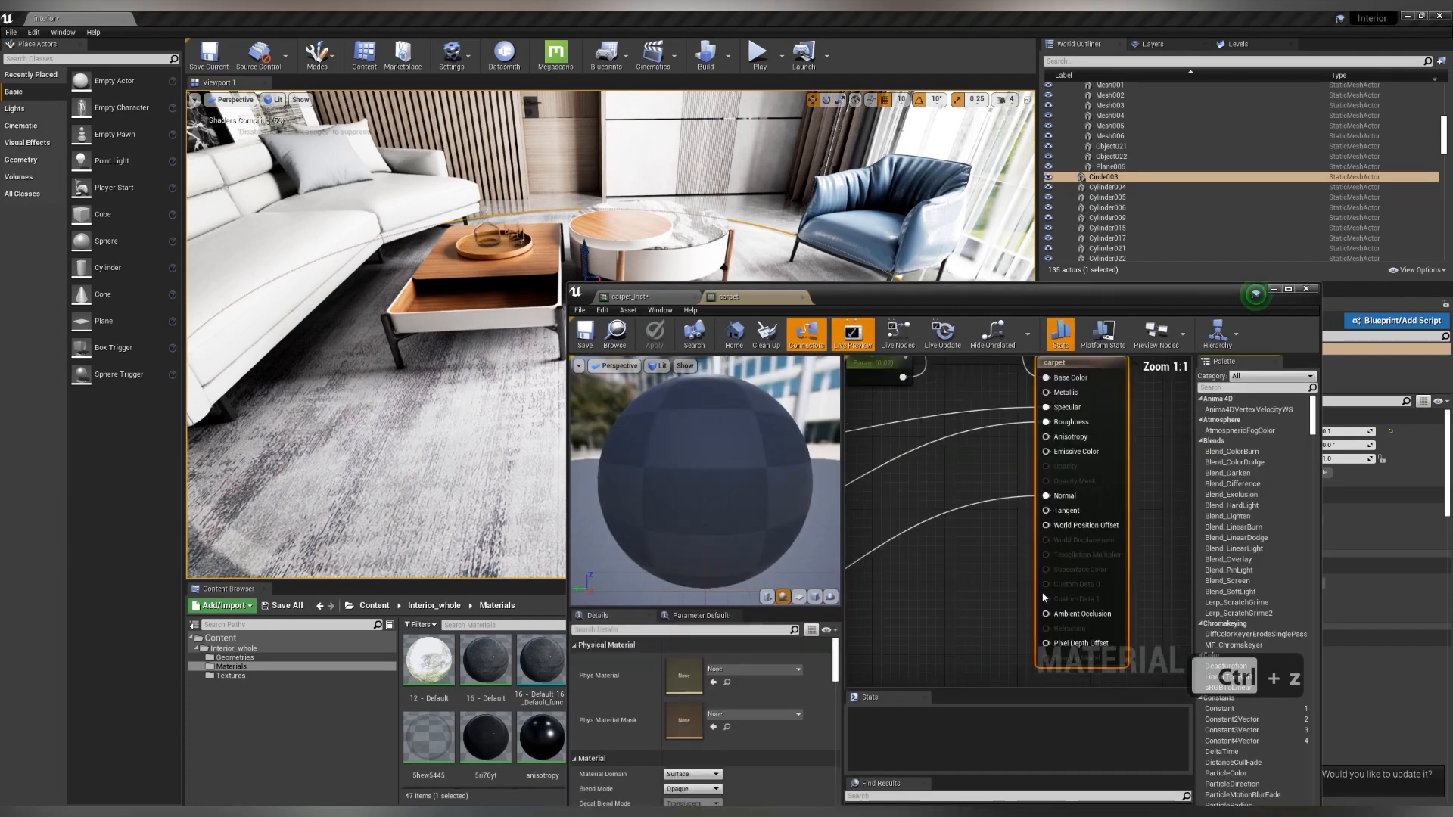
Convert the tan Constant3Vector into a Color_tint parameter and apply the material
{"action": "scroll", "scroll_direction": "down", "scroll_amount": 3}
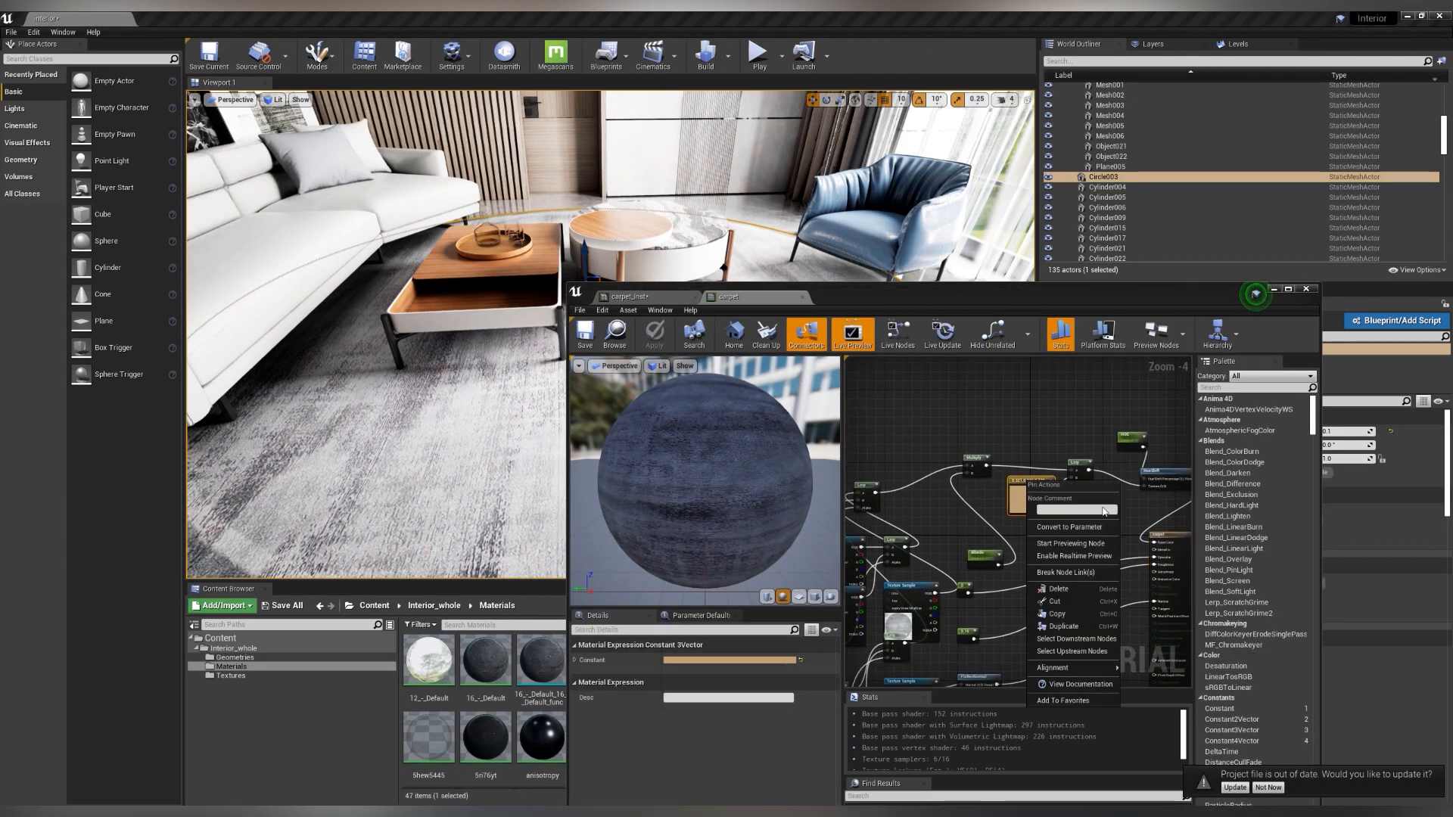
{"action": "left_click", "coordinate": [1071, 526]}
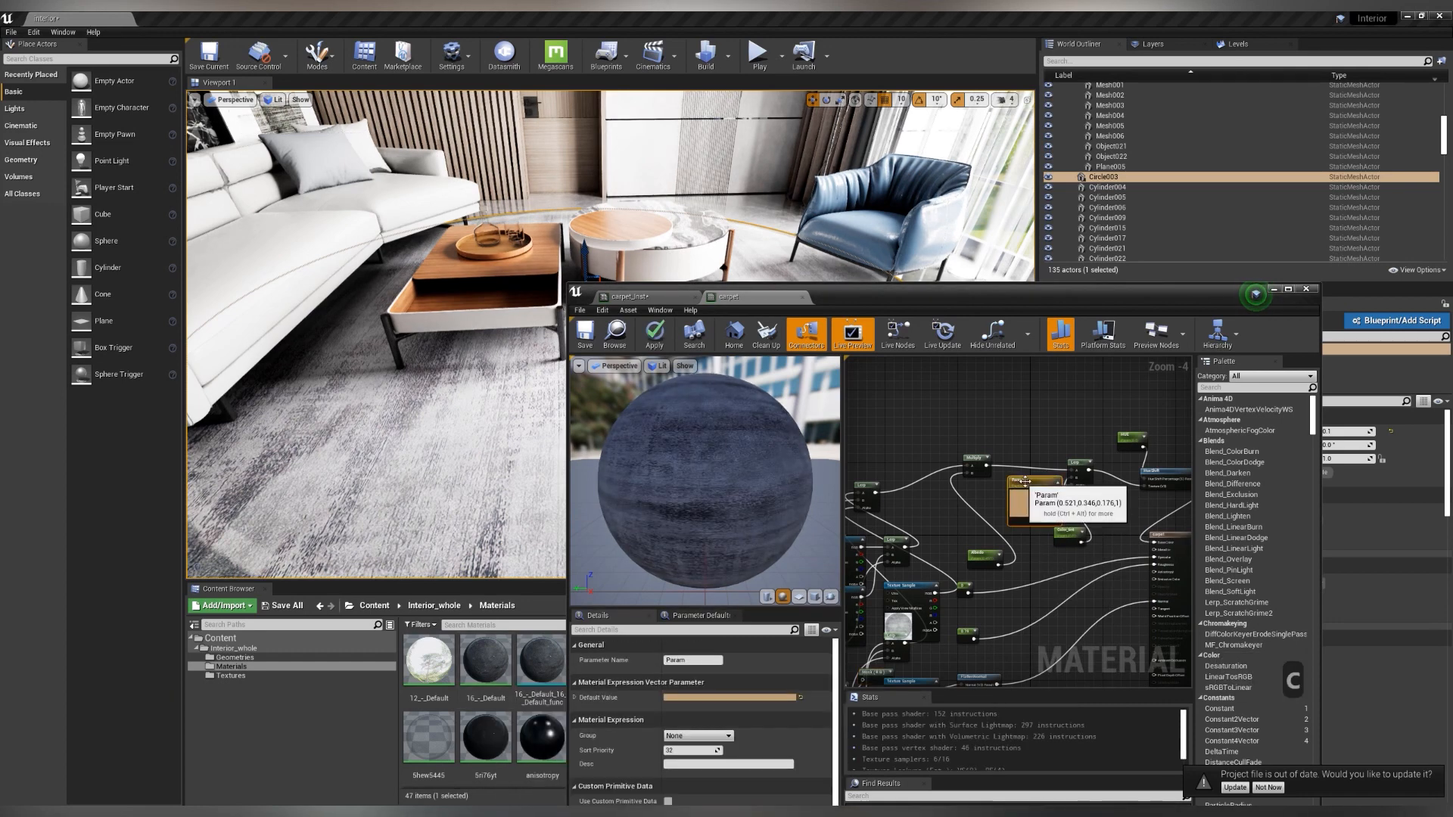
{"action": "mouse_move", "coordinate": [537, 663]}
{"action": "type", "text": "Color_tint"}
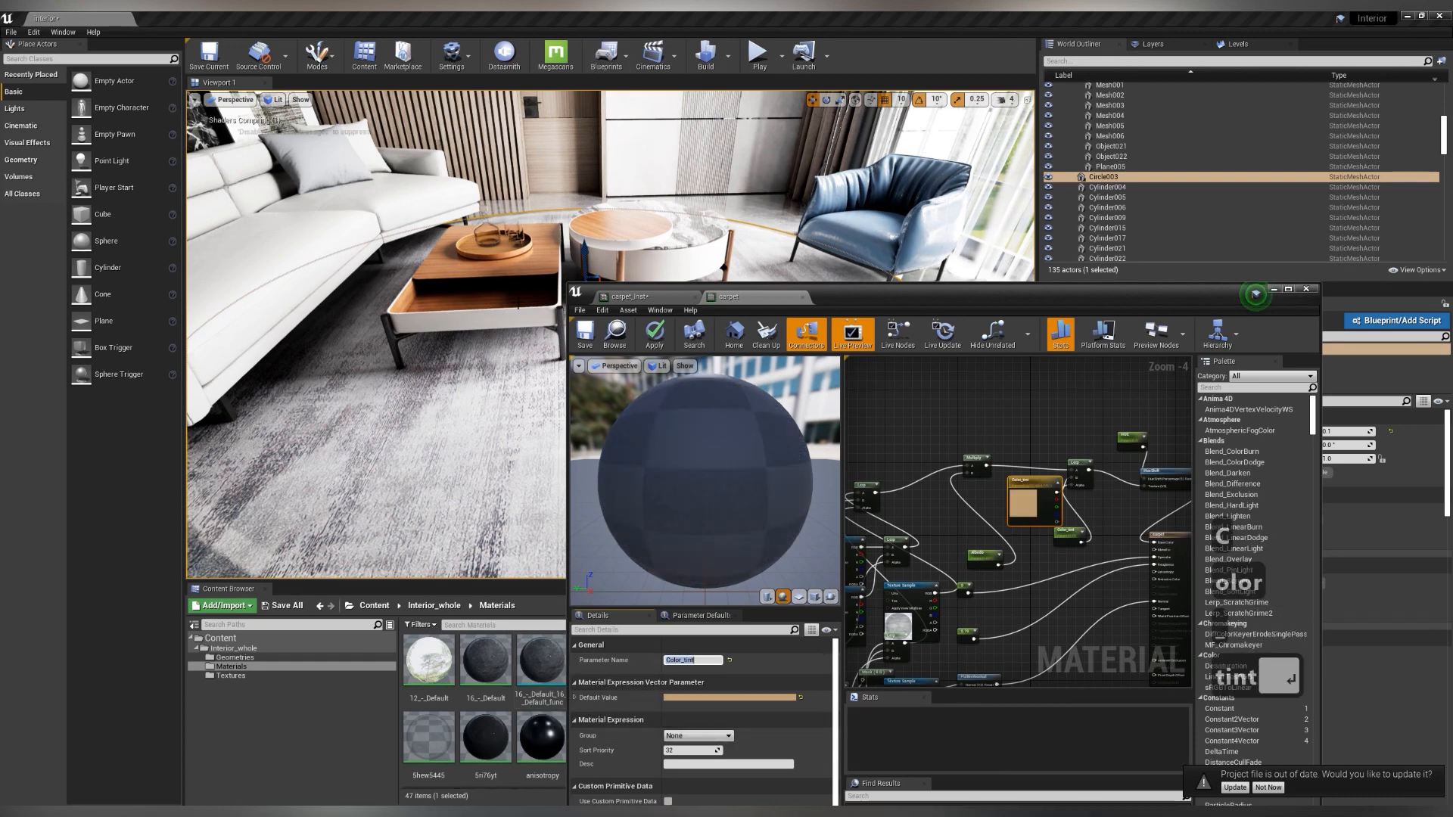
{"action": "left_click", "coordinate": [583, 333]}
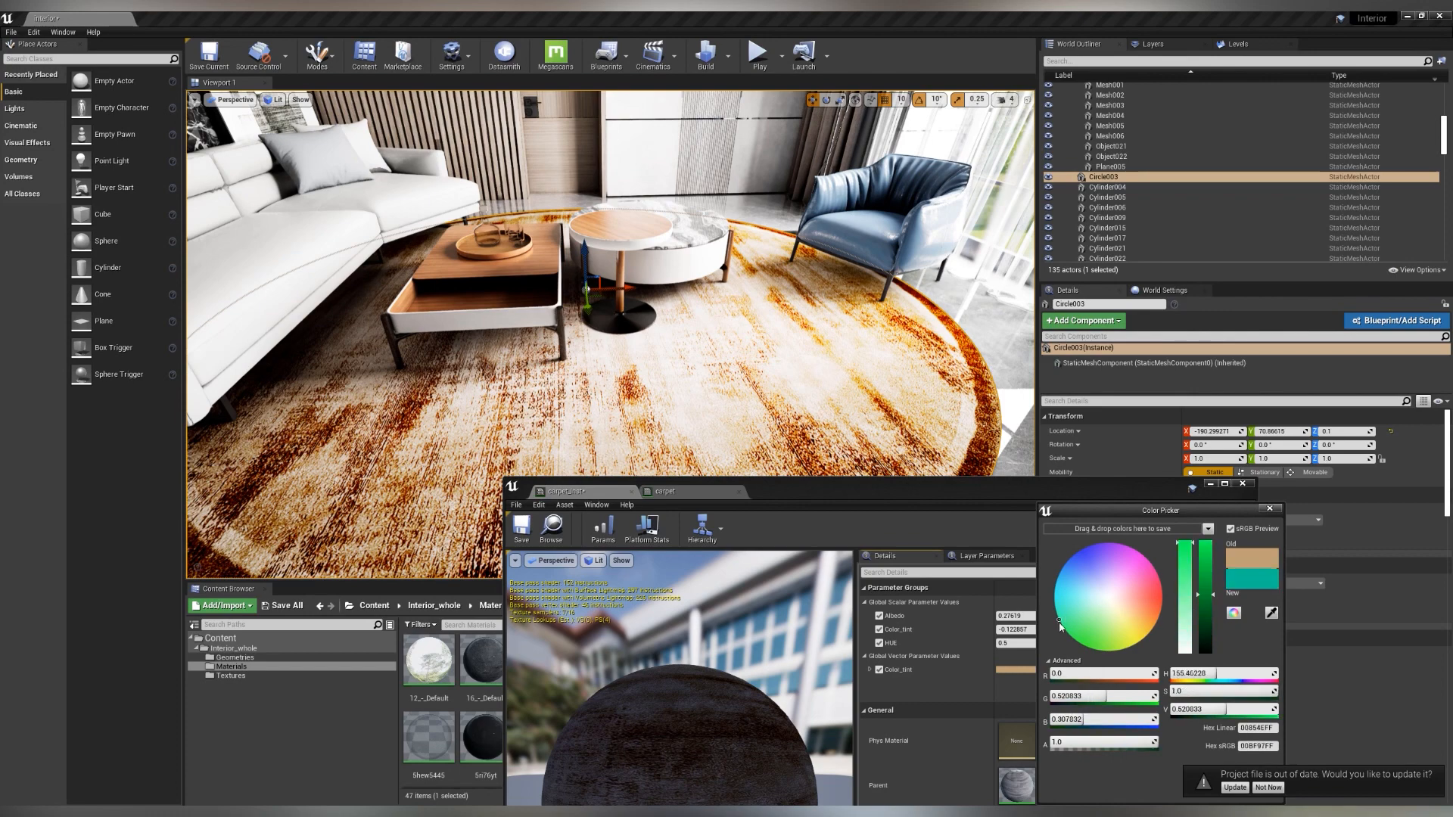
Try a red tint on carpet_inst, cancel it, and undo the tint and albedo edits
{"action": "left_click", "coordinate": [1091, 607]}
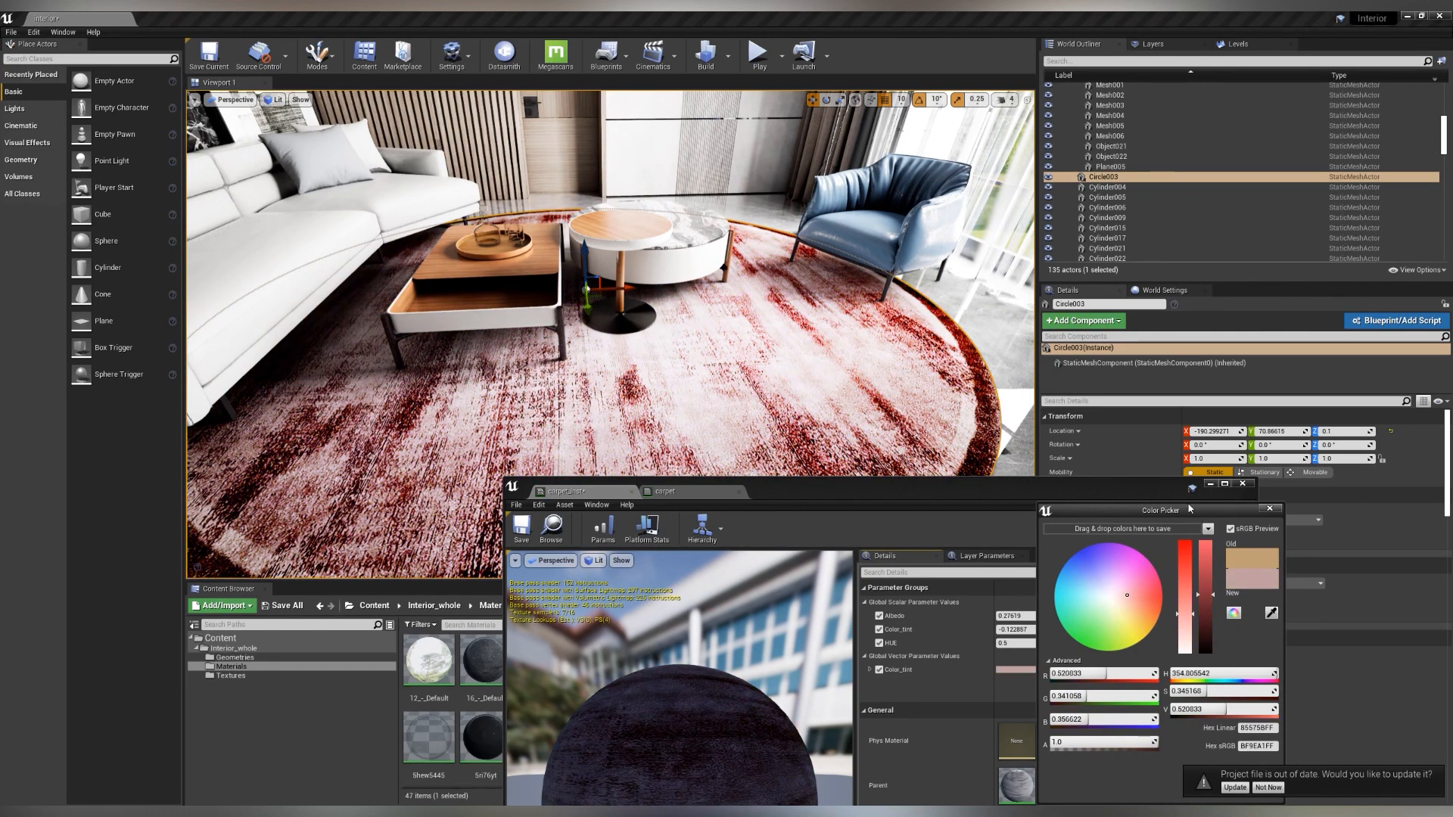
{"action": "left_click", "coordinate": [1268, 509]}
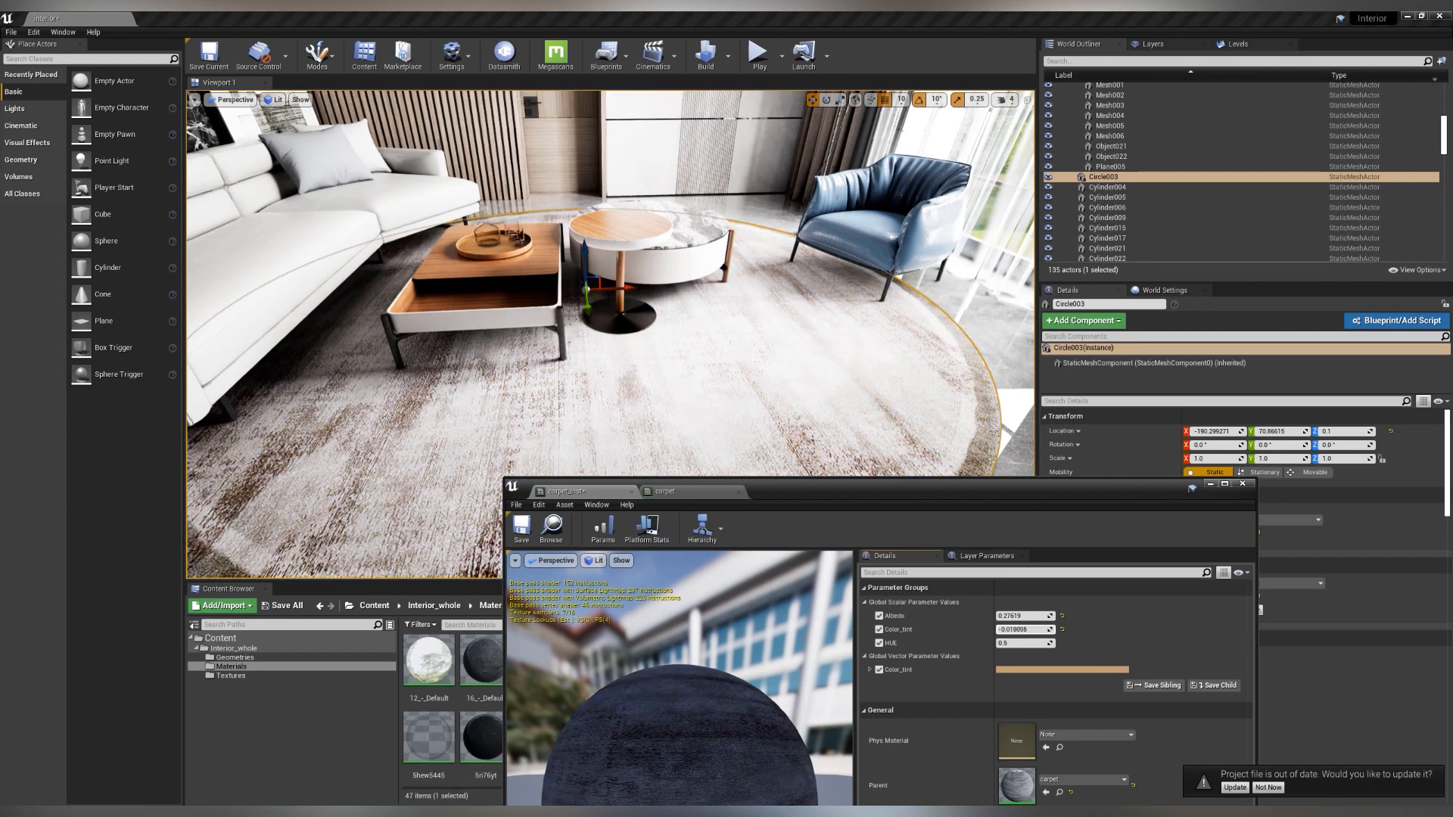
{"action": "key", "text": "ctrl"}
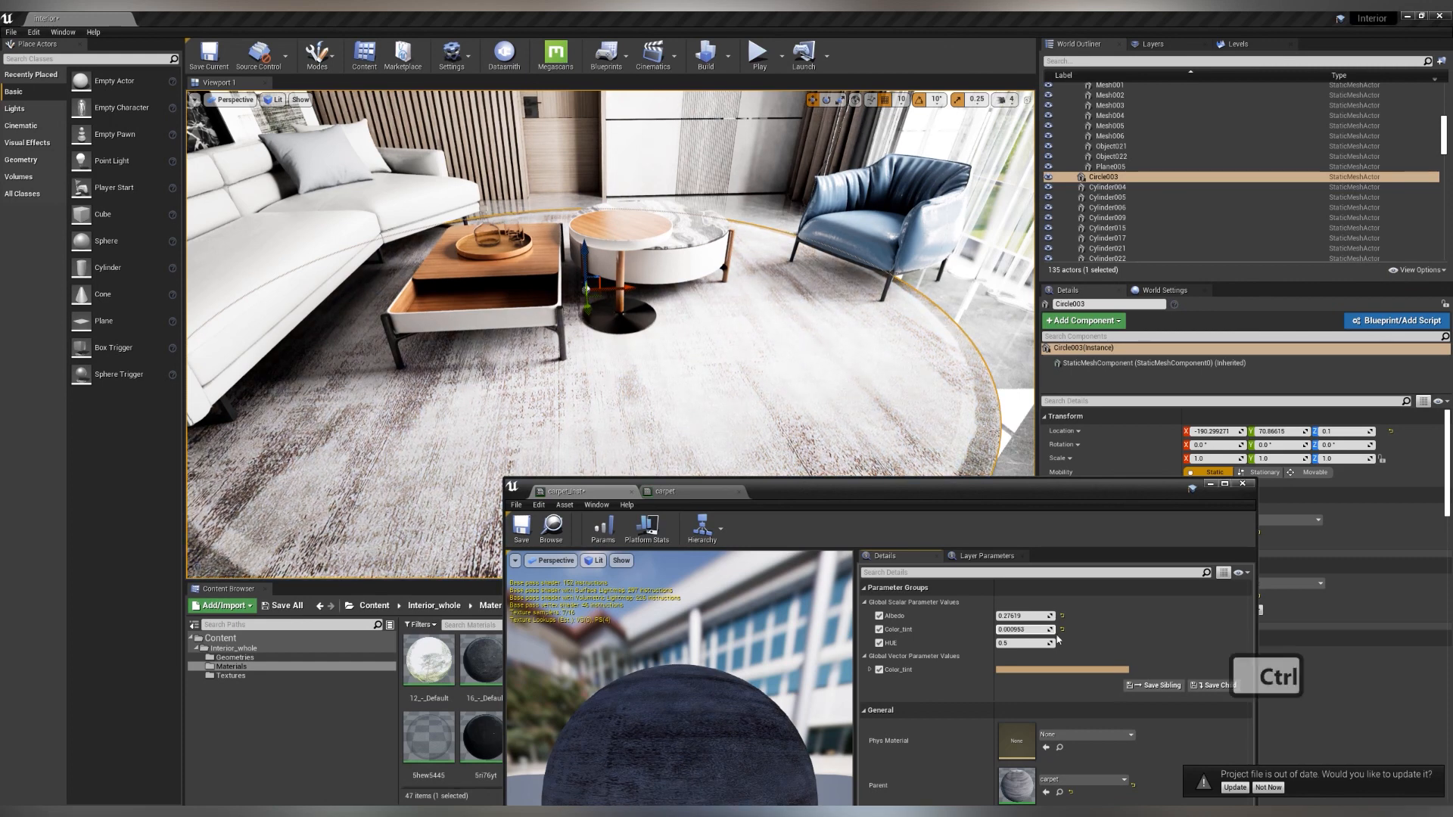
{"action": "key", "text": "ctrl+z"}
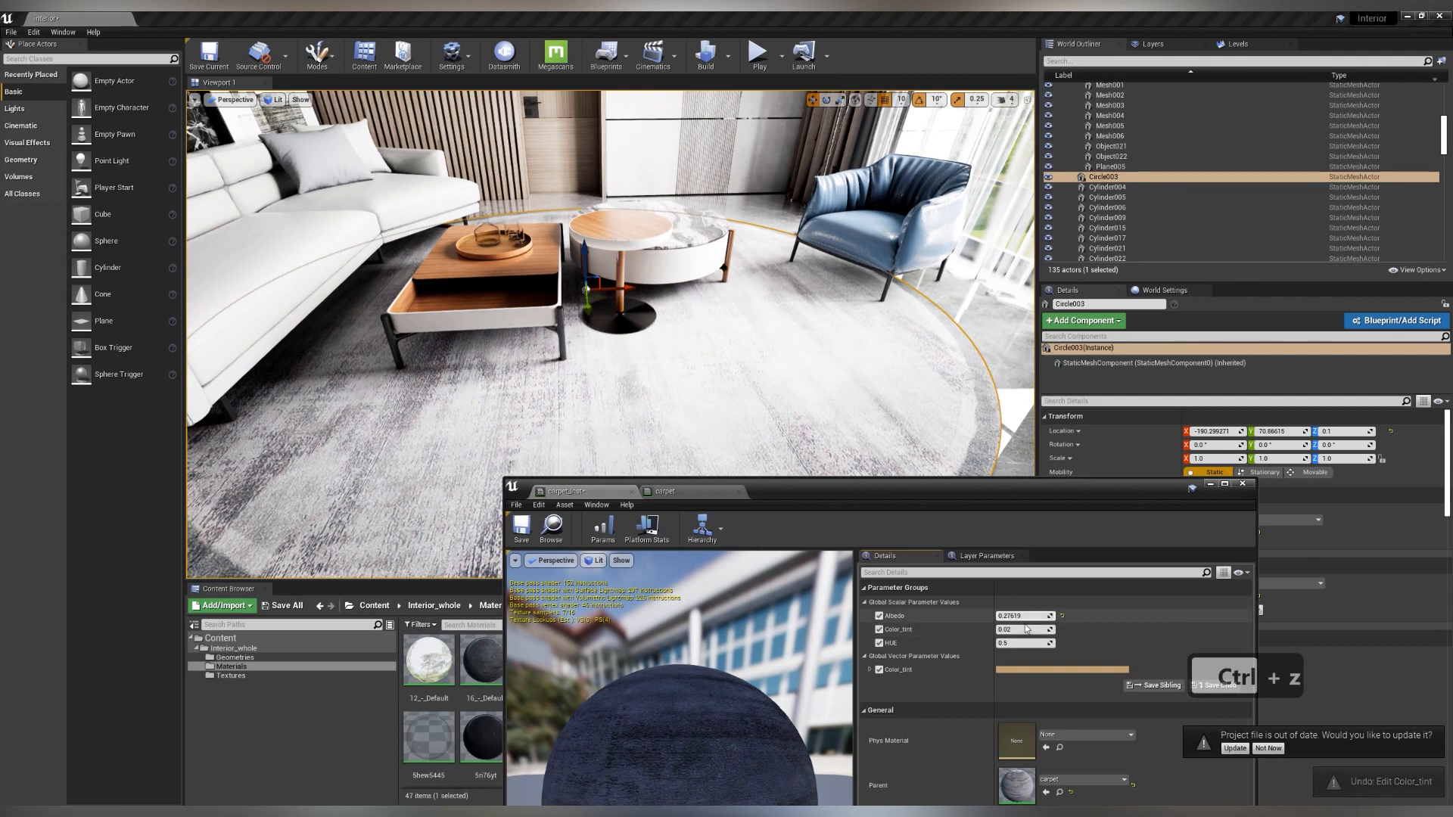
{"action": "key", "text": "Ctrl+Z"}
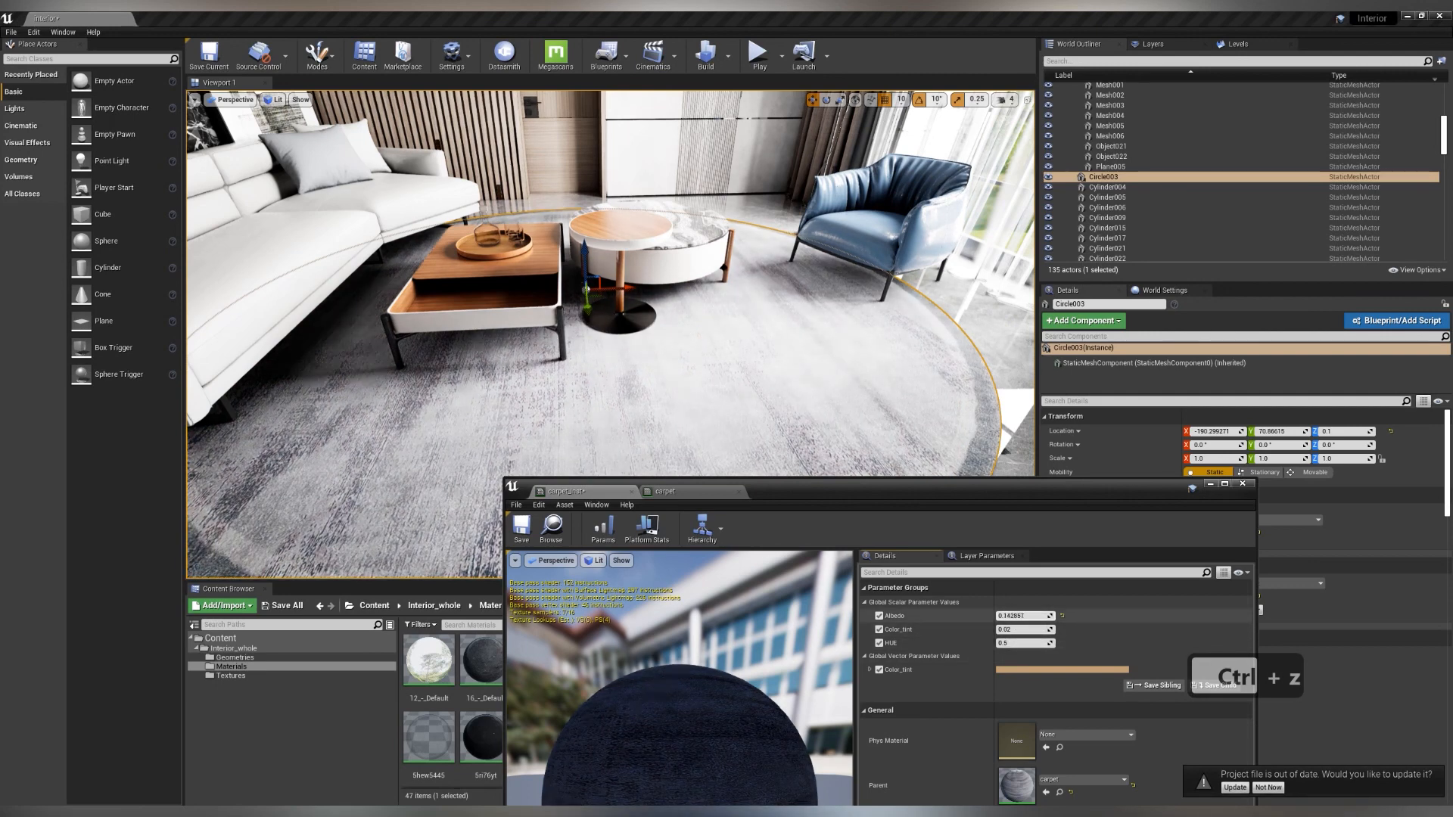
{"action": "key", "text": "ctrl+z"}
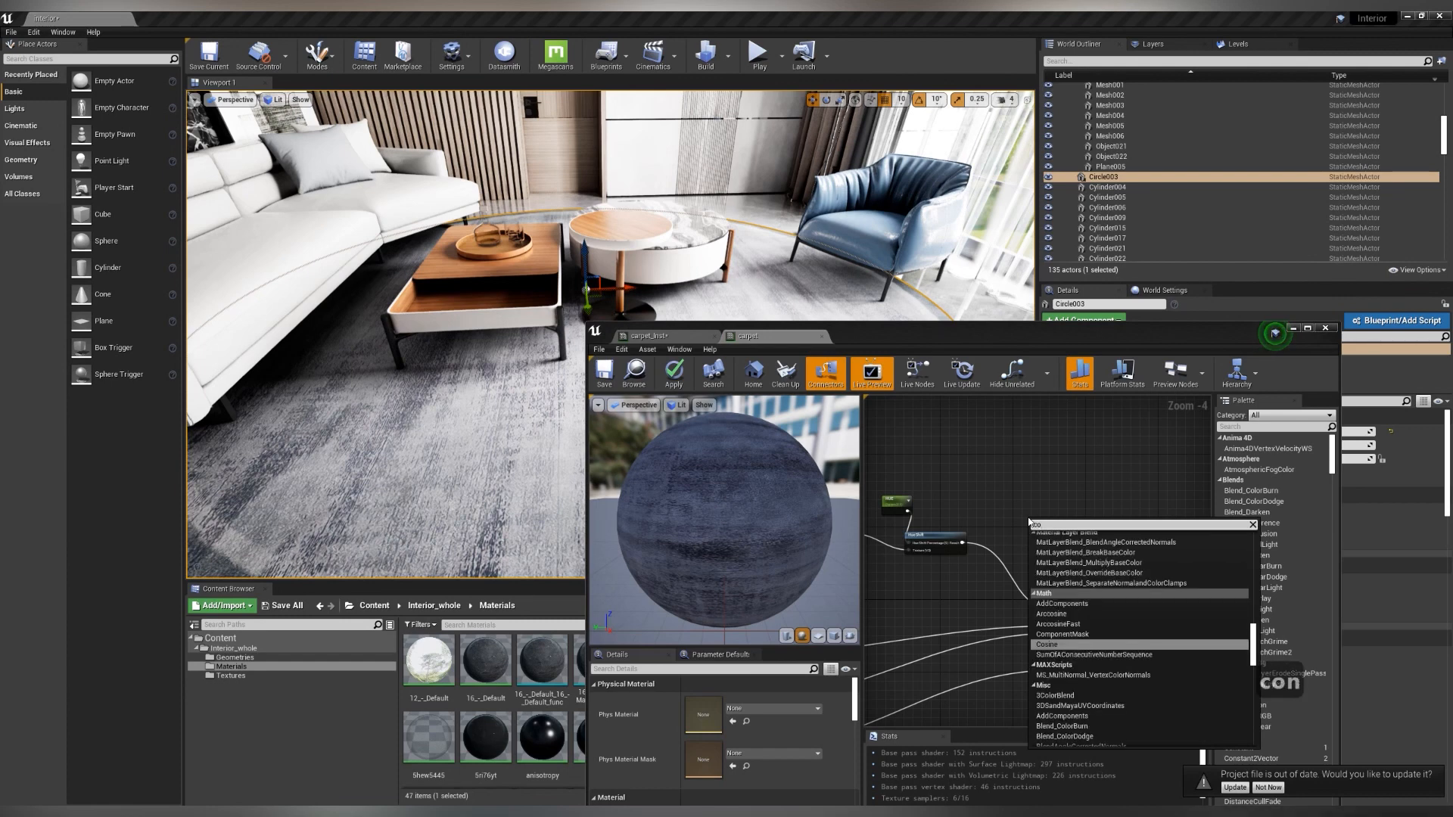
Search the node palette for 'contra' to add CheapContrast_RGB with a Contrast parameter
{"action": "type", "text": "contrast"}
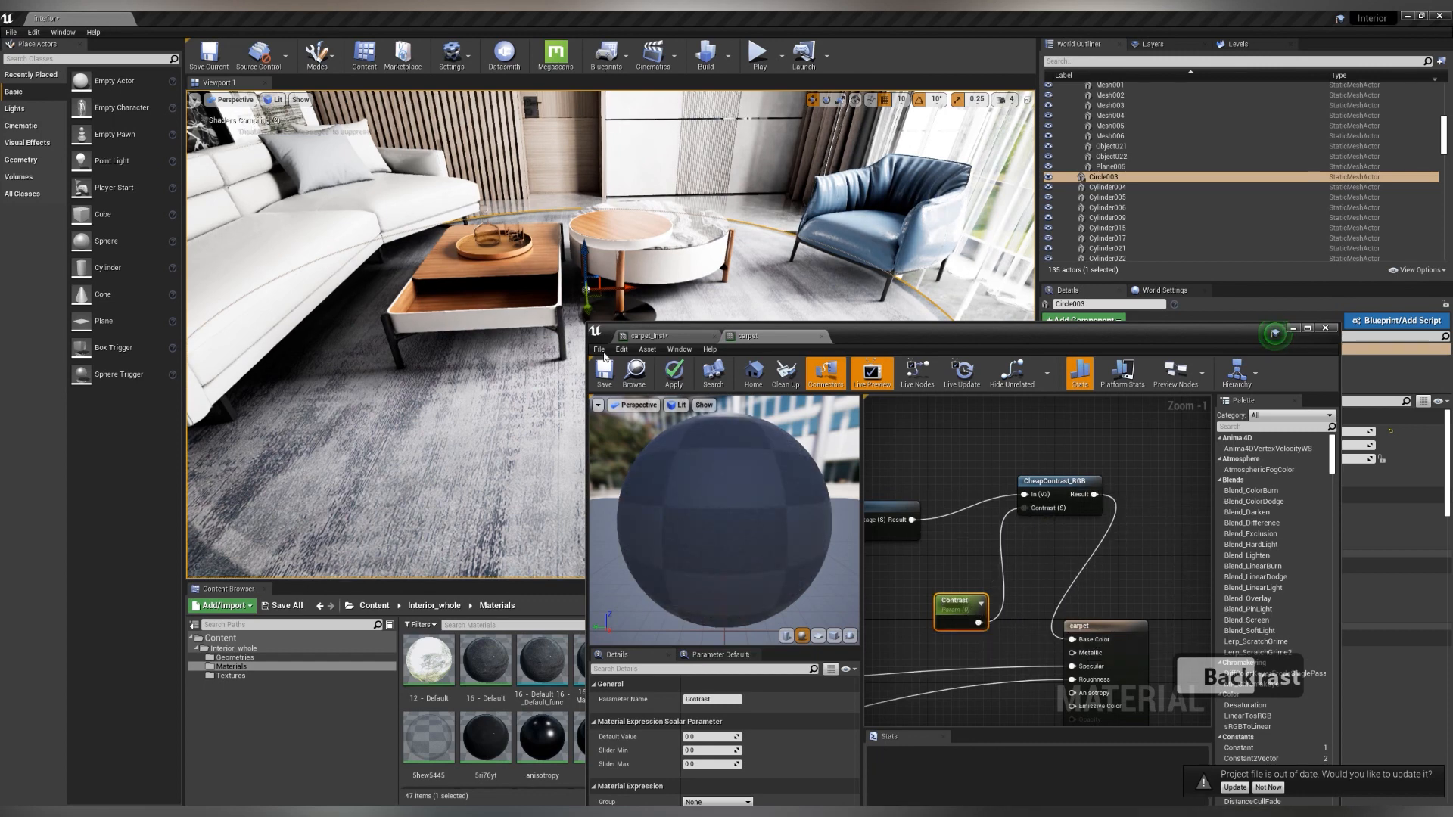
Review the carpet instance parameters, then select the wood-panelled wall using wood_1
{"action": "left_click", "coordinate": [603, 372]}
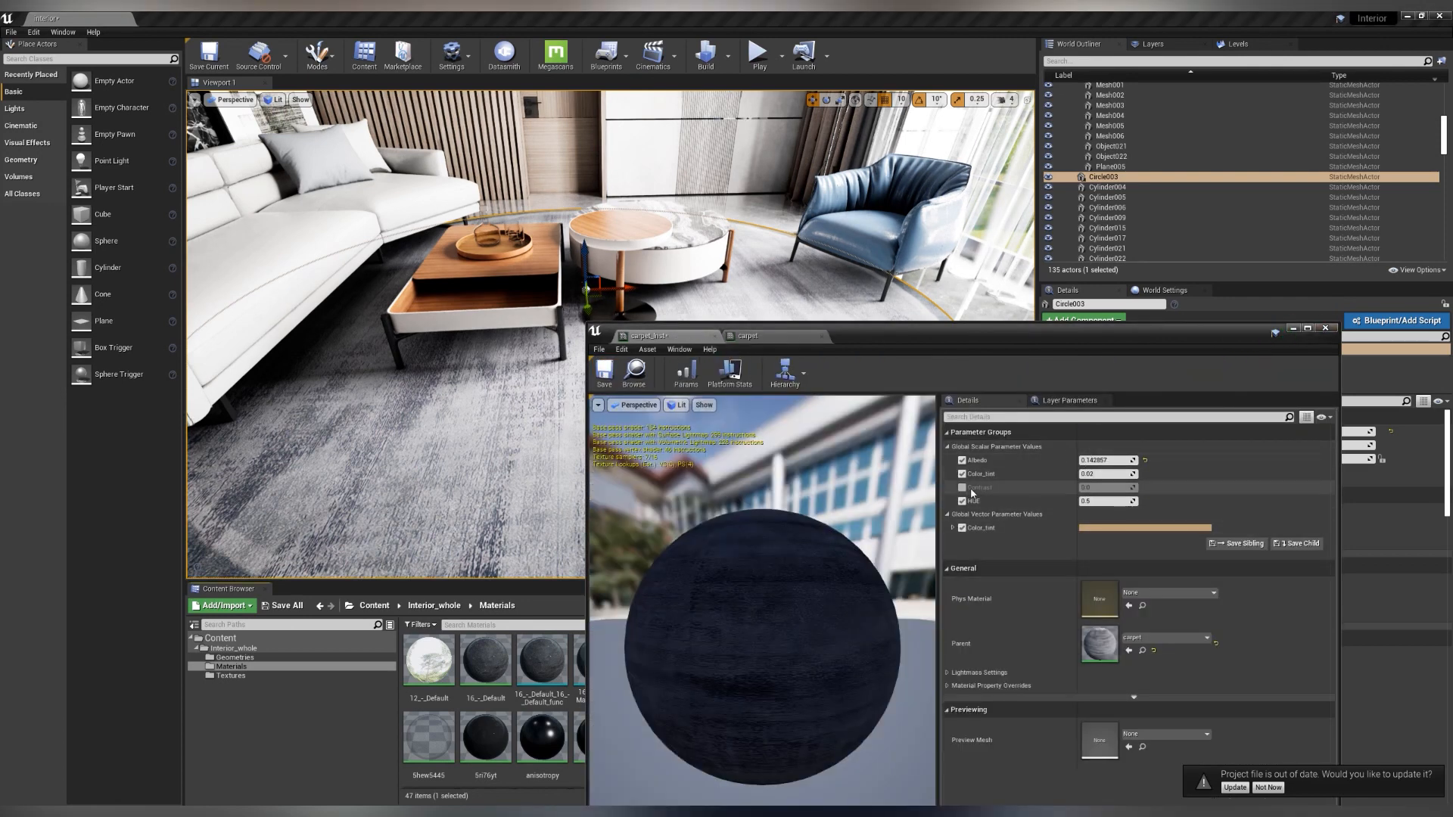
{"action": "left_click", "coordinate": [961, 488]}
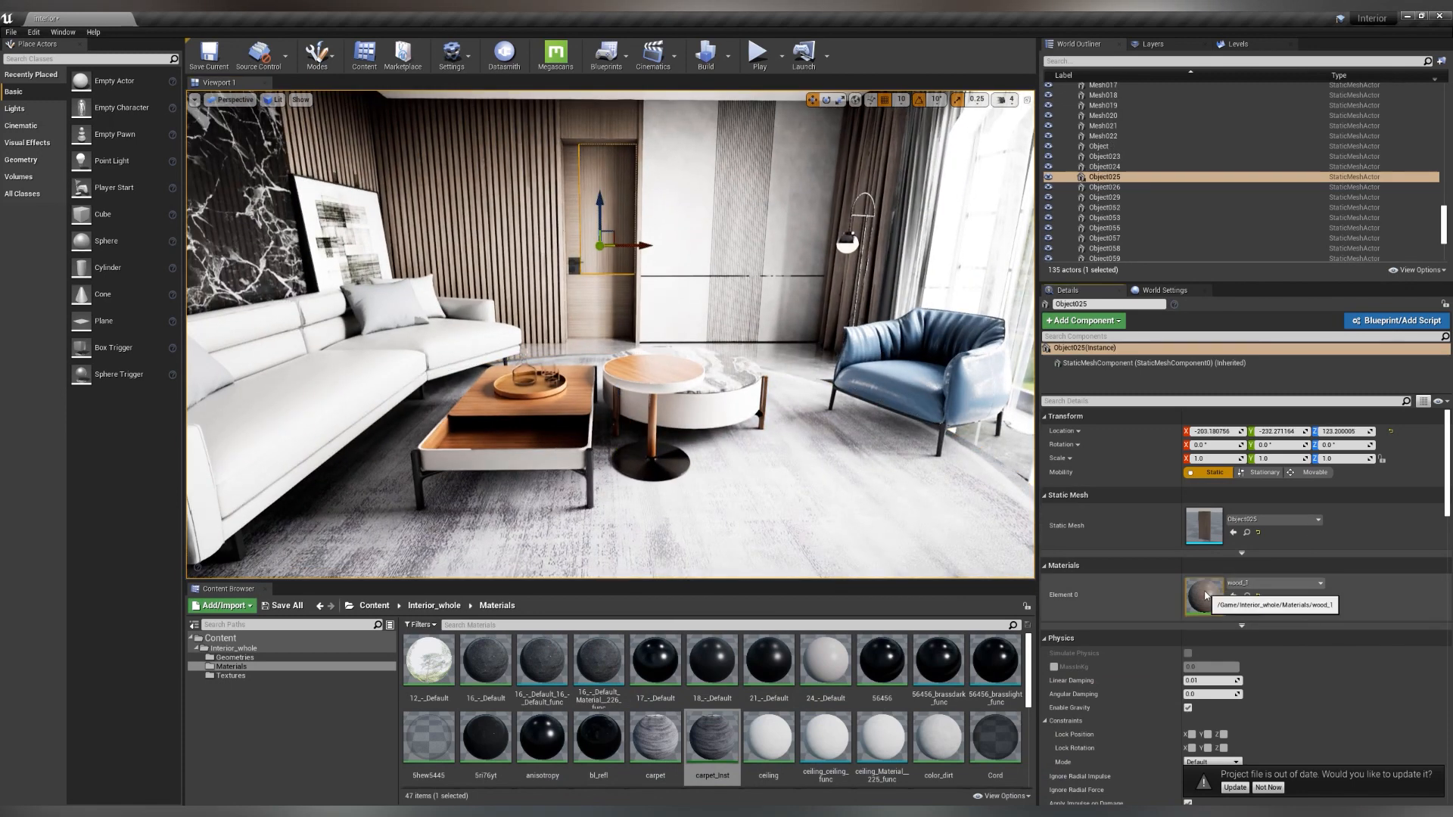
Copy the carpet's Albedo and Multiply nodes into wood_1 and connect them to Base Color
{"action": "double_click", "coordinate": [1204, 594]}
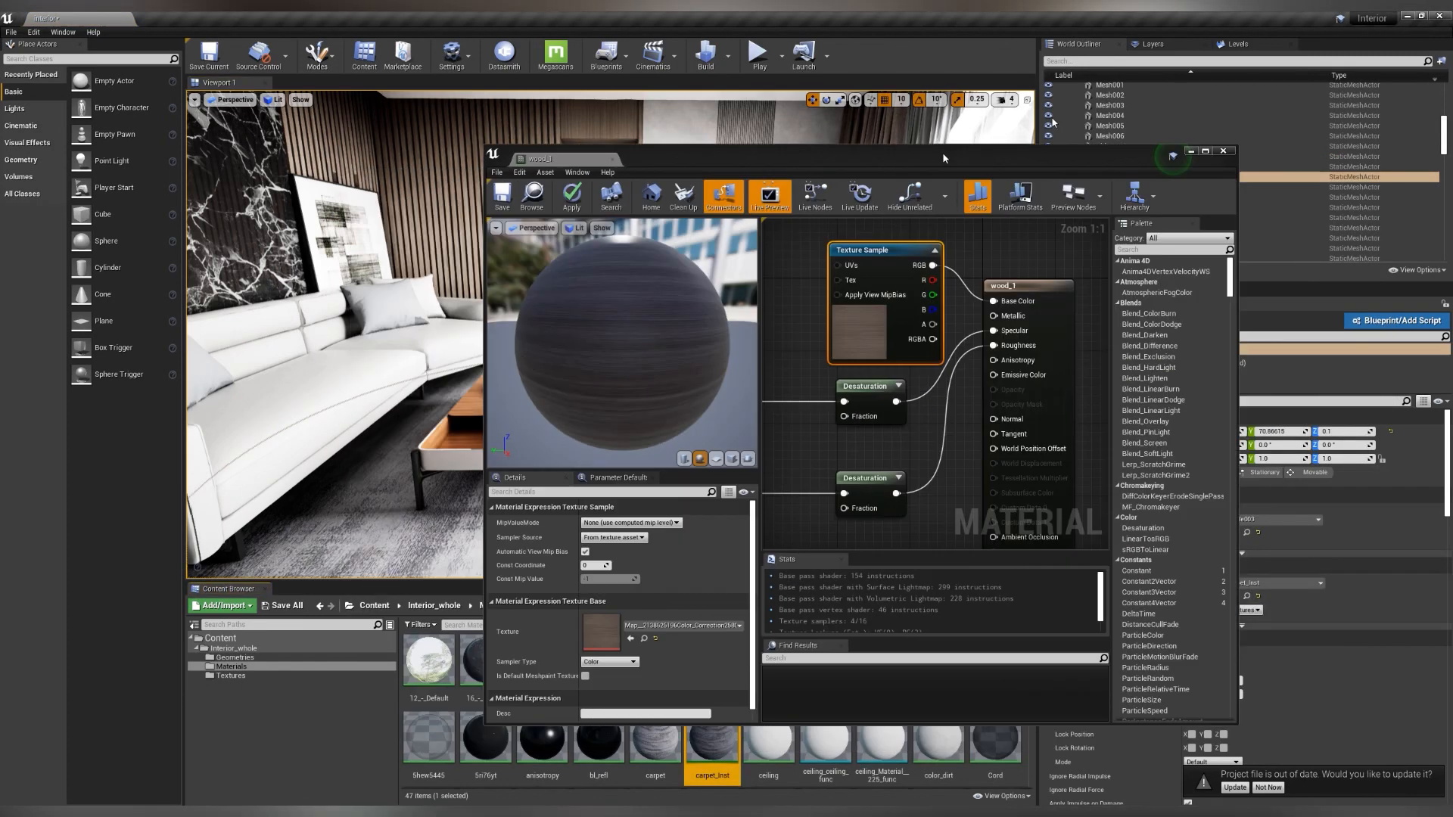
{"action": "left_click", "coordinate": [784, 96]}
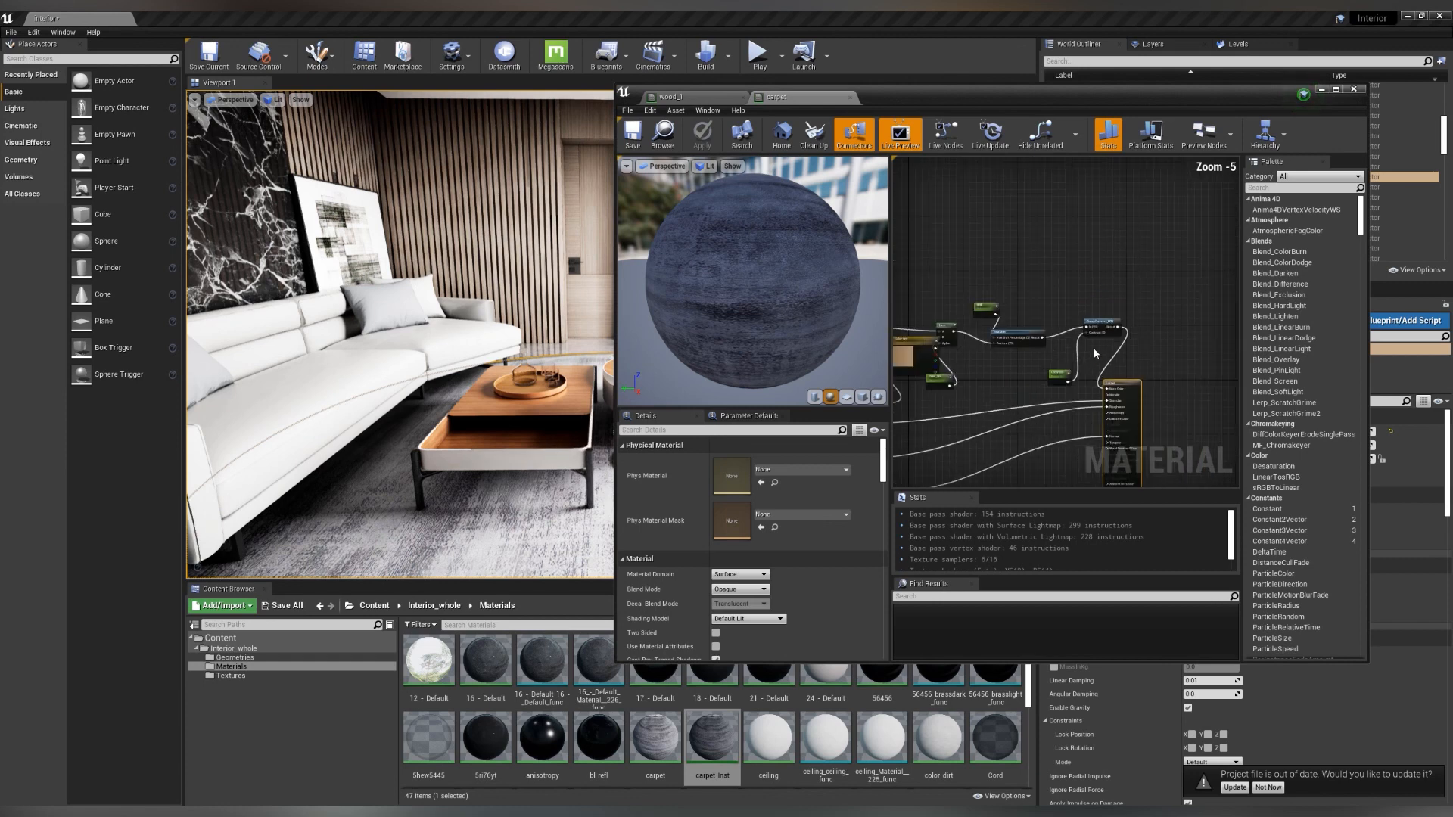
{"action": "scroll", "scroll_direction": "up", "scroll_amount": 3}
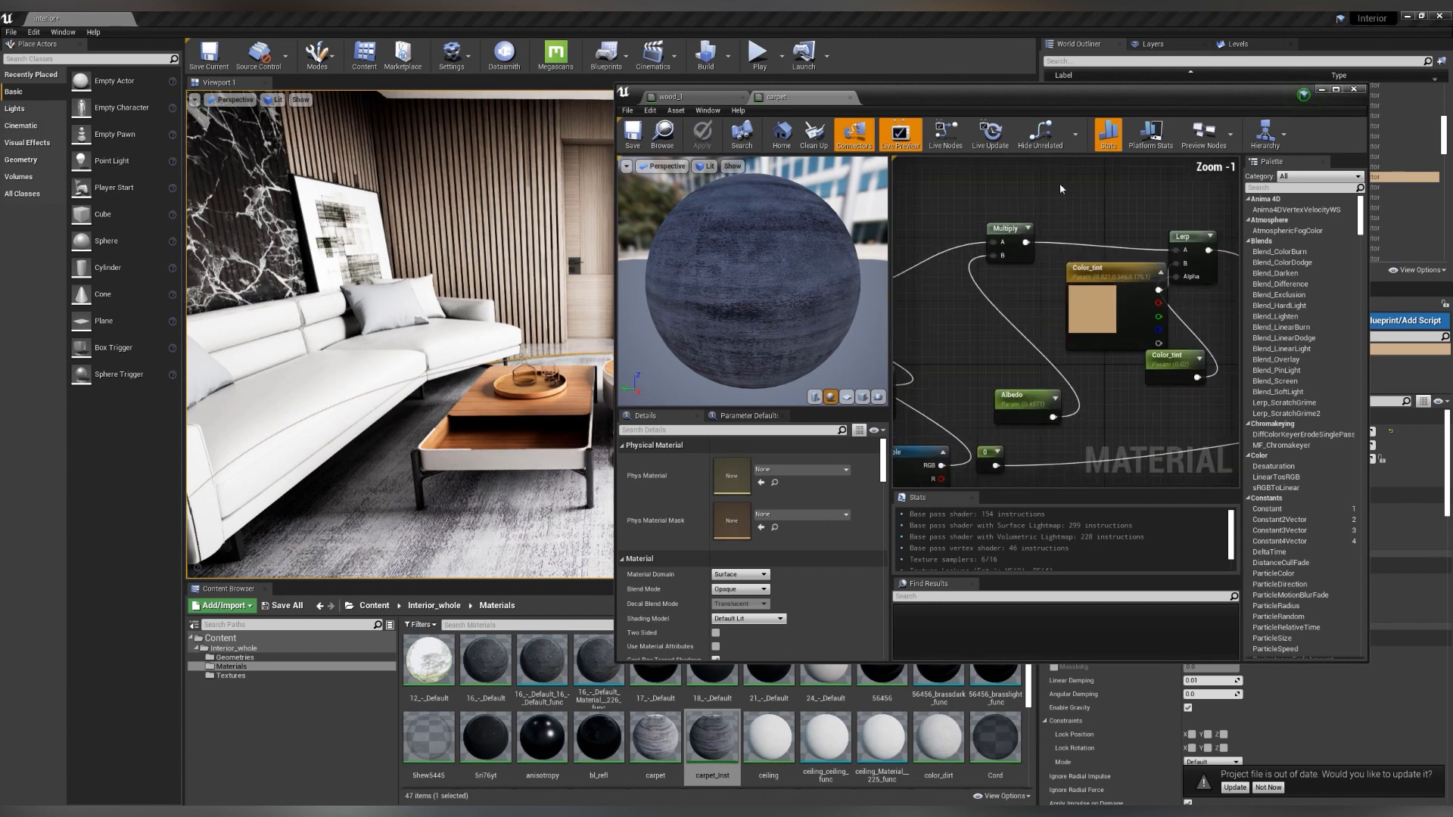
{"action": "left_click", "coordinate": [1102, 287]}
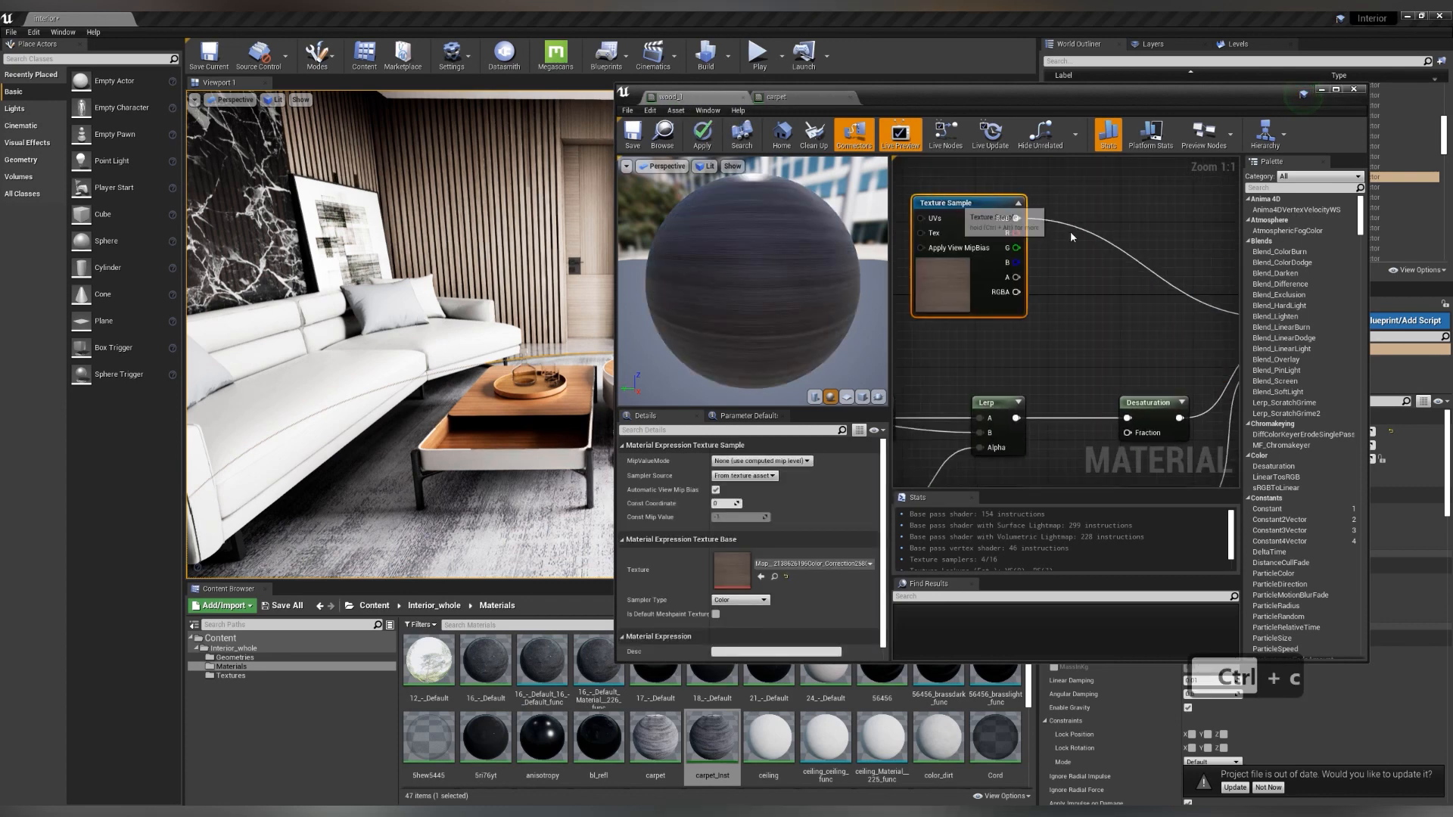
{"action": "key", "text": "ctrl+v"}
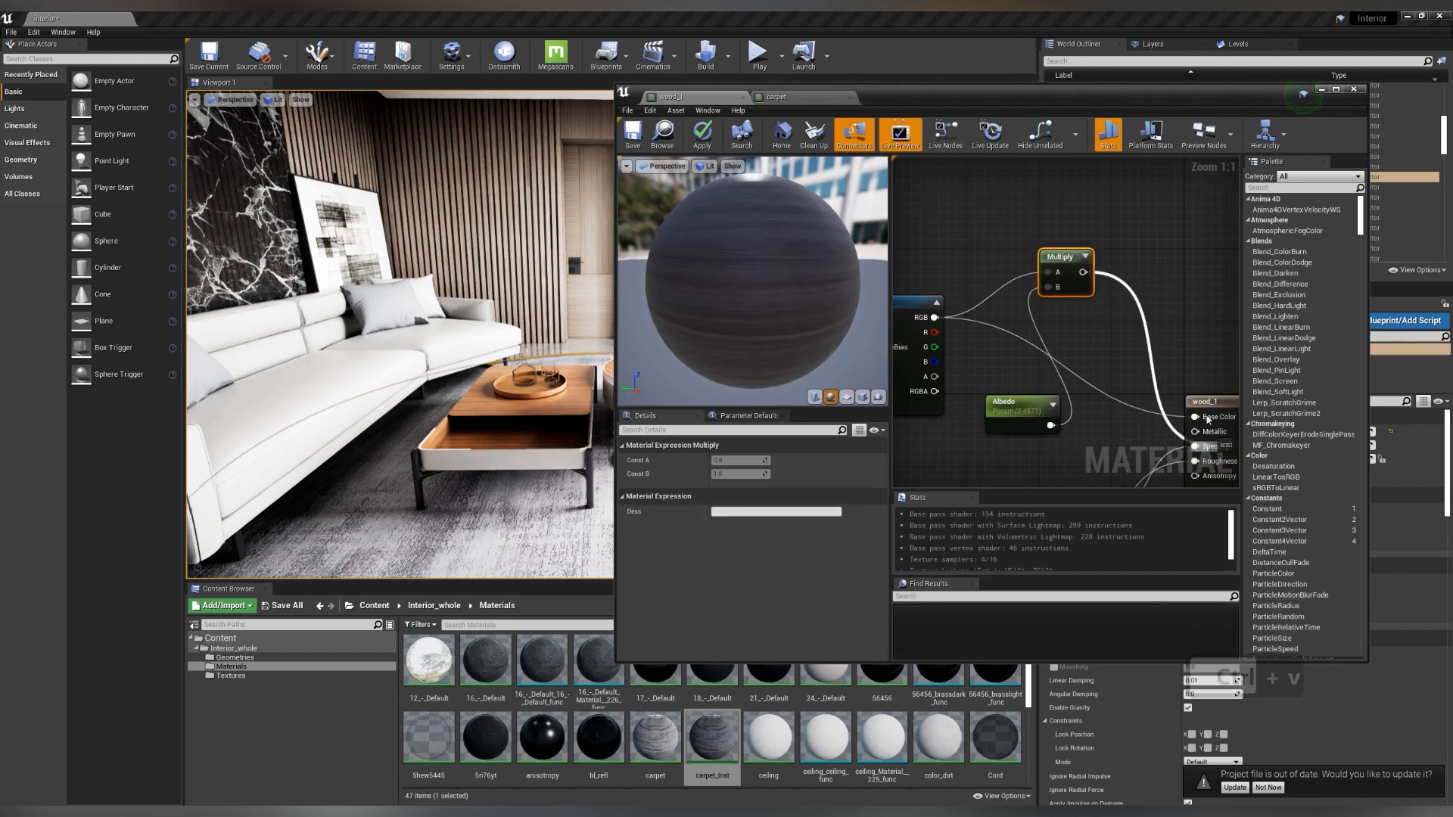
{"action": "left_click", "coordinate": [633, 135]}
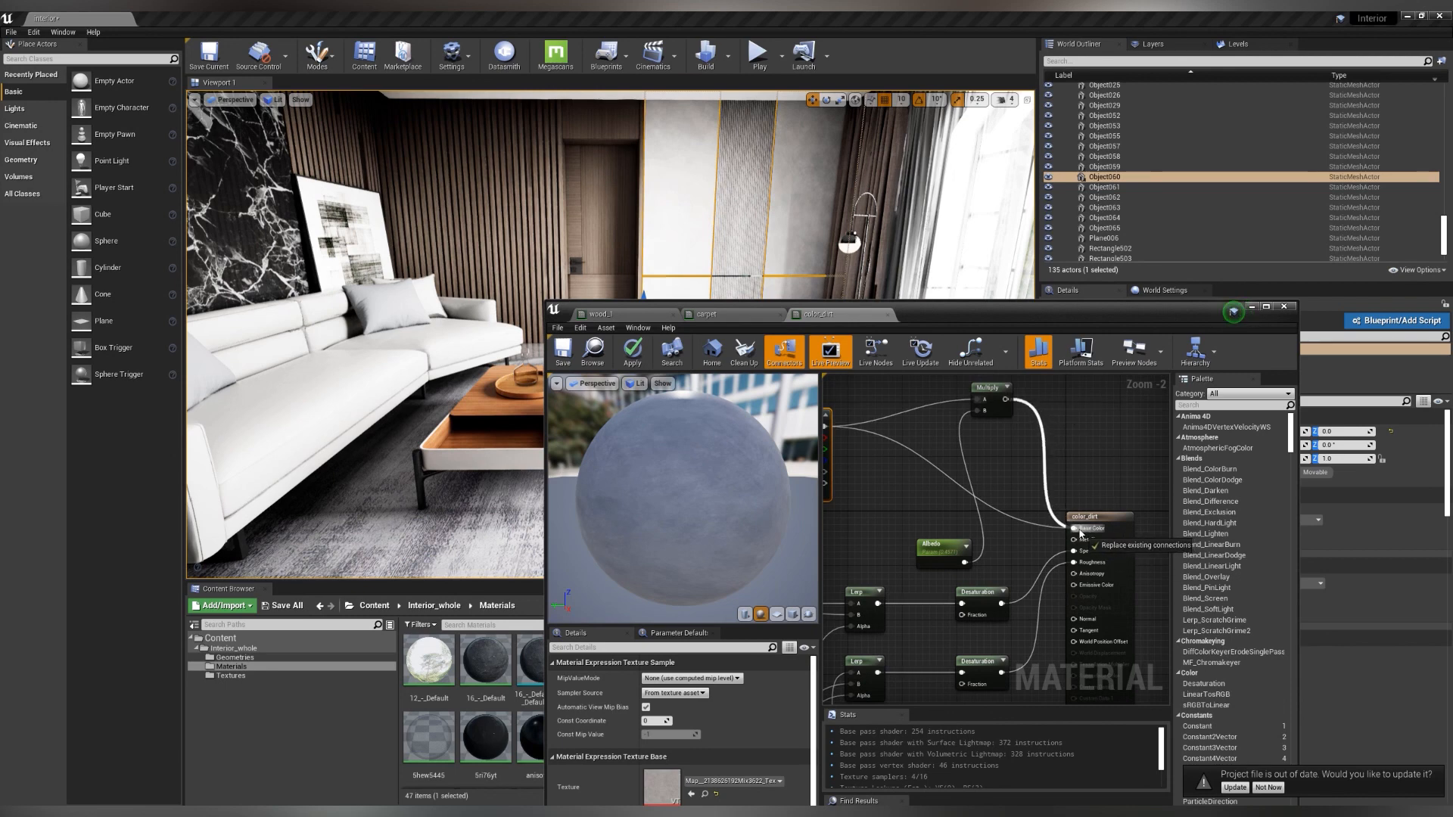
Connect the Multiply output to color_dirt's Base Color and select the Albedo node
{"action": "left_click", "coordinate": [933, 528]}
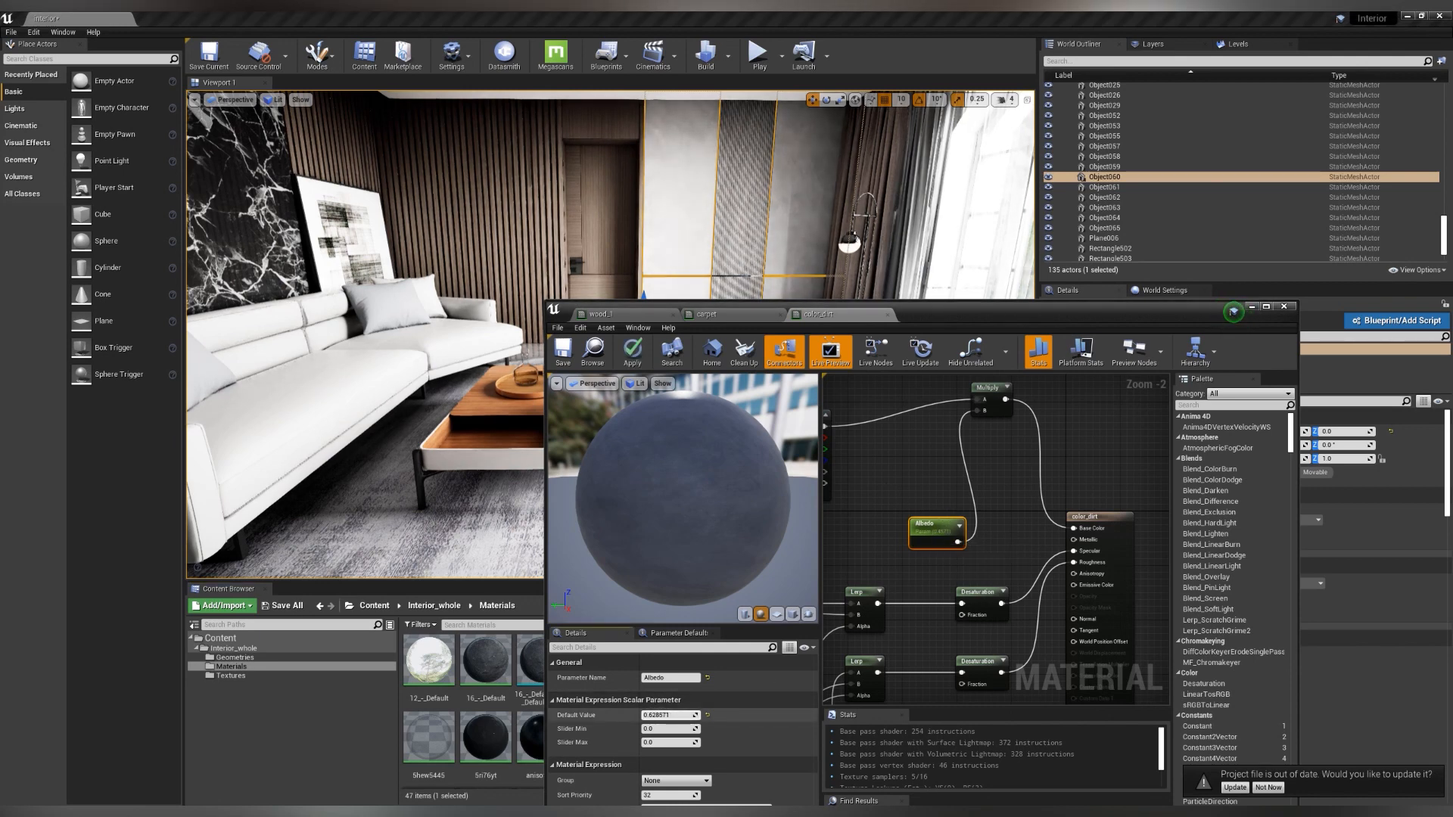
{"action": "left_click", "coordinate": [561, 352]}
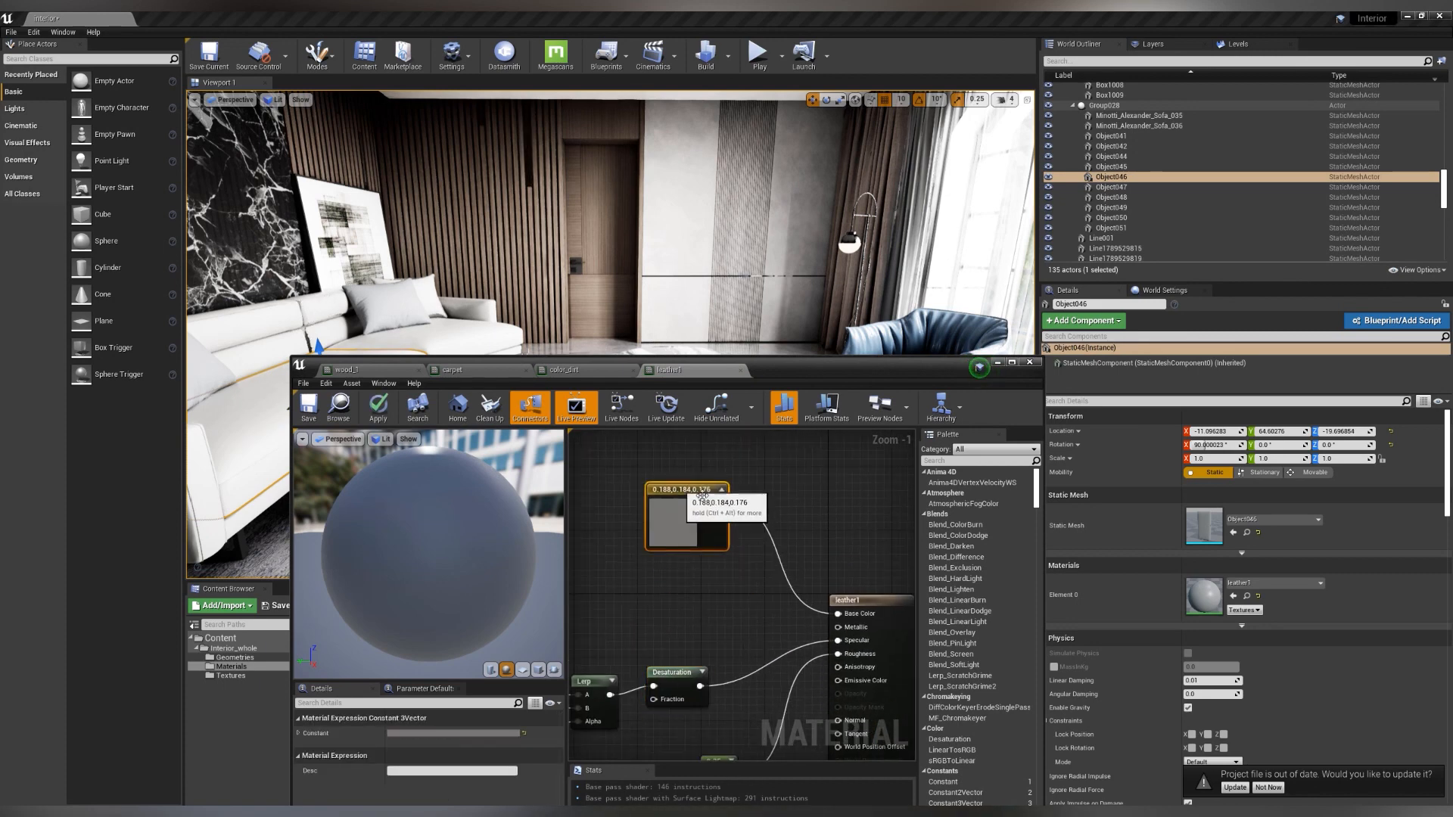
Paste the Albedo multiply into leather1, wire a Metallic parameter, and confirm the carpet prompt
{"action": "key", "text": "ctrl+v"}
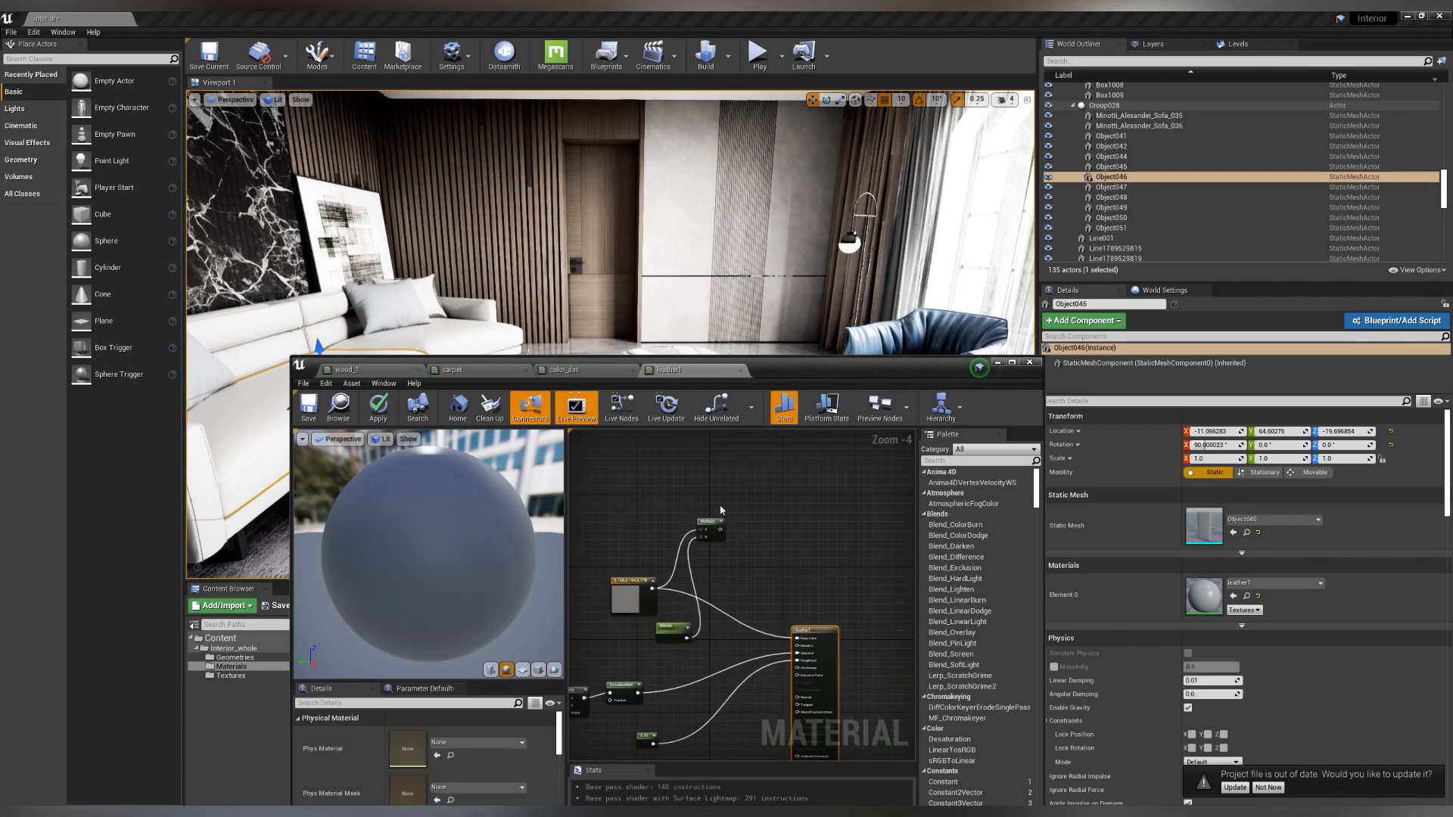
{"action": "left_click", "coordinate": [668, 630]}
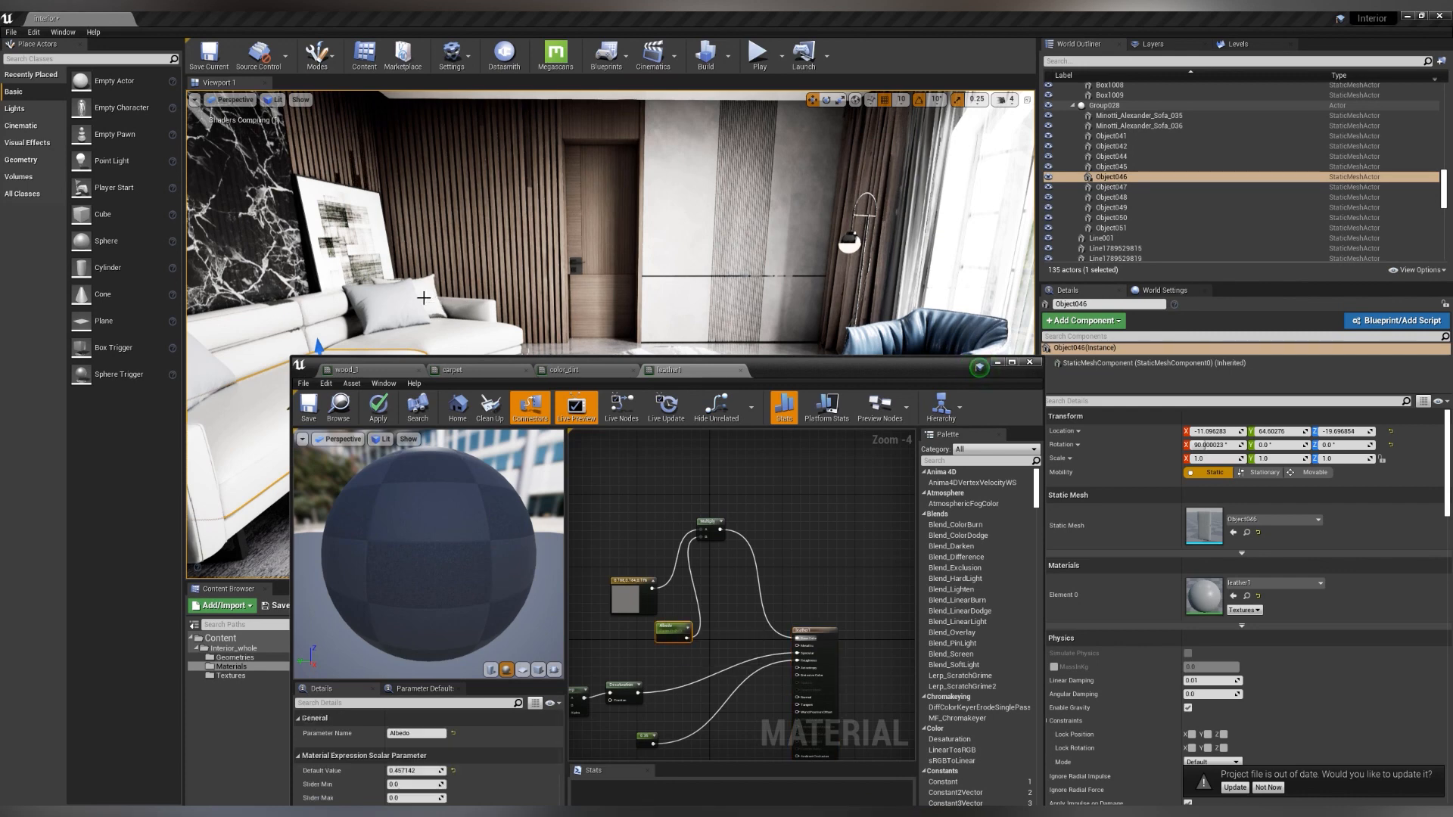
{"action": "left_click", "coordinate": [377, 408]}
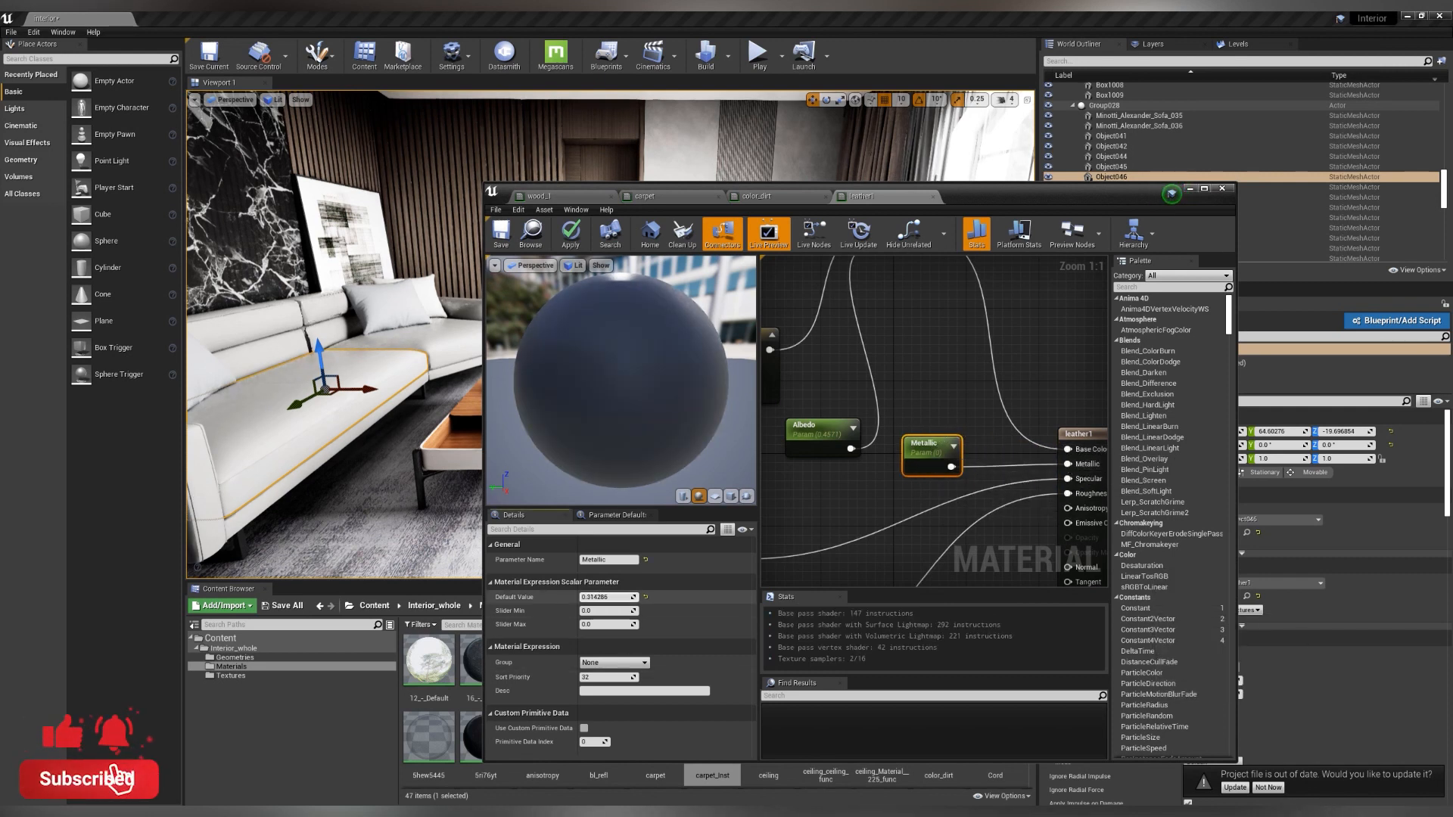
{"action": "left_click", "coordinate": [500, 234]}
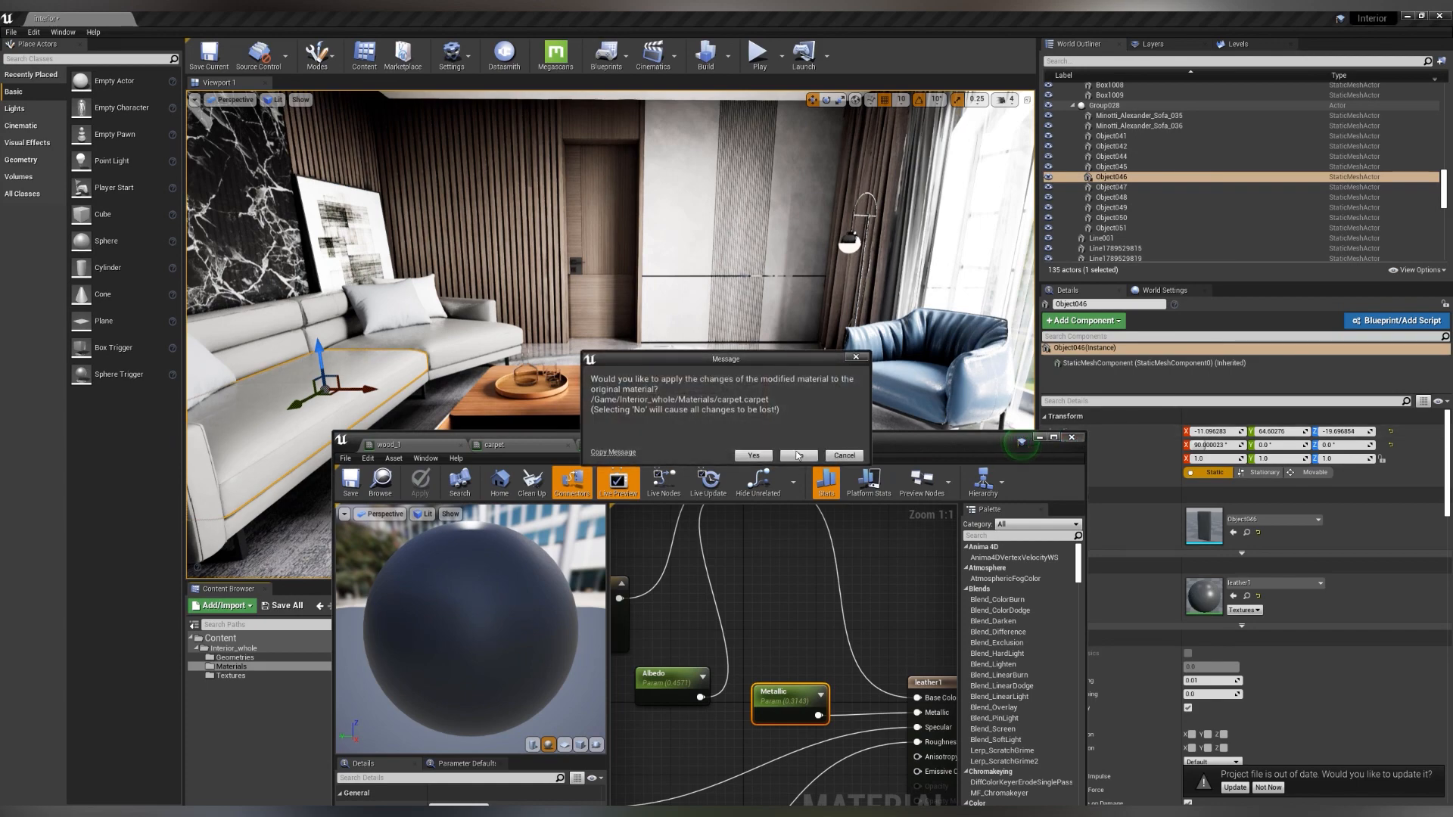
{"action": "left_click", "coordinate": [752, 455]}
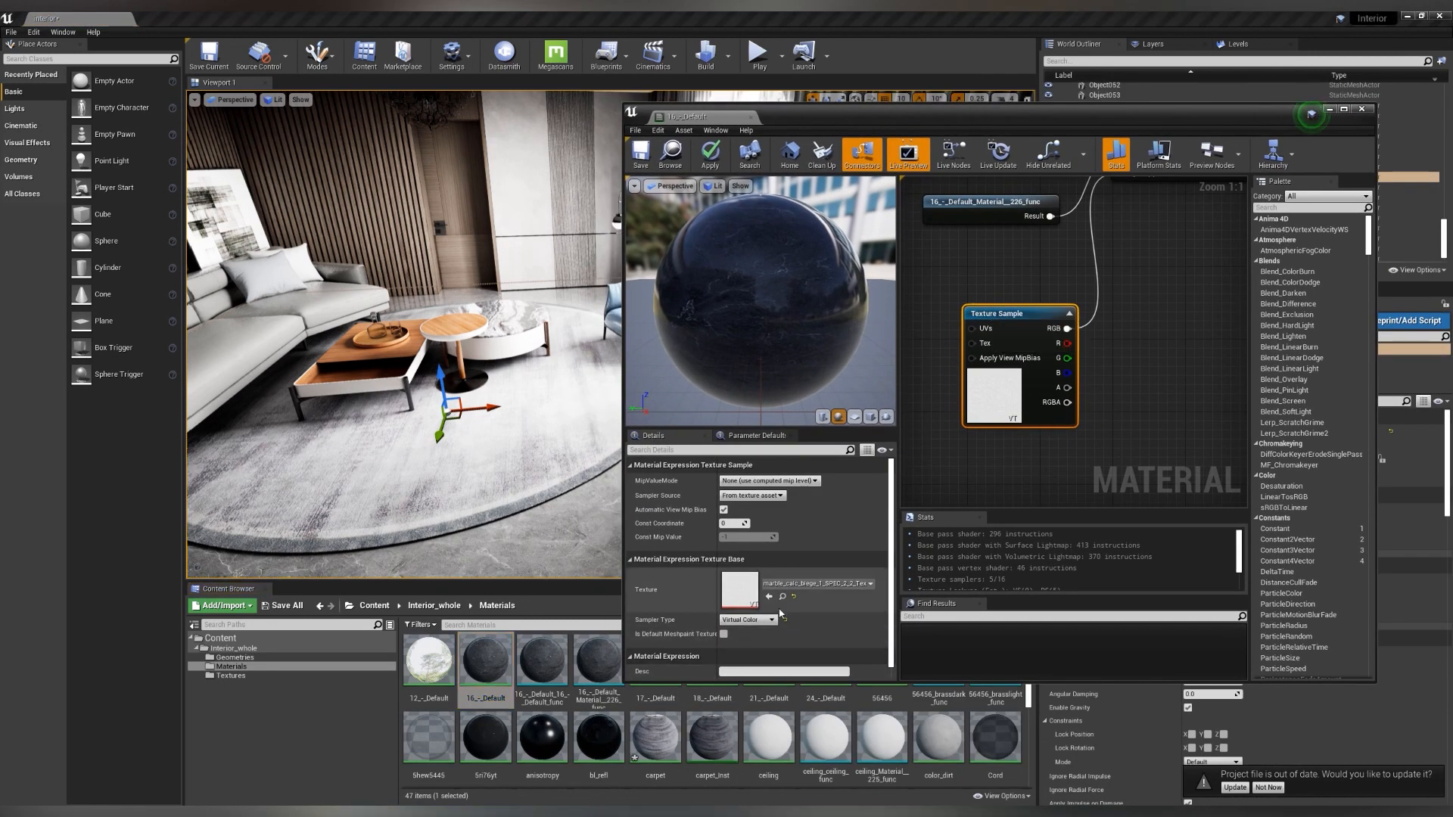
Convert the marble floor texture to a regular texture, choosing a size threshold
{"action": "left_click", "coordinate": [230, 676]}
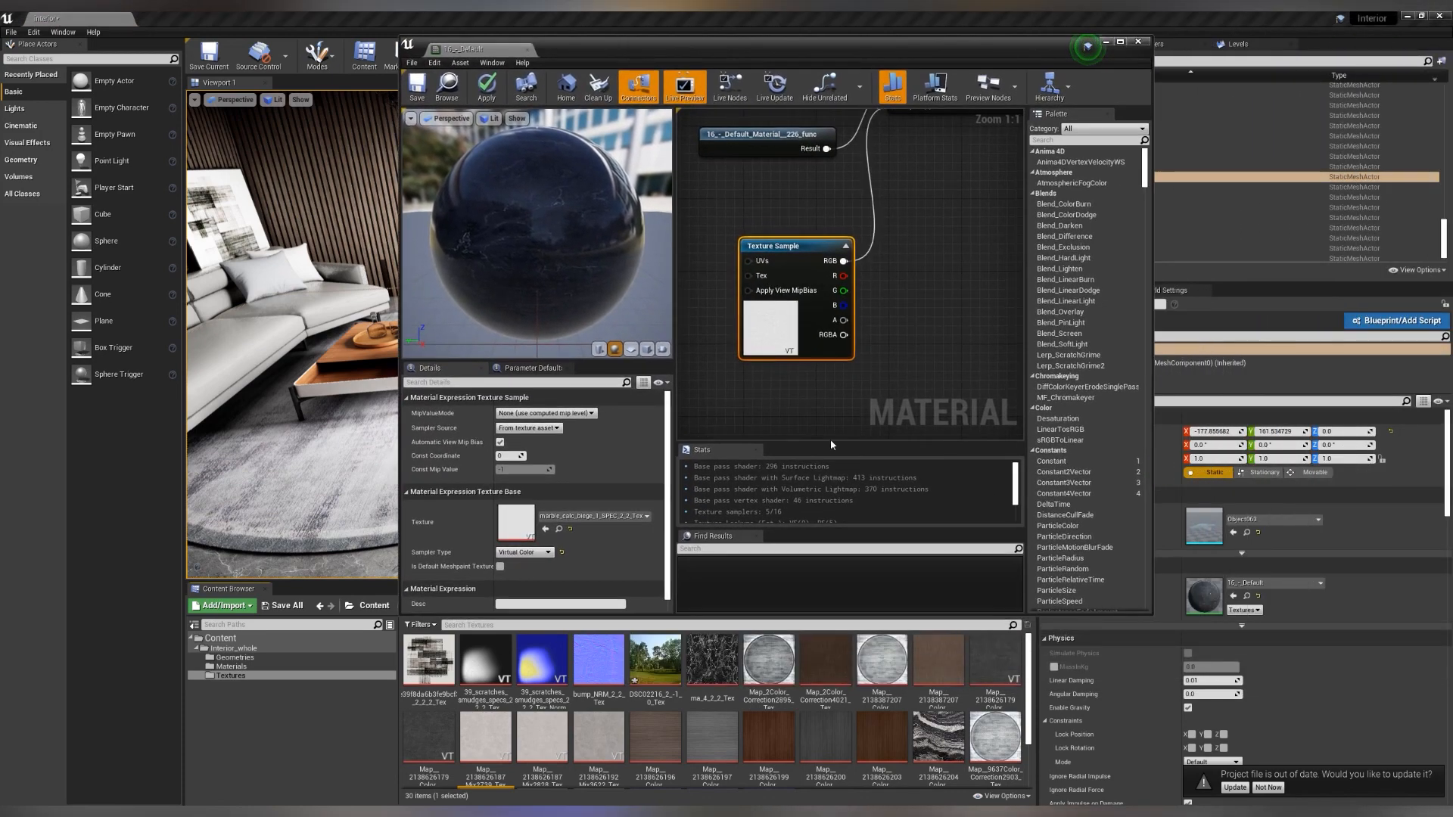
{"action": "mouse_move", "coordinate": [841, 261]}
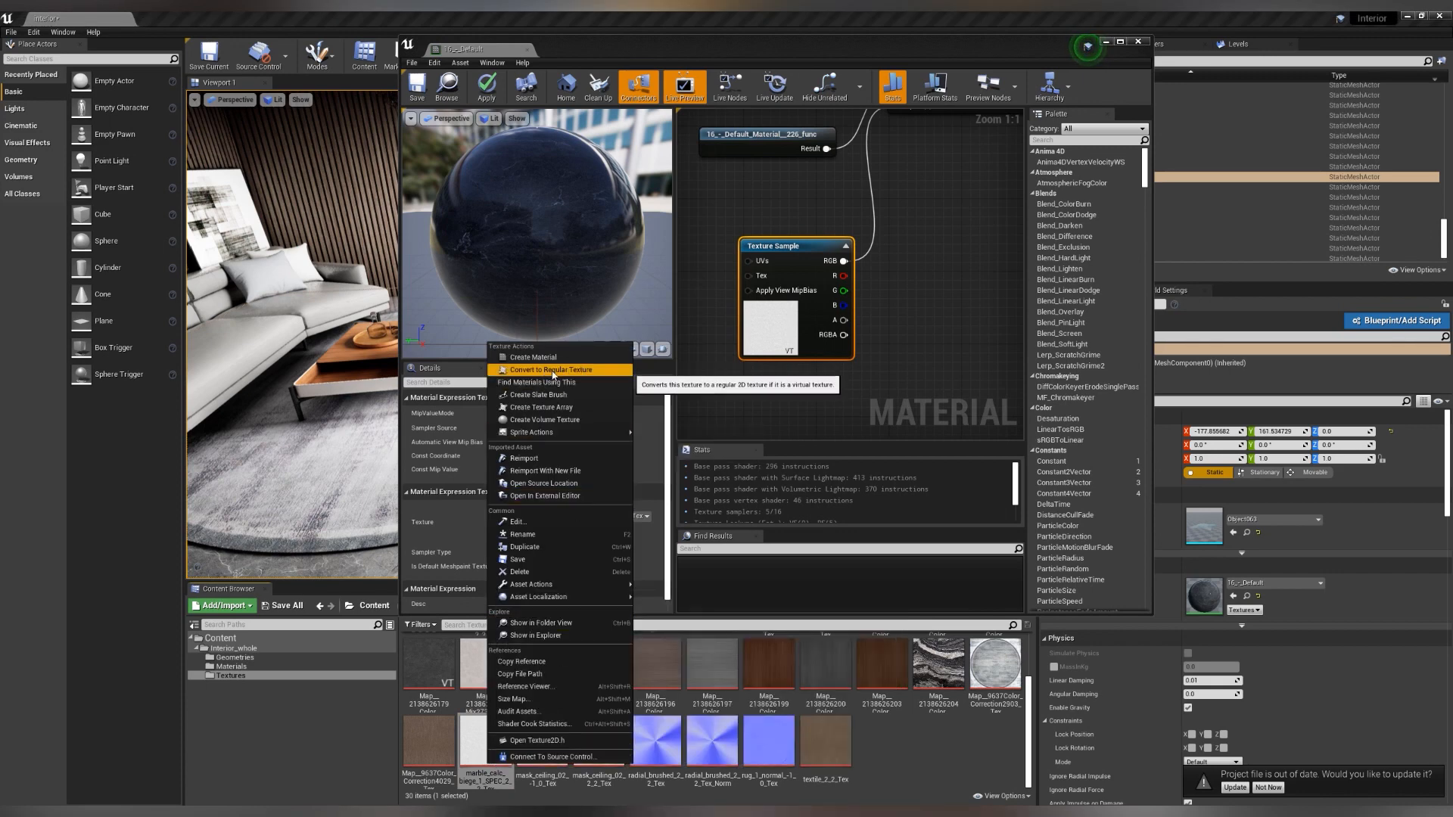
{"action": "left_click", "coordinate": [545, 370]}
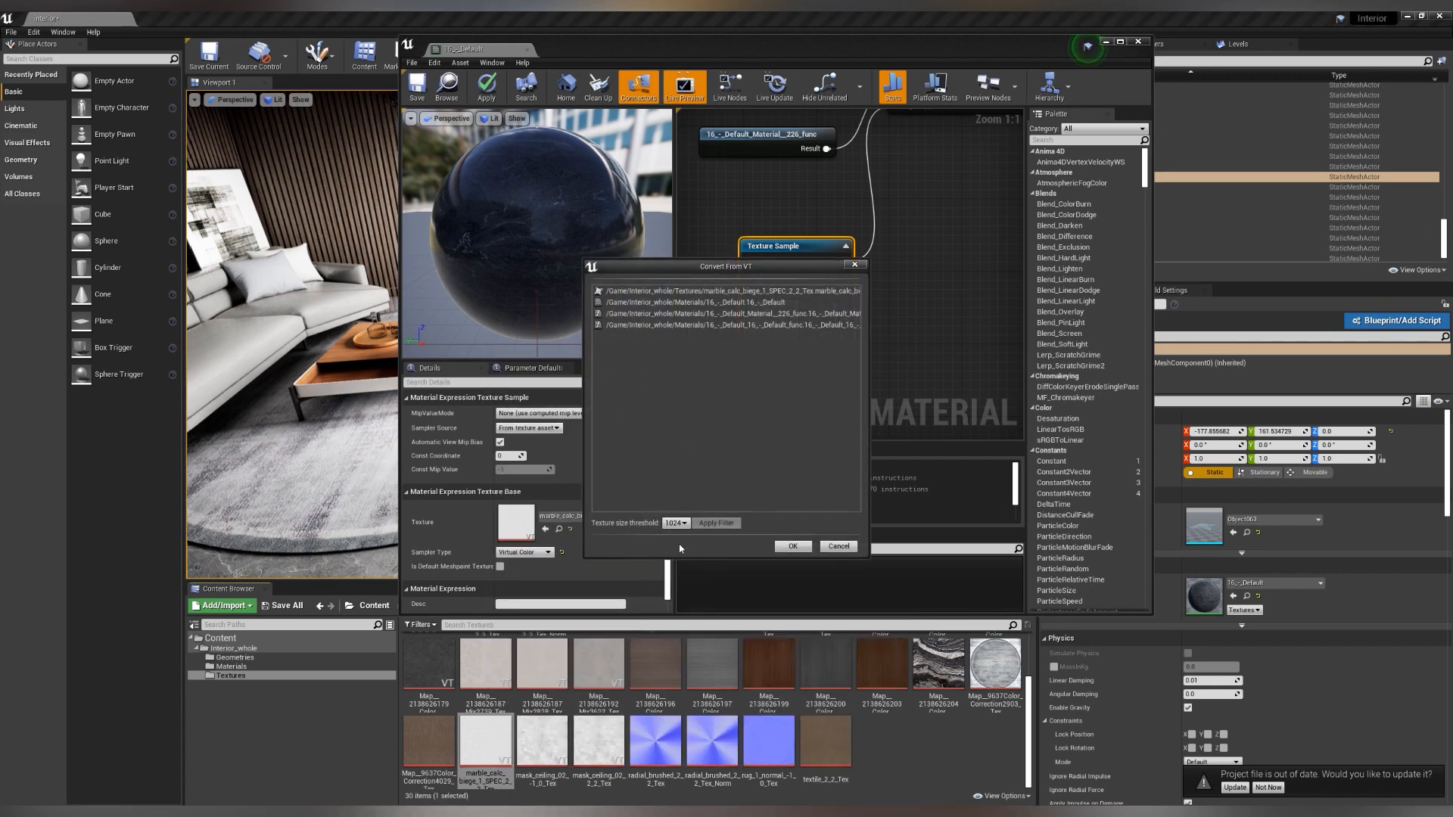
{"action": "left_click", "coordinate": [677, 523]}
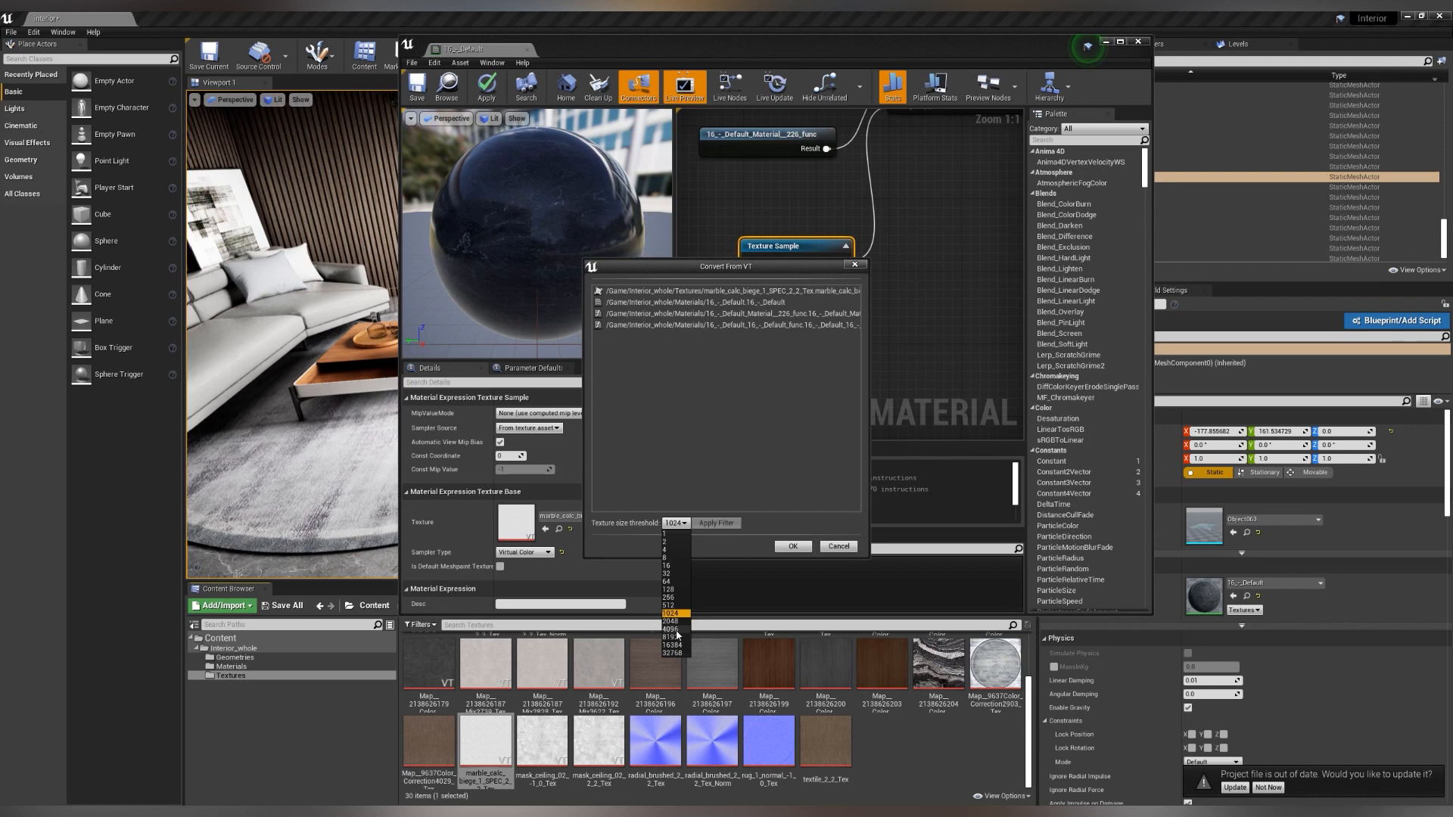
{"action": "left_click", "coordinate": [791, 545]}
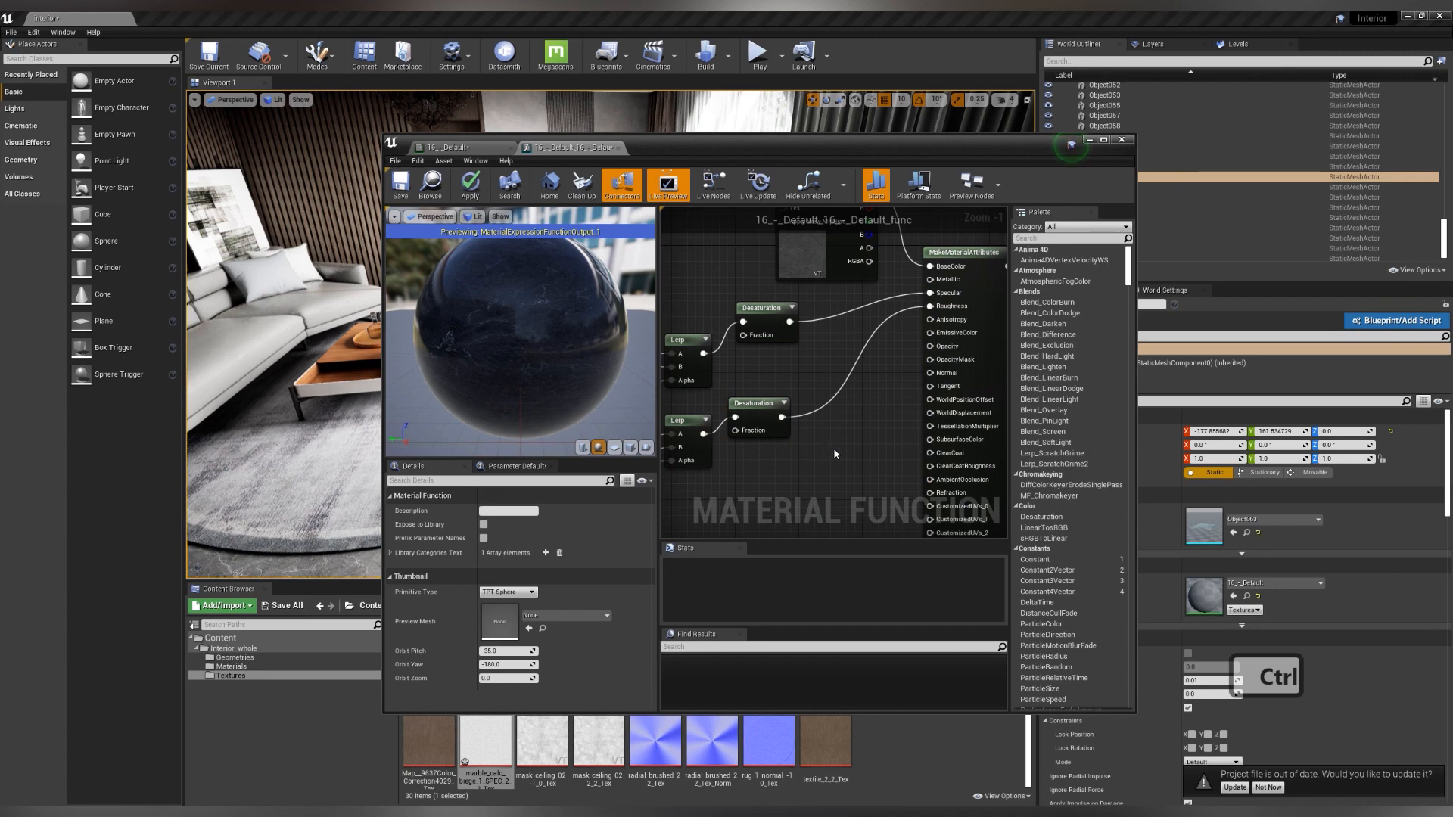
Paste Albedo and Multiply into 16_Default, wiring Desaturation through Multiply into BaseColor
{"action": "key", "text": "ctrl+v"}
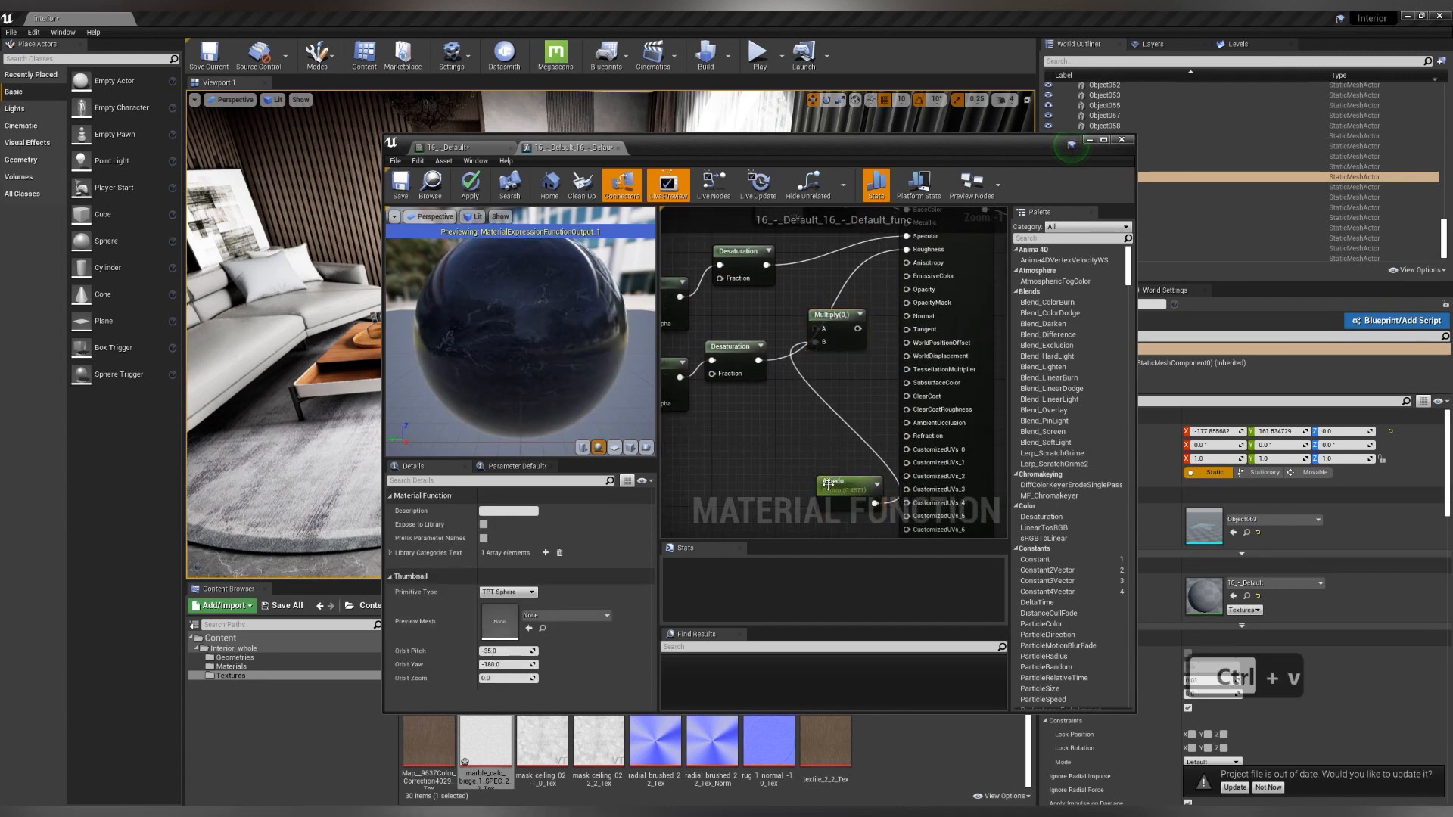
{"action": "left_click", "coordinate": [834, 315]}
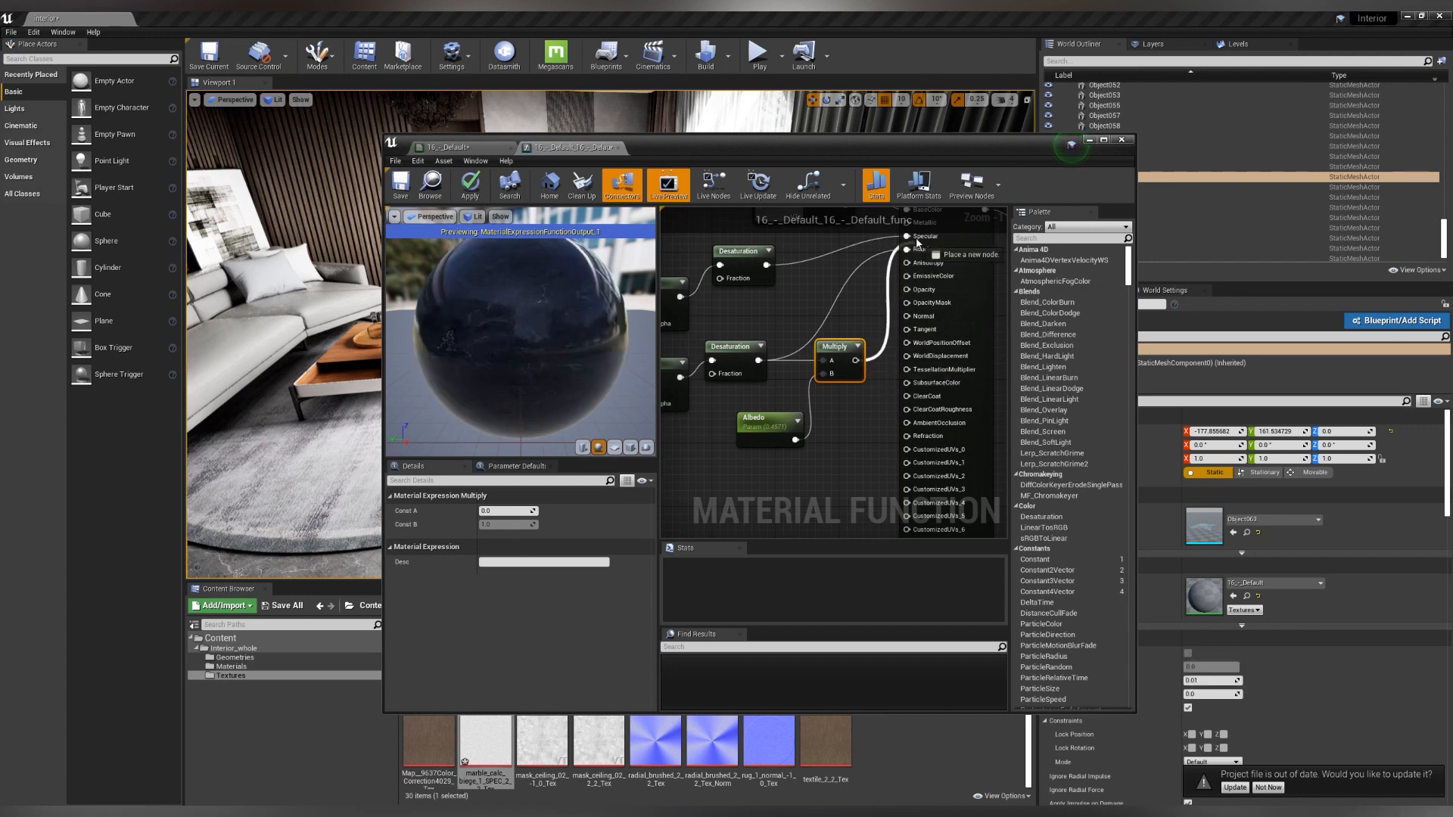
{"action": "left_click", "coordinate": [768, 424]}
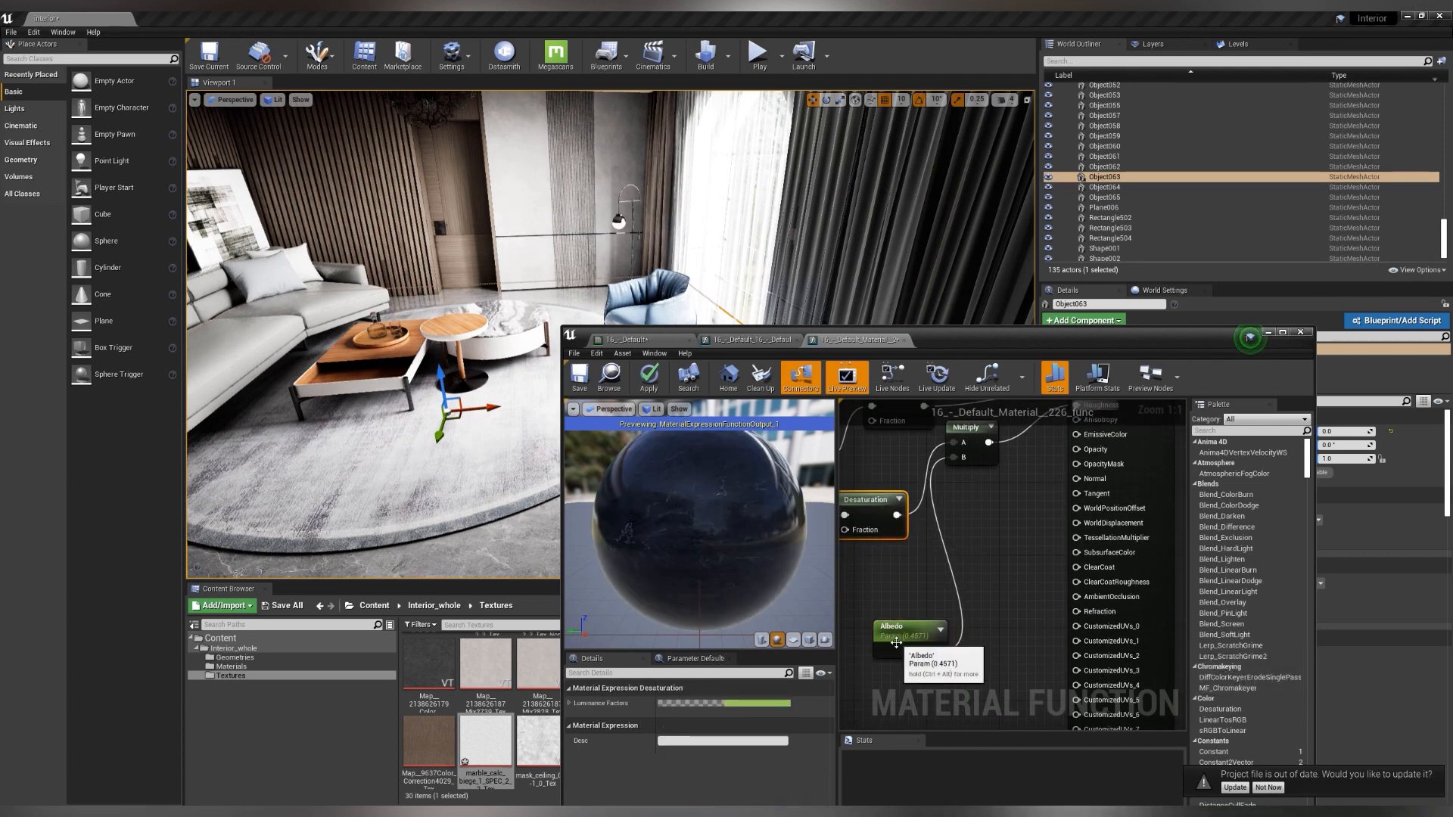
Select the copied Albedo parameter and start renaming it to 'Roug'
{"action": "left_click", "coordinate": [907, 632]}
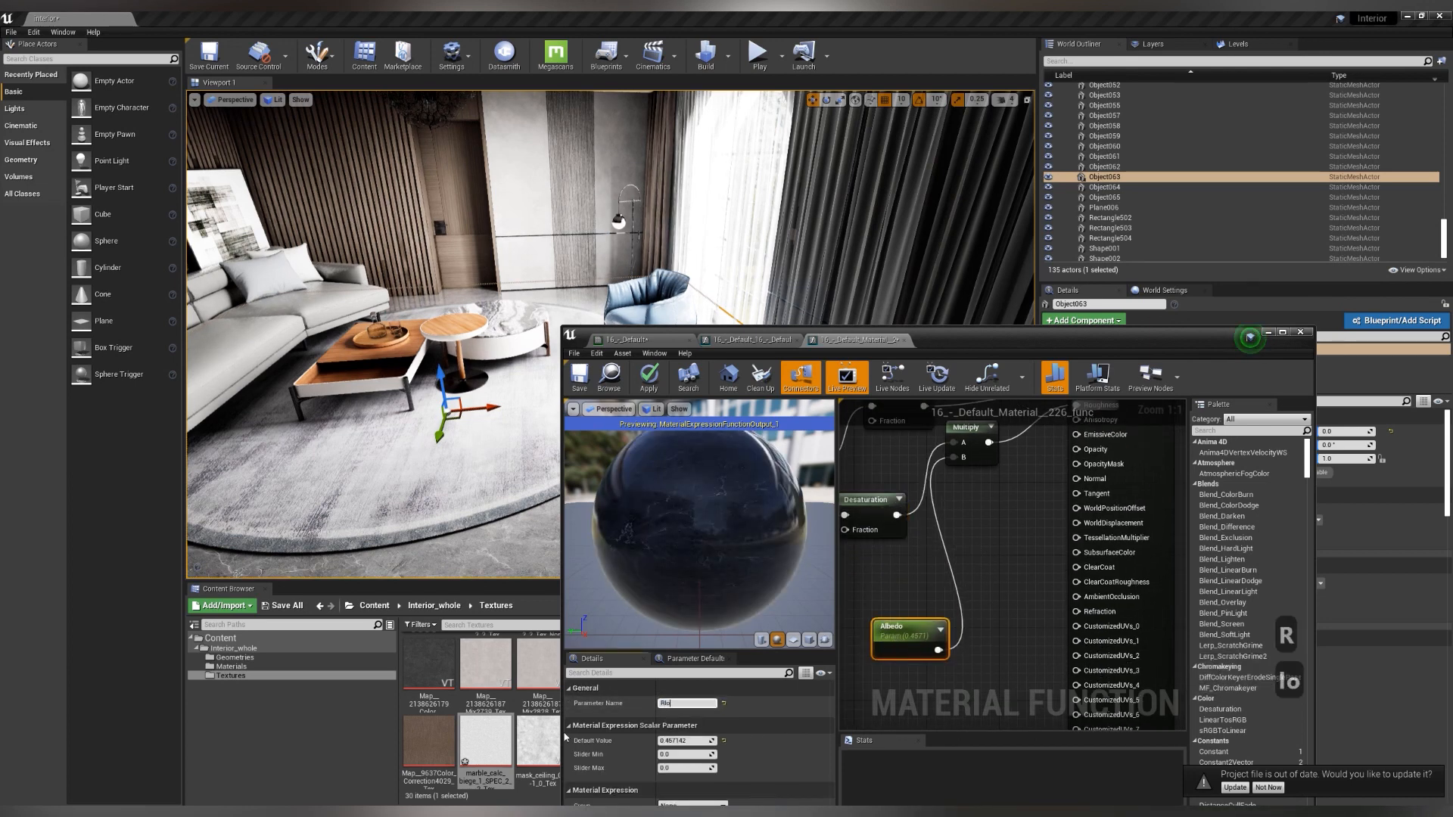
{"action": "type", "text": "Roug"}
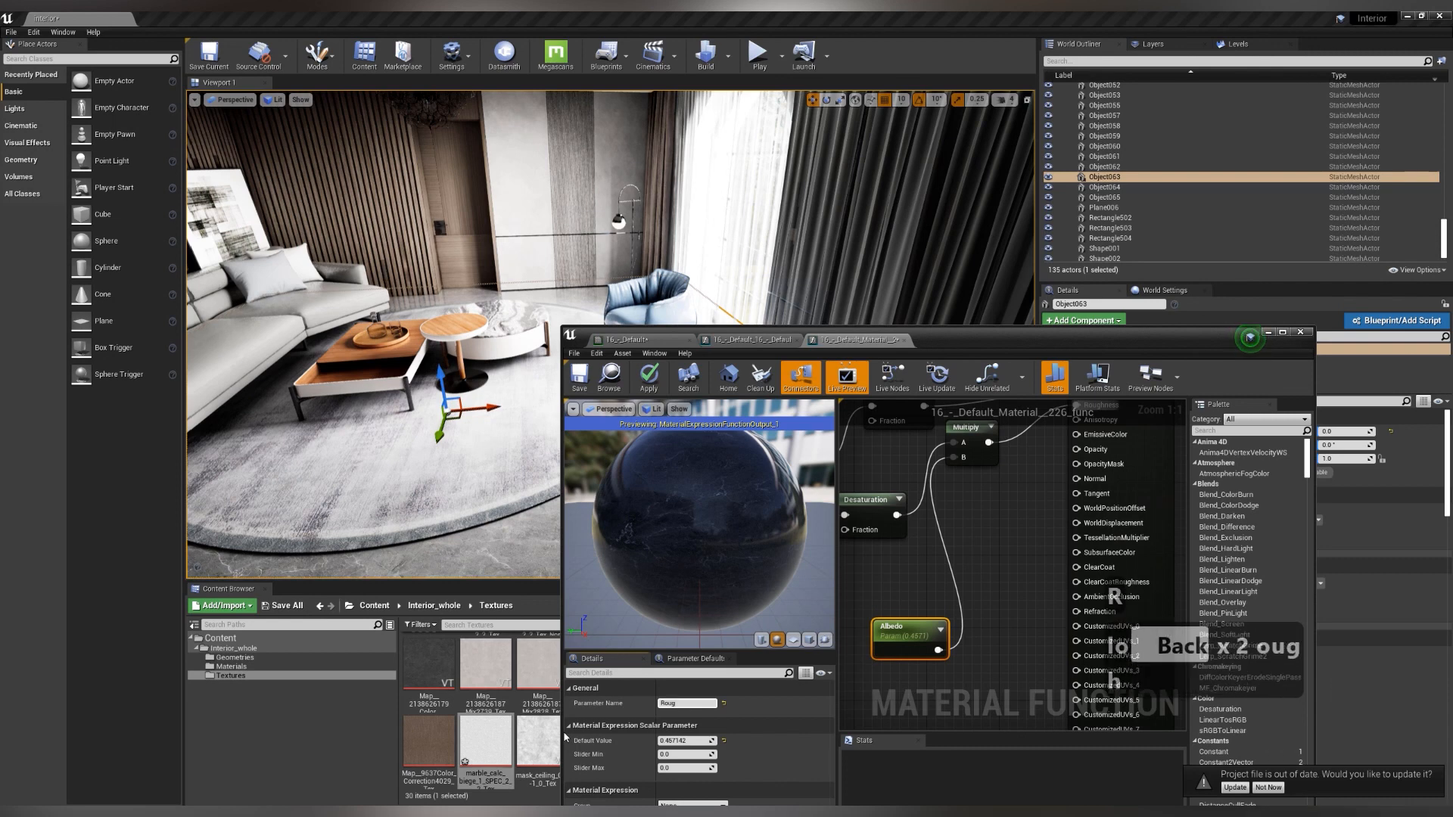